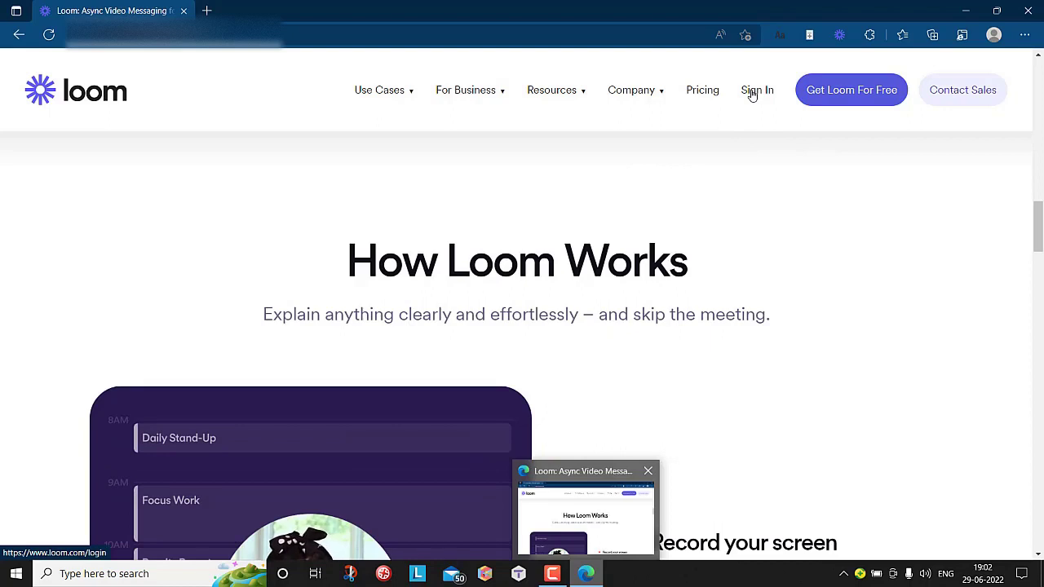
- Open the Sign in page from the Loom homepage navigation and scroll down it
{"action": "left_click", "coordinate": [756, 89]}
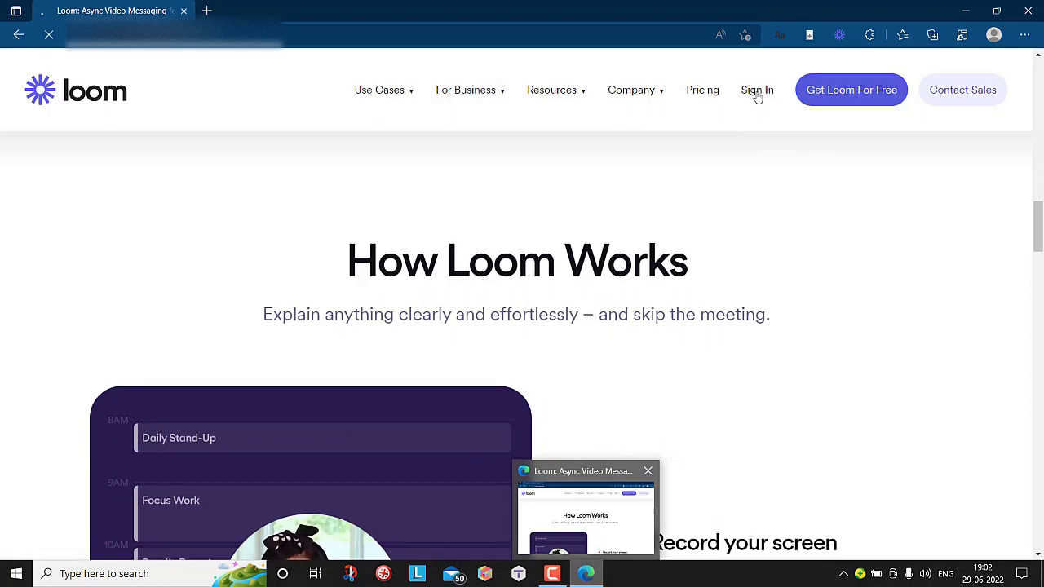
{"action": "left_click", "coordinate": [756, 90]}
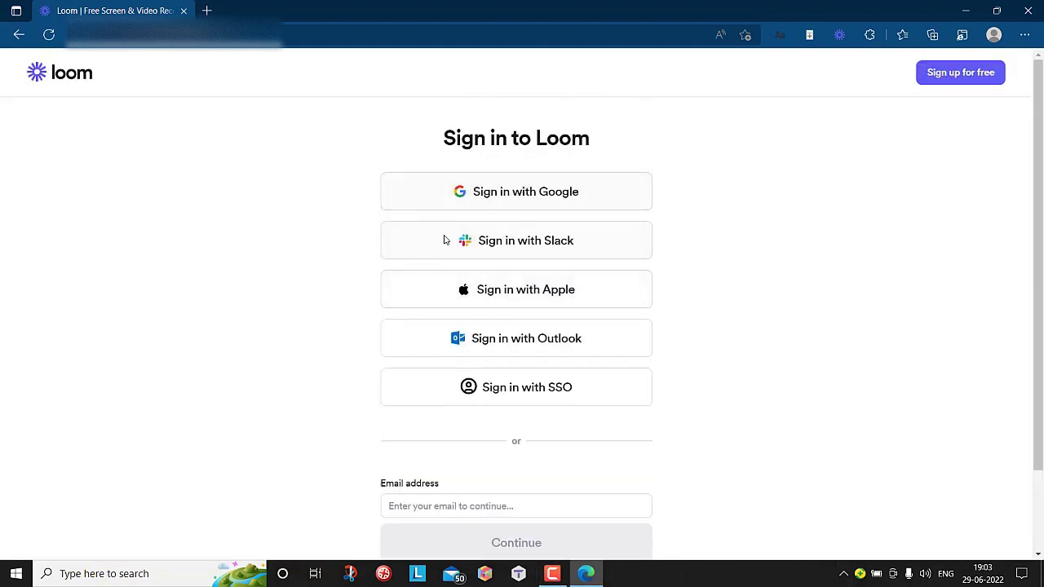
{"action": "mouse_move", "coordinate": [486, 176]}
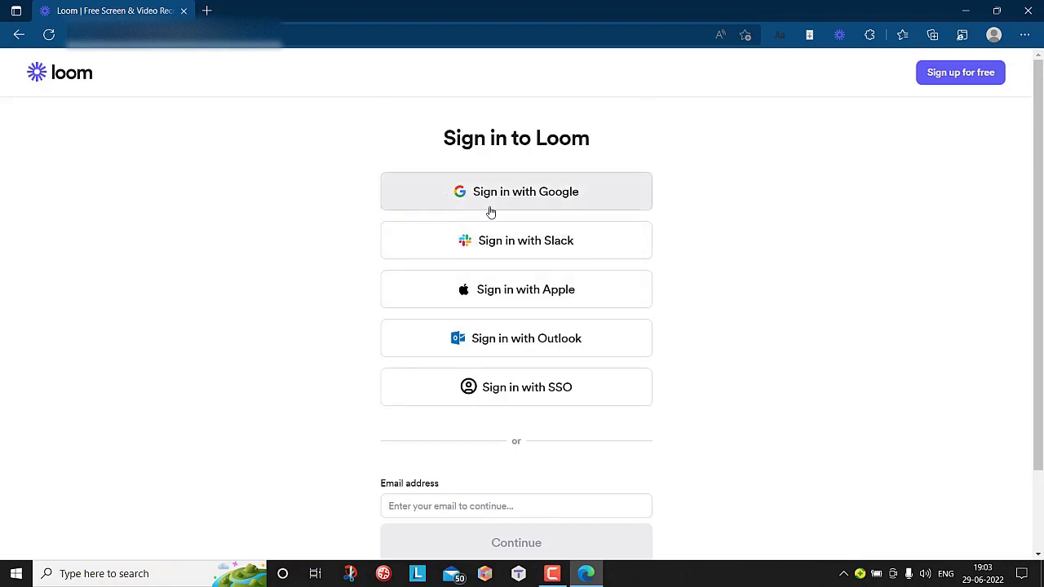
{"action": "scroll", "scroll_direction": "down", "scroll_amount": 3}
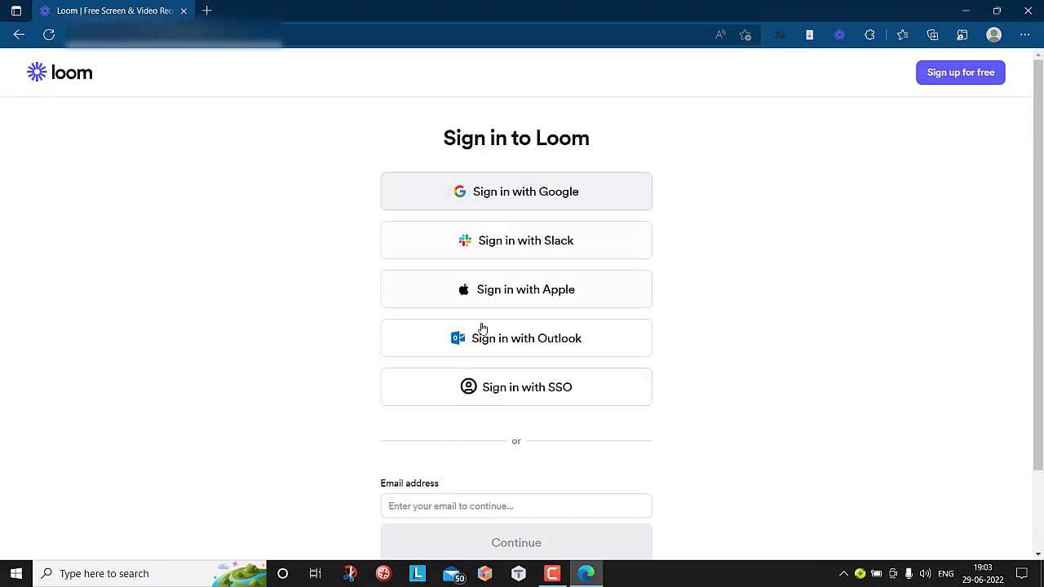
{"action": "scroll", "scroll_direction": "down", "scroll_amount": 3}
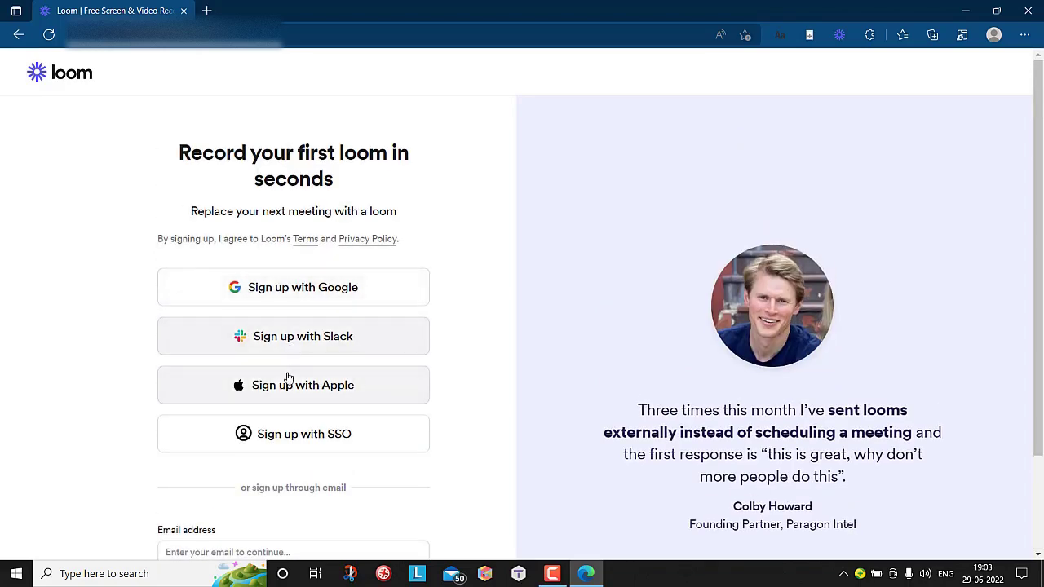
- Scroll to the email sign-up form on the 'Sign up for free' page
{"action": "scroll", "scroll_direction": "down", "scroll_amount": 3}
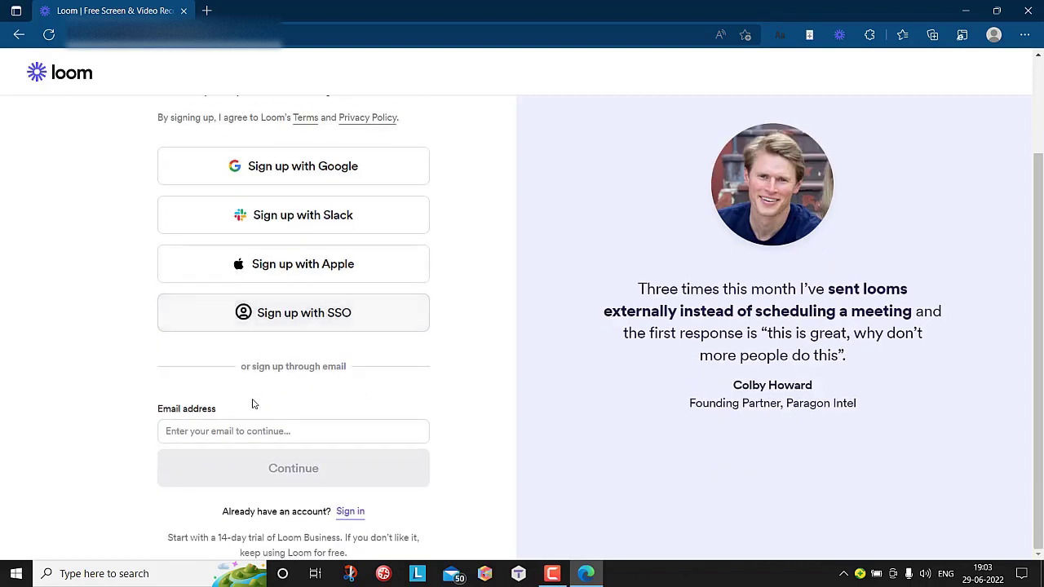
{"action": "left_click", "coordinate": [293, 431]}
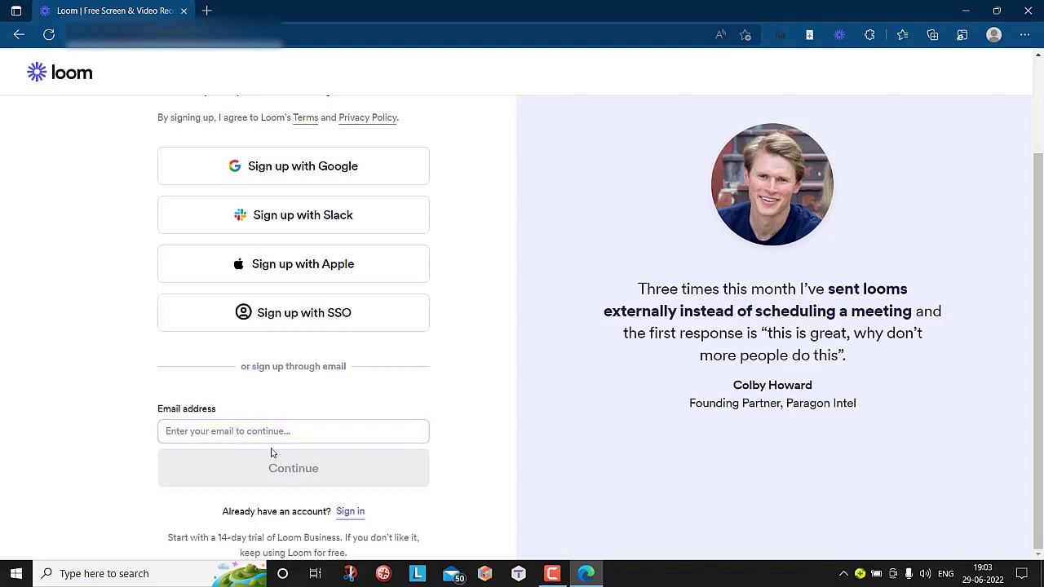
{"action": "left_click", "coordinate": [293, 430]}
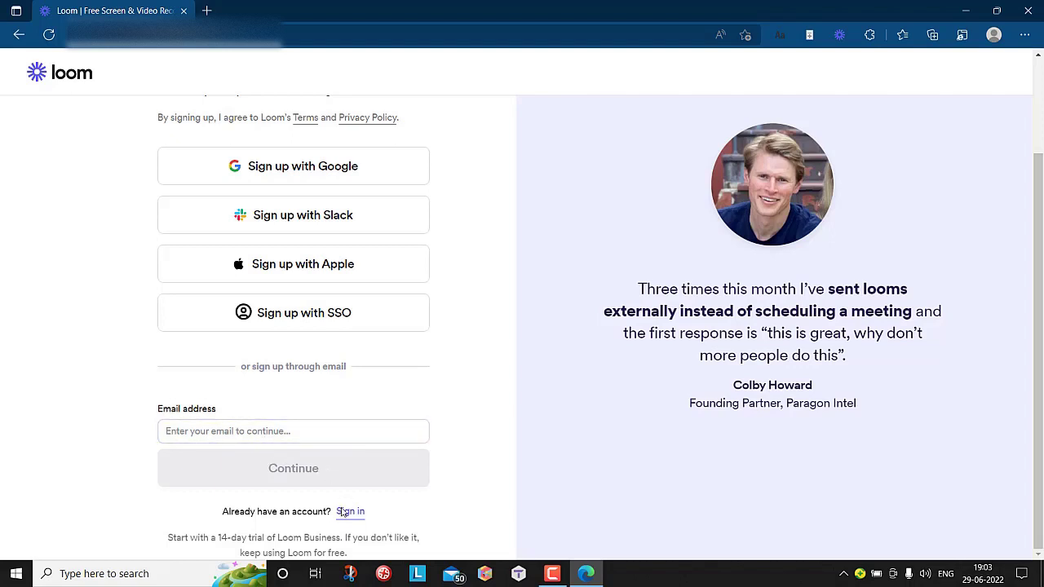
- Sign in with the email address and password to reach the video Library
{"action": "left_click", "coordinate": [350, 511]}
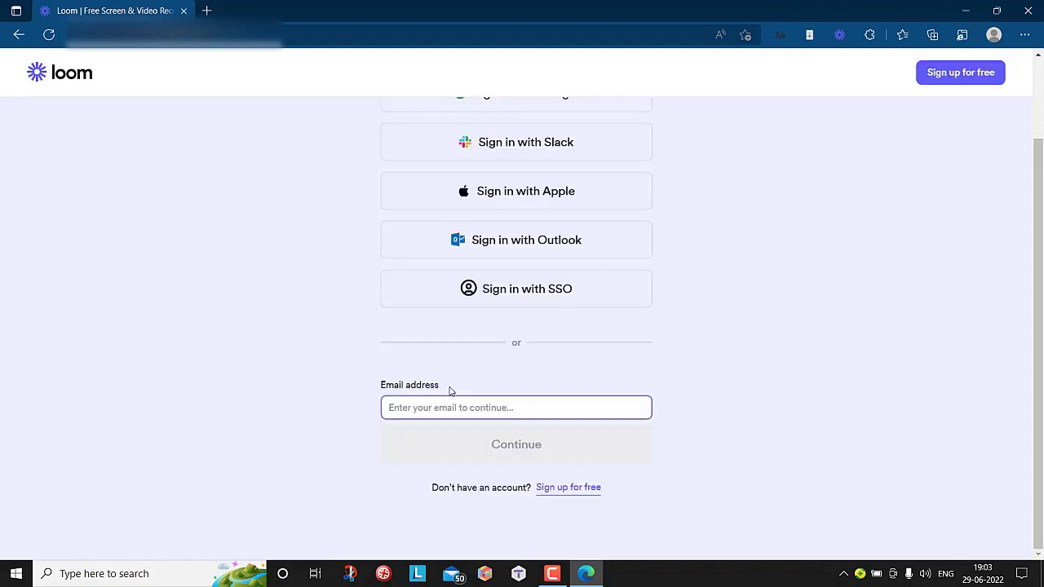
{"action": "left_click", "coordinate": [515, 407]}
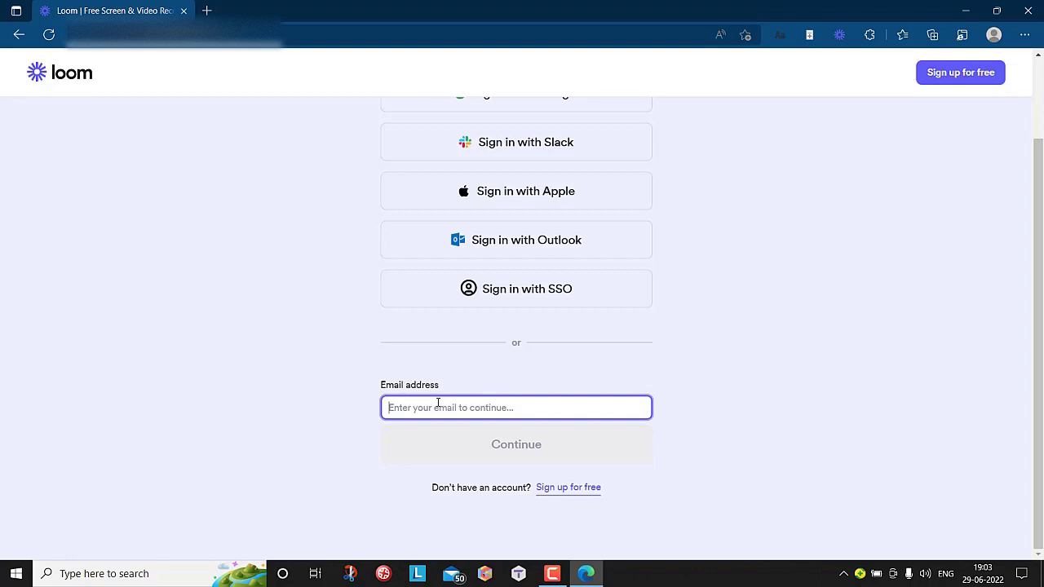
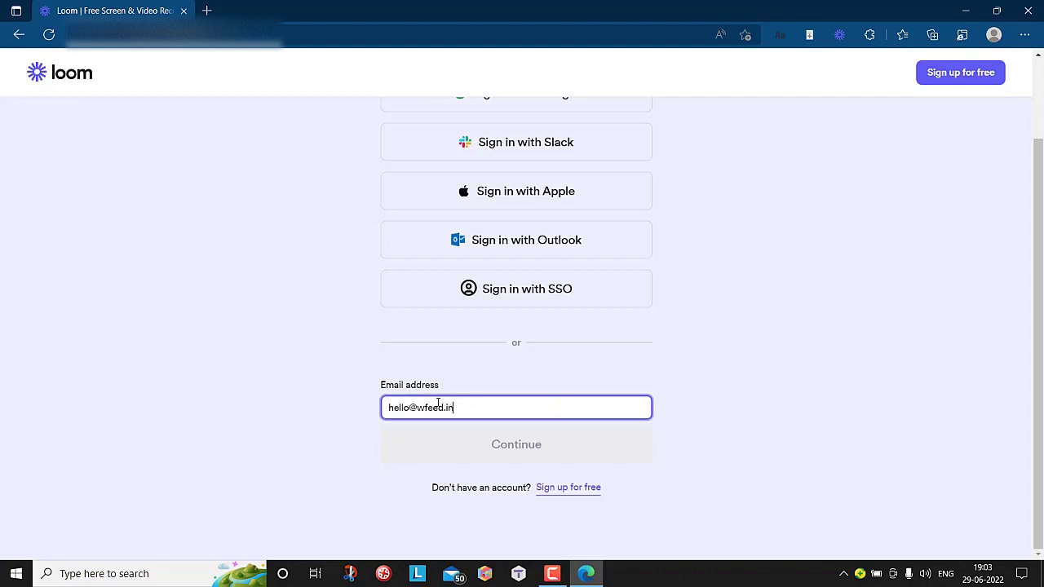
{"action": "left_click", "coordinate": [516, 444]}
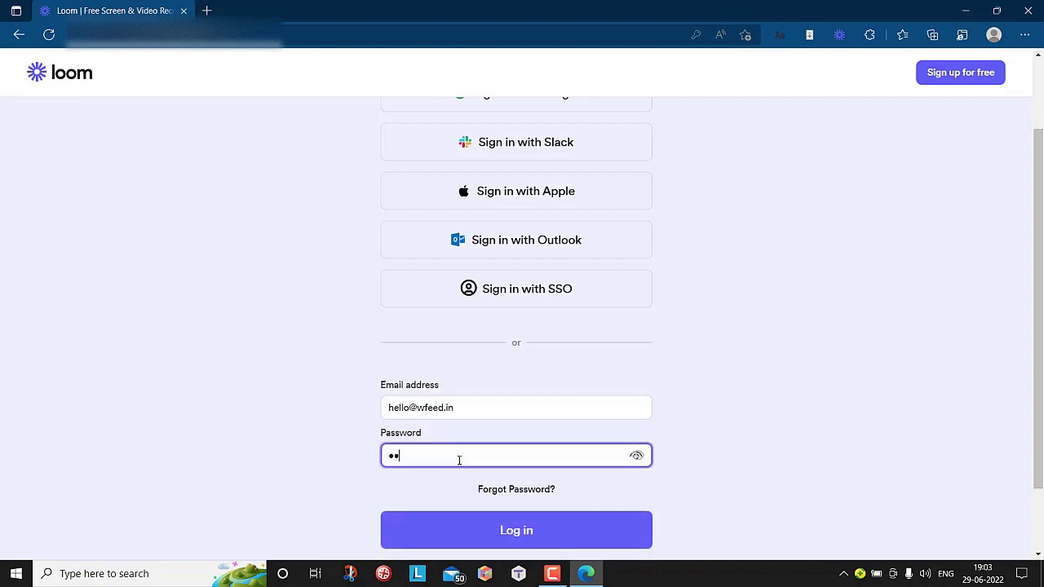
{"action": "type", "text": "****"}
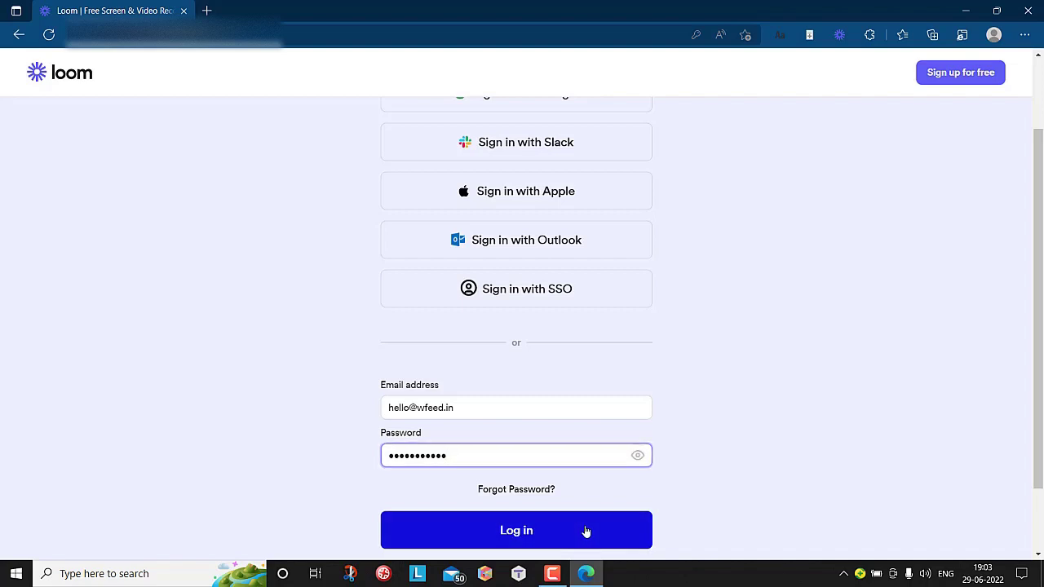
{"action": "left_click", "coordinate": [515, 530]}
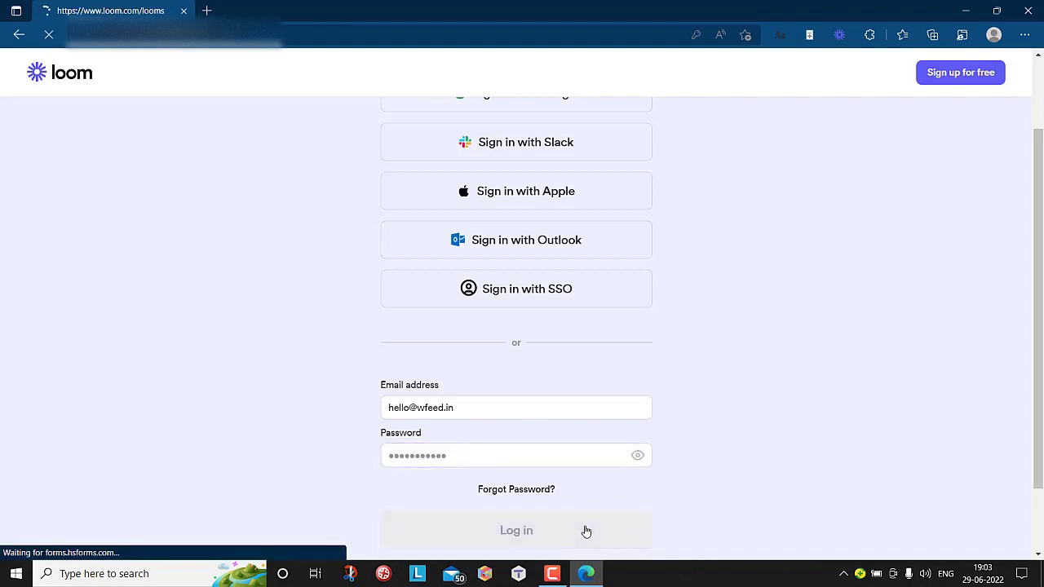
{"action": "left_click", "coordinate": [516, 530]}
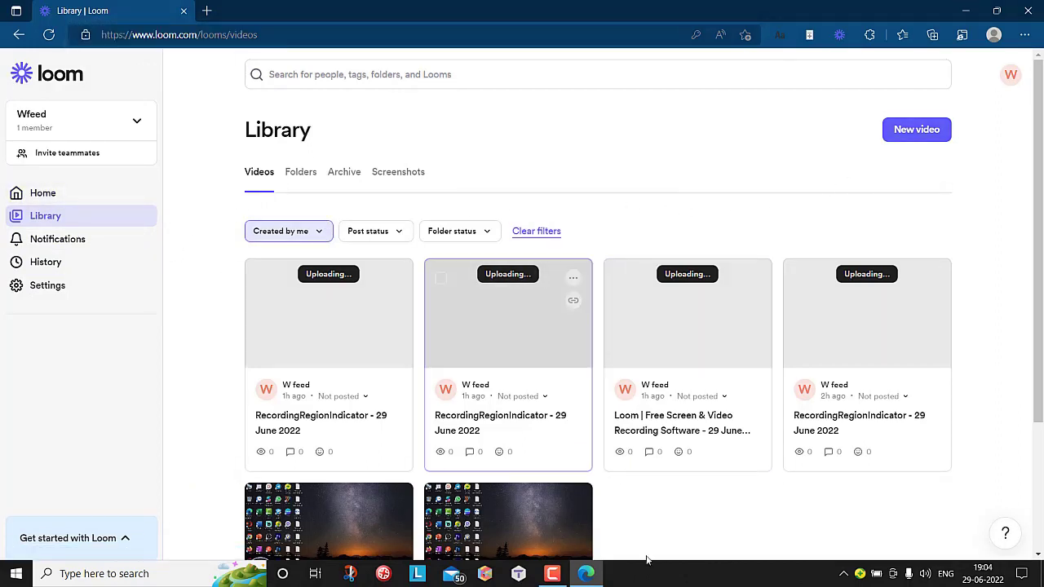
- Choose 'Record a video' from the Library's 'New video' dropdown
{"action": "scroll", "scroll_direction": "down", "scroll_amount": 3}
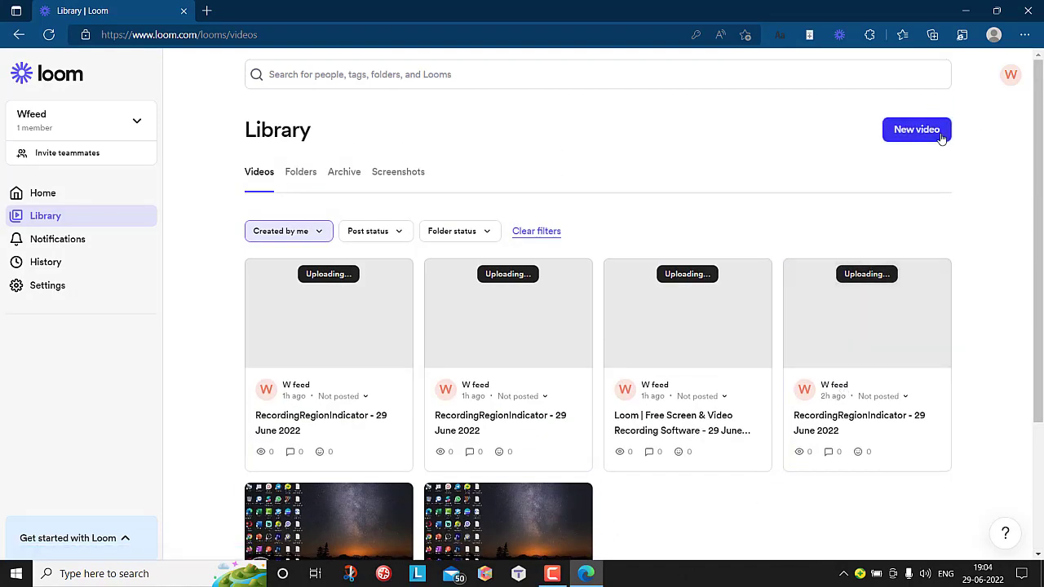
{"action": "left_click", "coordinate": [915, 130]}
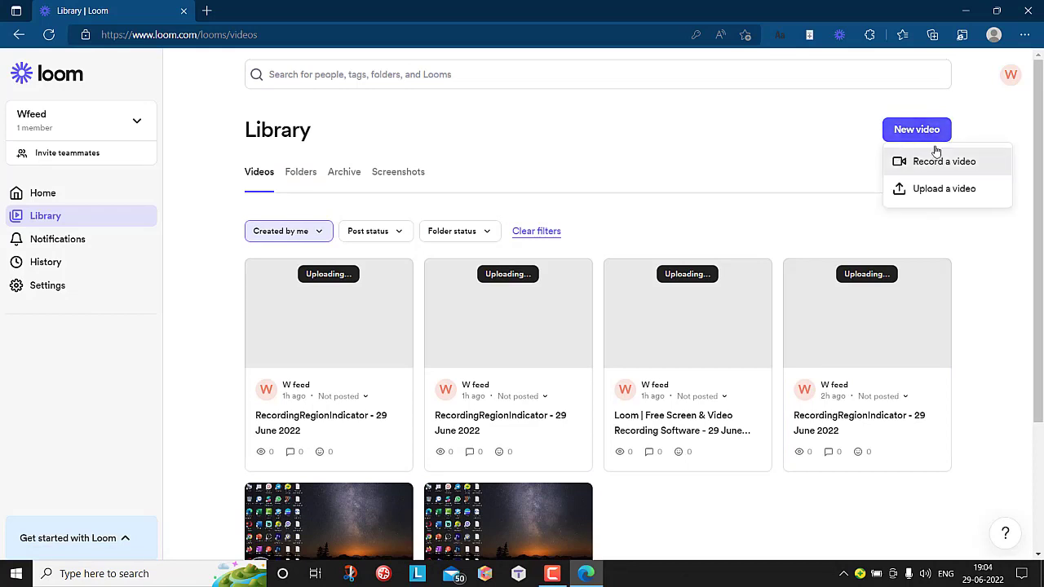
{"action": "mouse_move", "coordinate": [934, 155]}
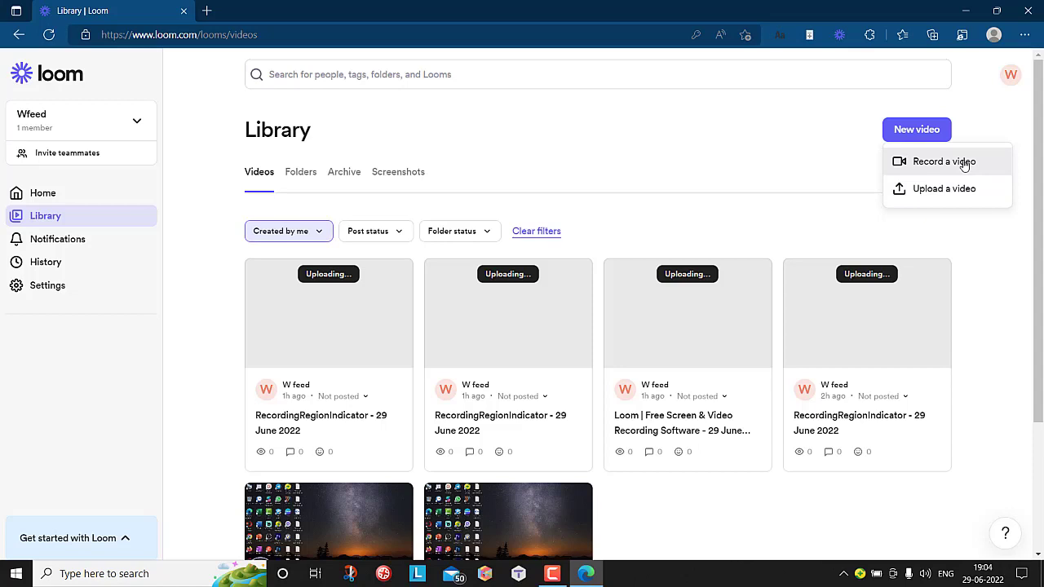
{"action": "left_click", "coordinate": [943, 161]}
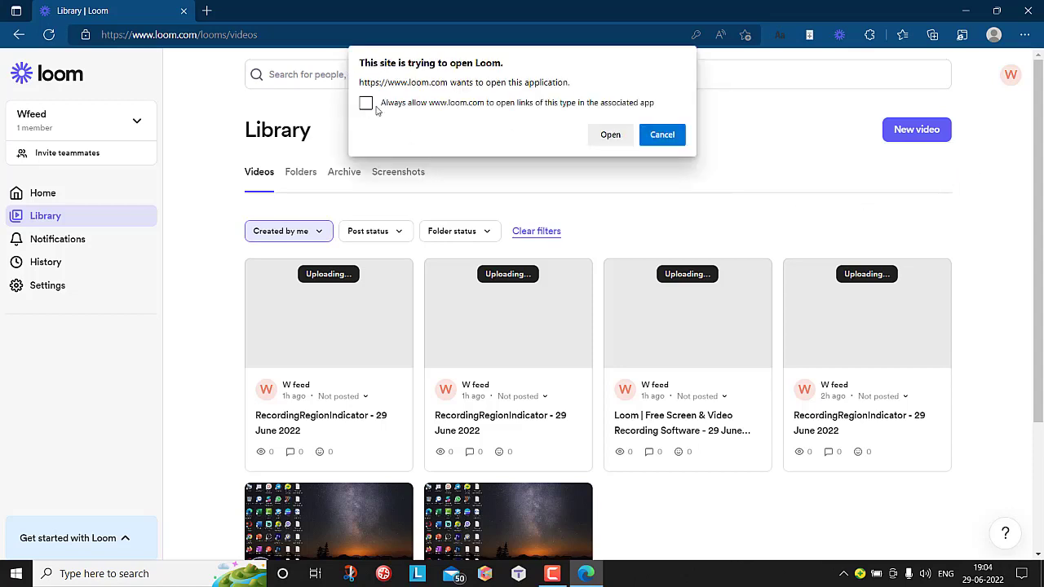
- Allow Edge to launch the Loom desktop app
{"action": "left_click", "coordinate": [366, 103]}
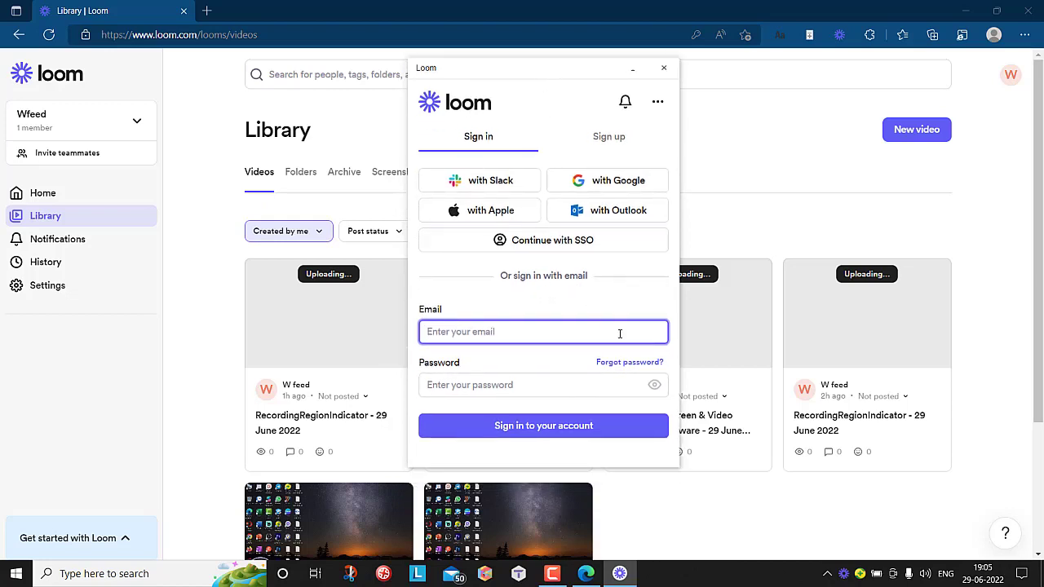
{"action": "mouse_move", "coordinate": [547, 309]}
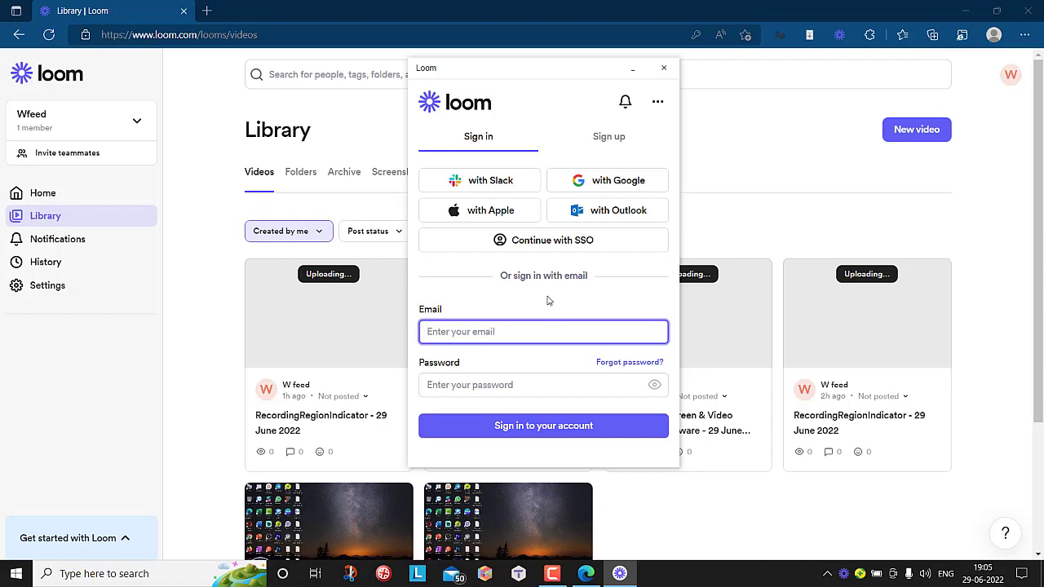
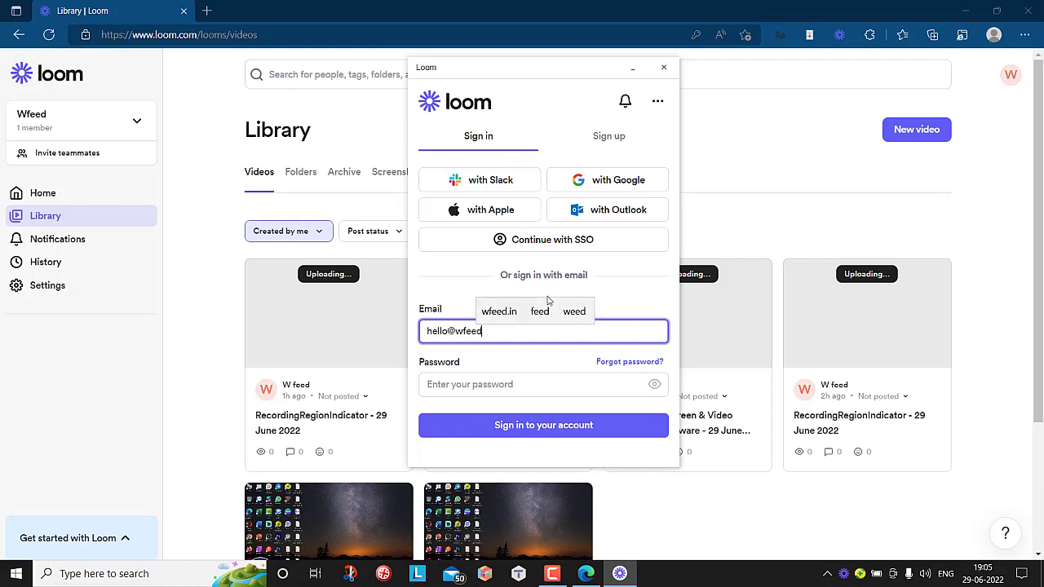
- Enter the email with the suggested domain and submit the desktop sign-in
{"action": "left_click", "coordinate": [499, 310]}
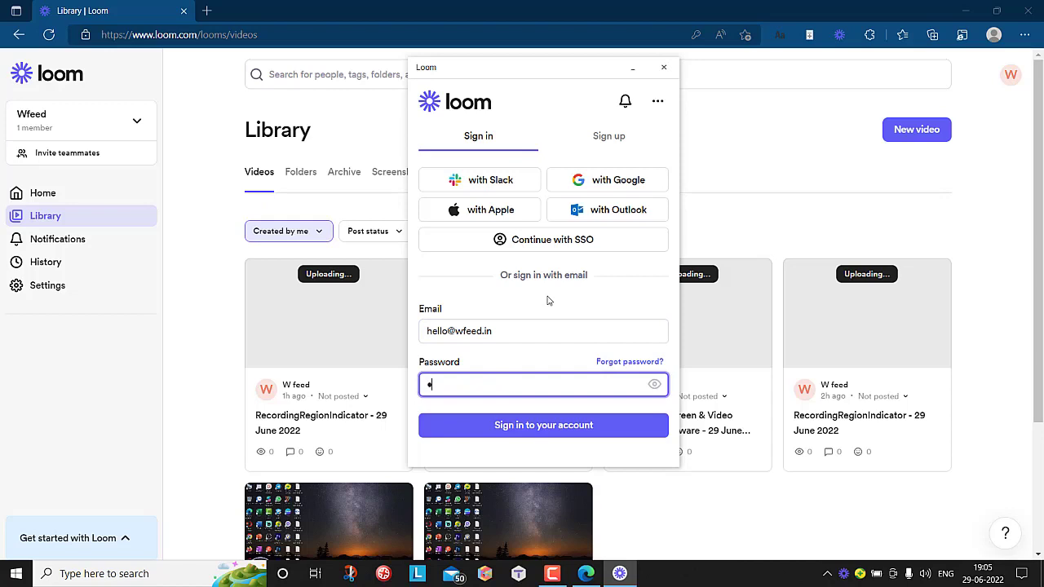
{"action": "key", "text": "Backspace"}
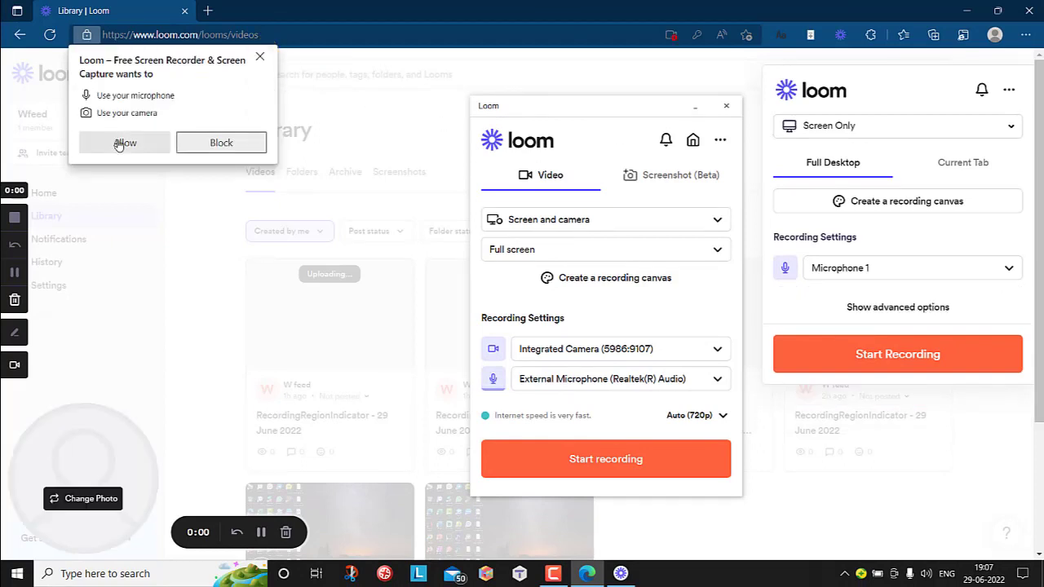
{"action": "mouse_move", "coordinate": [124, 135]}
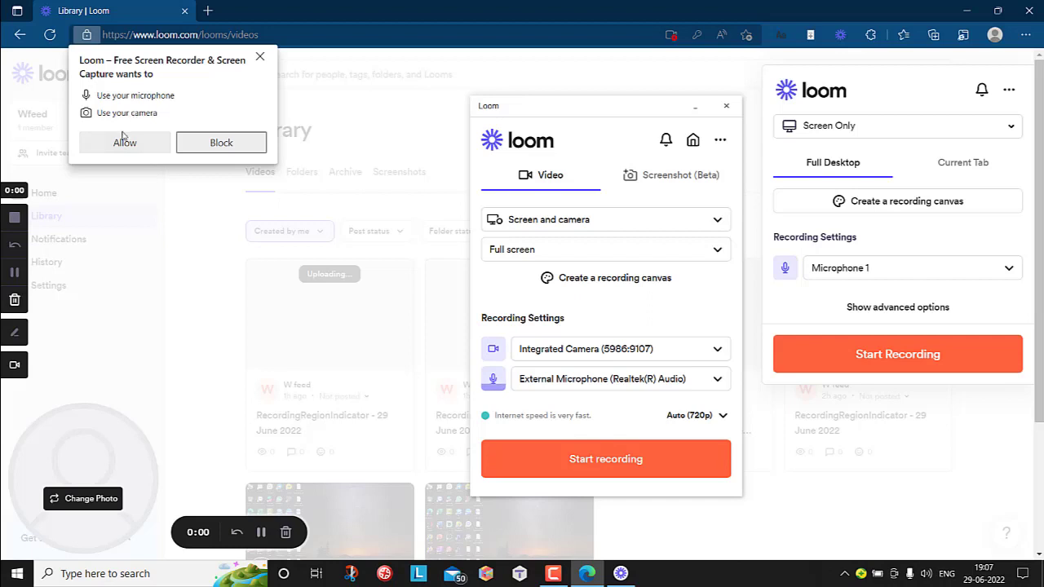
- Allow microphone and camera access for the recorder
{"action": "left_click", "coordinate": [124, 142]}
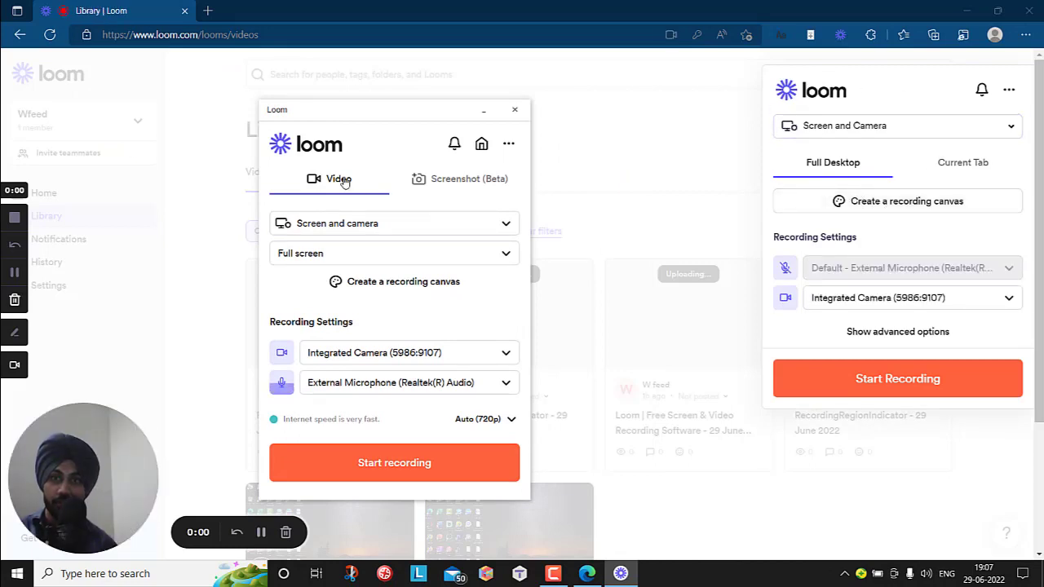
{"action": "mouse_move", "coordinate": [383, 125]}
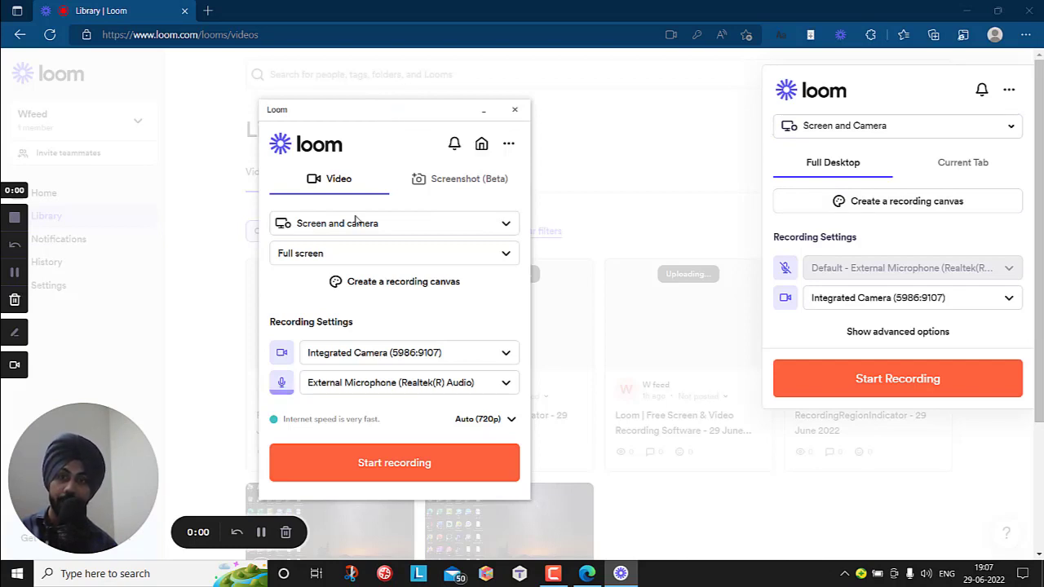
{"action": "mouse_move", "coordinate": [811, 113]}
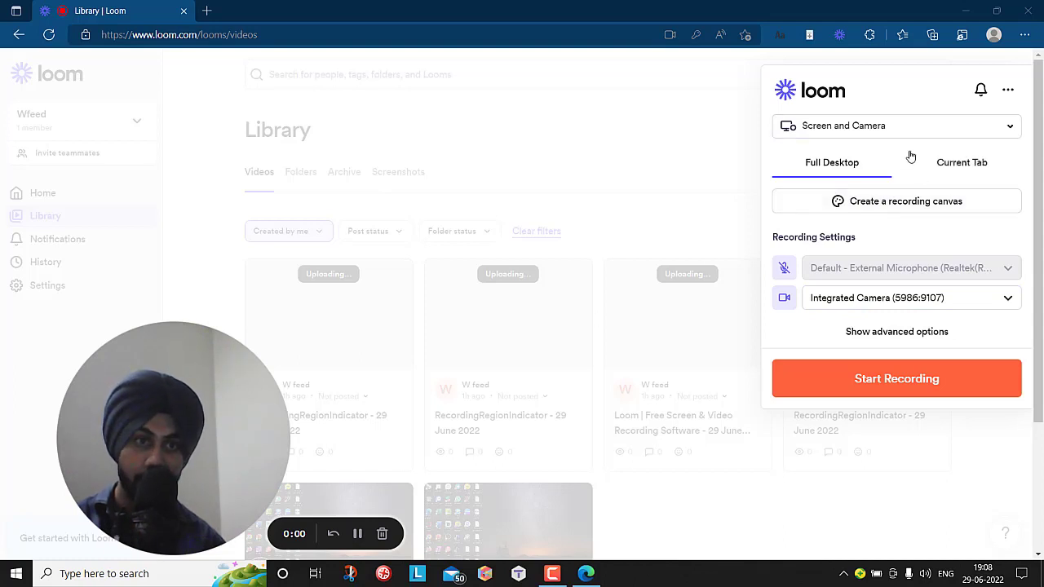
- Mute the microphone, keep Integrated Camera, and show advanced recording options
{"action": "left_click", "coordinate": [895, 126]}
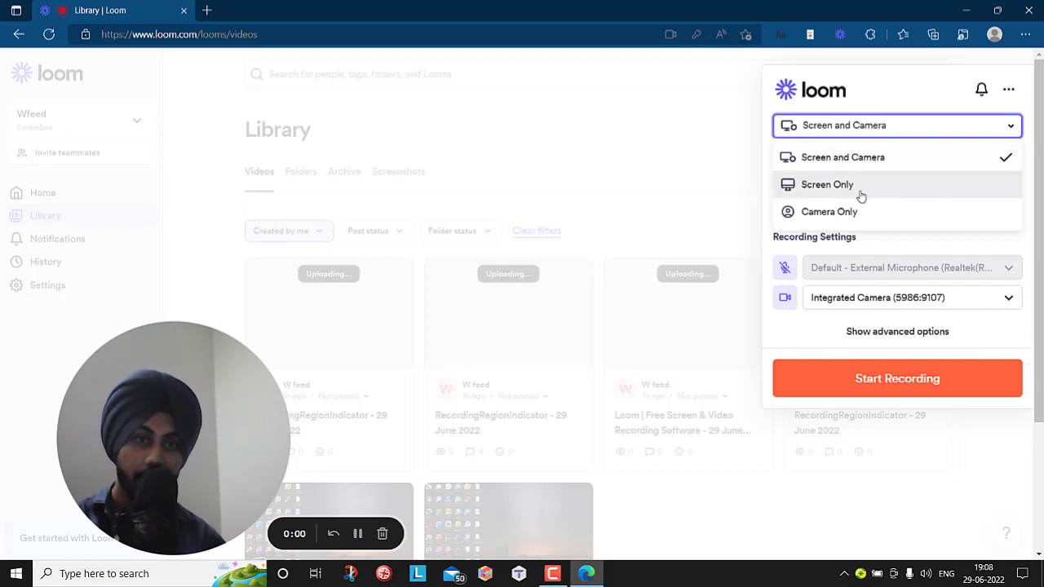
{"action": "mouse_move", "coordinate": [891, 222]}
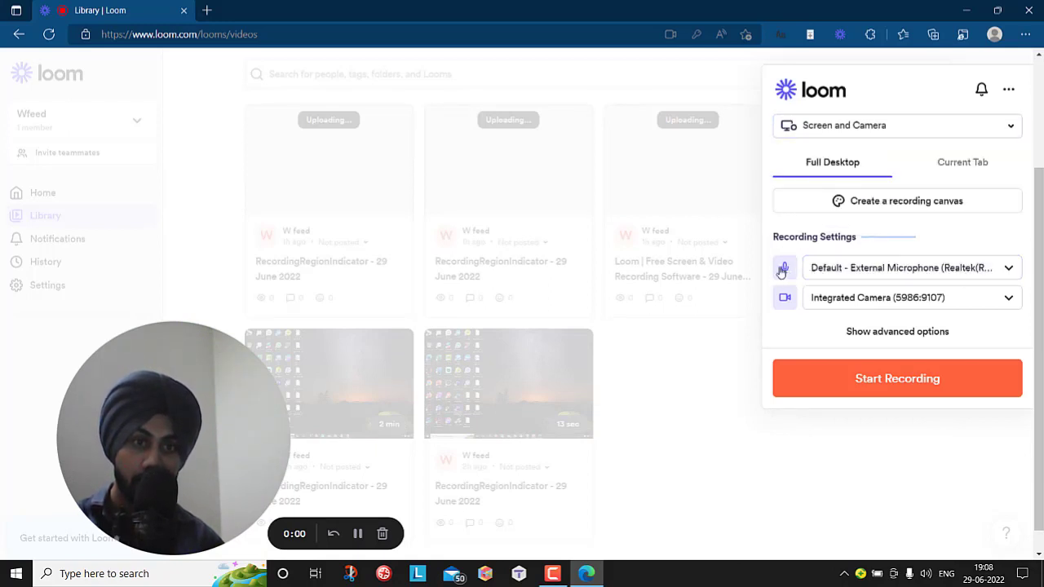
{"action": "left_click", "coordinate": [784, 268]}
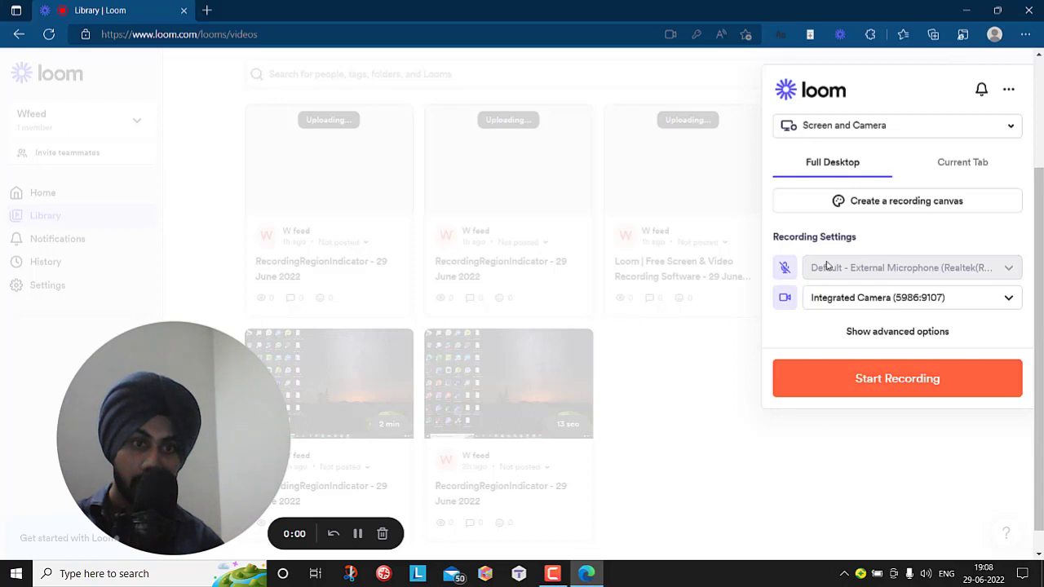
{"action": "left_click", "coordinate": [911, 297]}
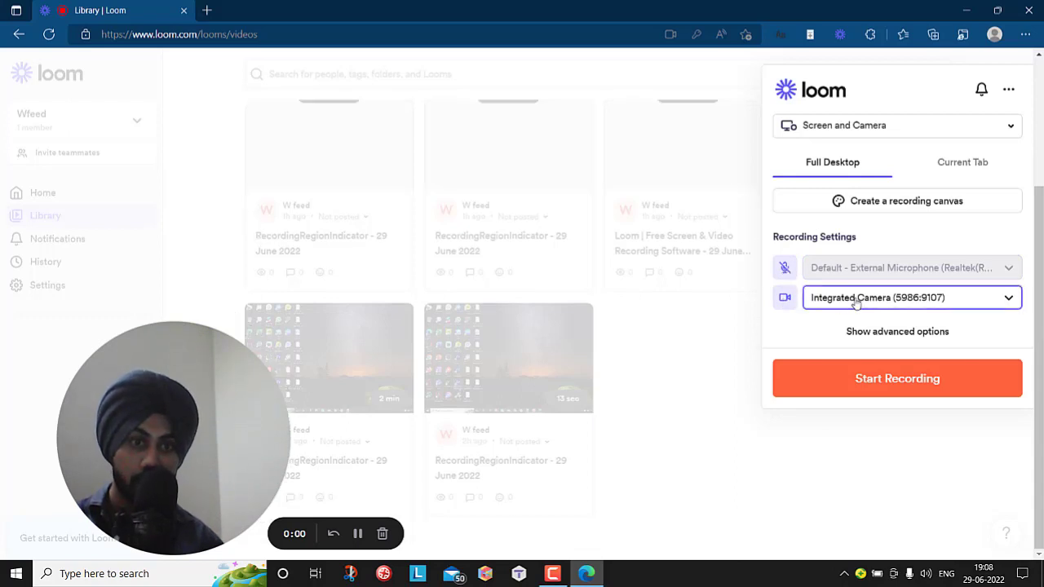
{"action": "left_click", "coordinate": [911, 297]}
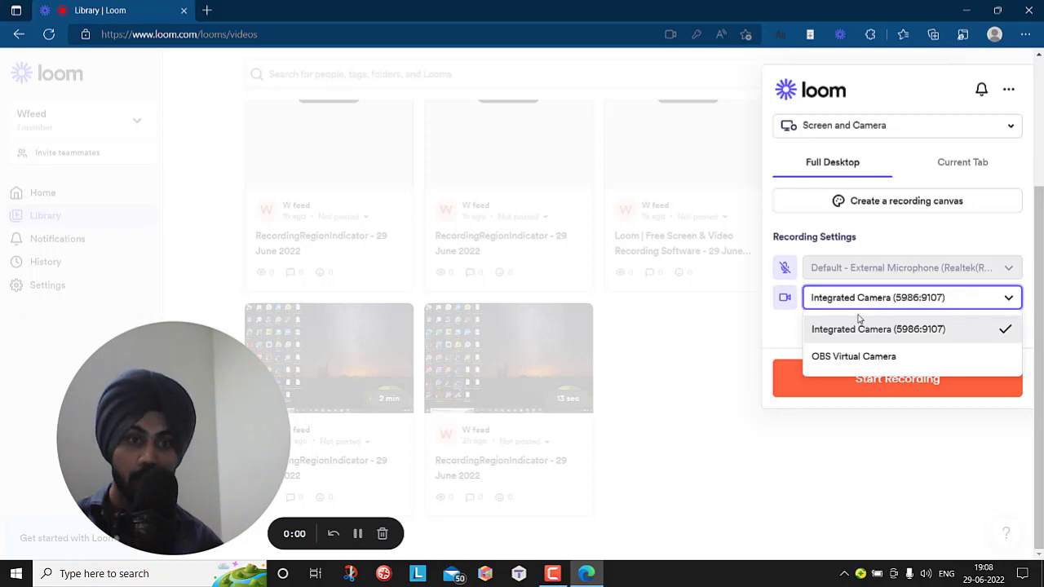
{"action": "left_click", "coordinate": [877, 329]}
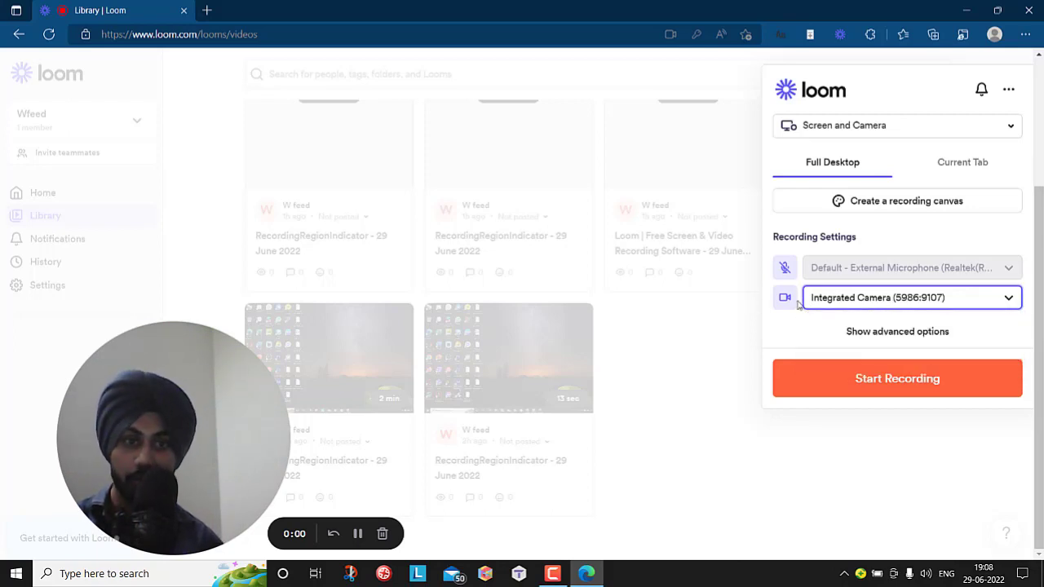
{"action": "mouse_move", "coordinate": [879, 360]}
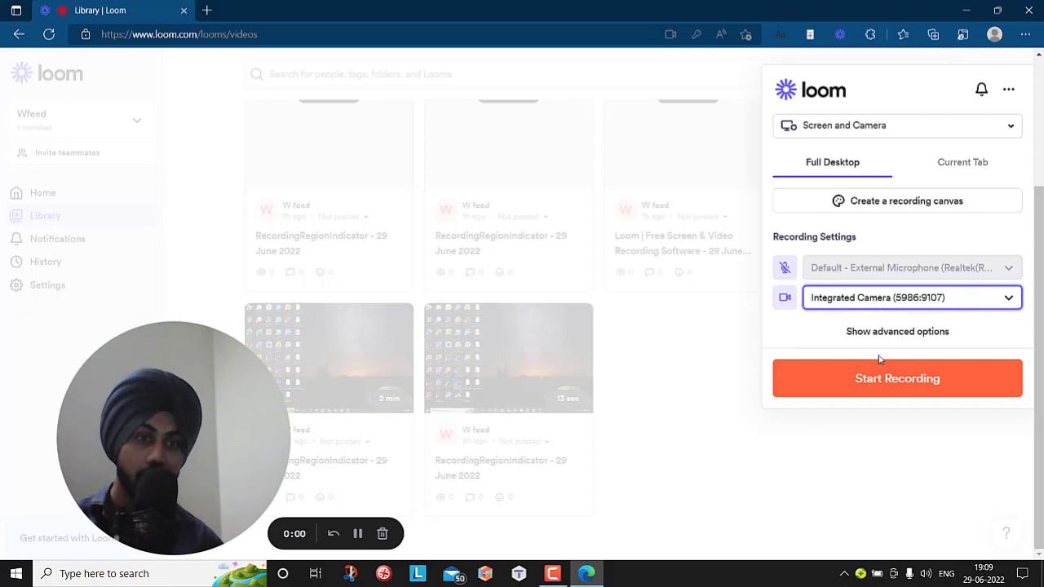
{"action": "left_click", "coordinate": [897, 332]}
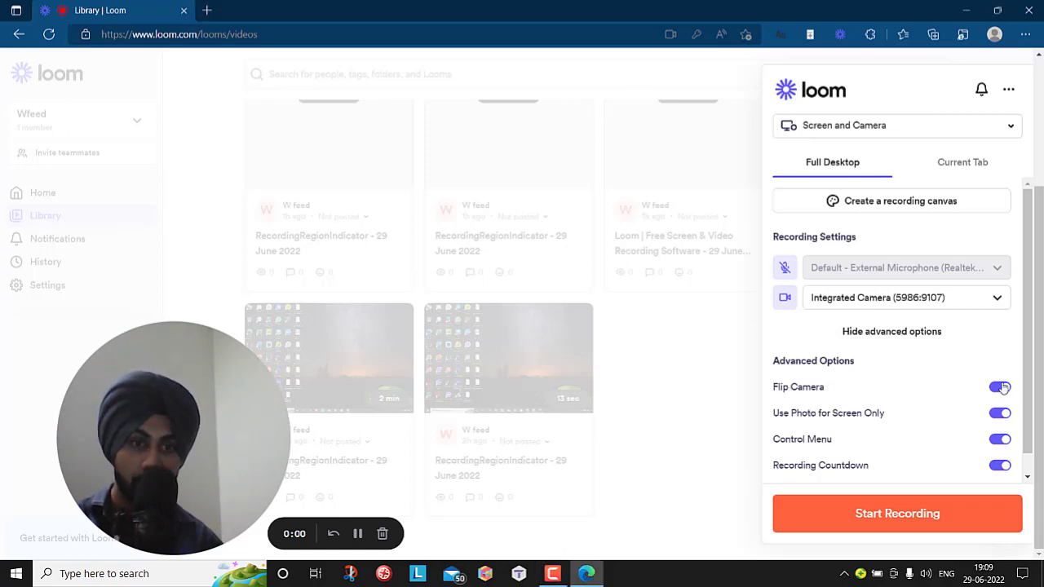
{"action": "left_click", "coordinate": [999, 387]}
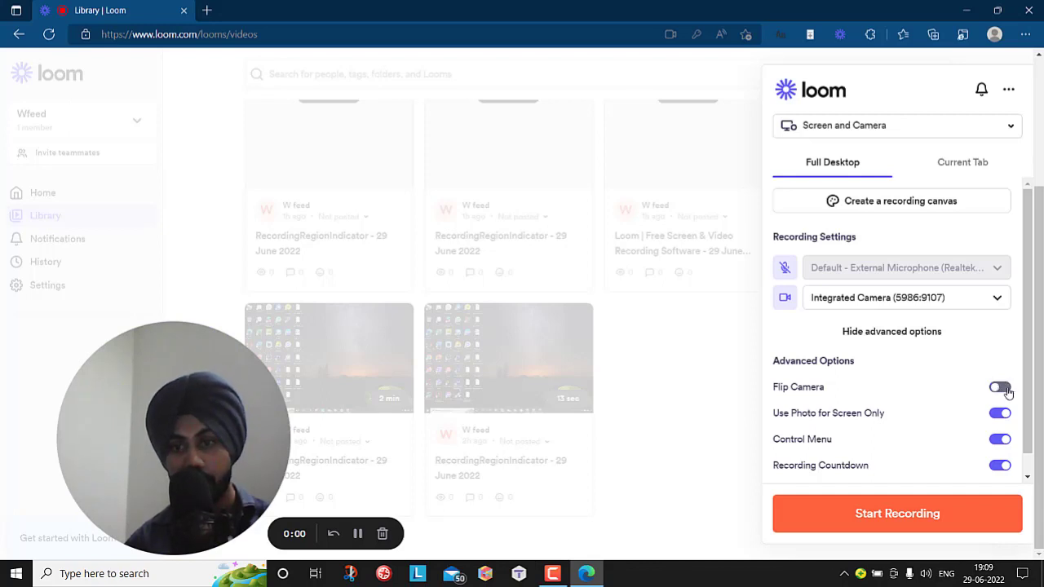
{"action": "left_click", "coordinate": [1000, 387]}
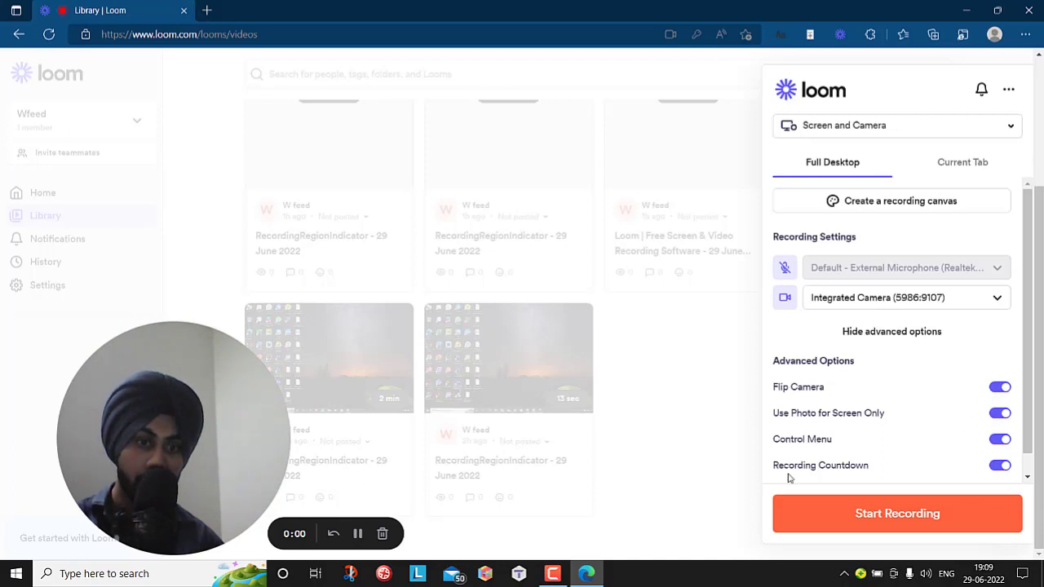
{"action": "mouse_move", "coordinate": [922, 365]}
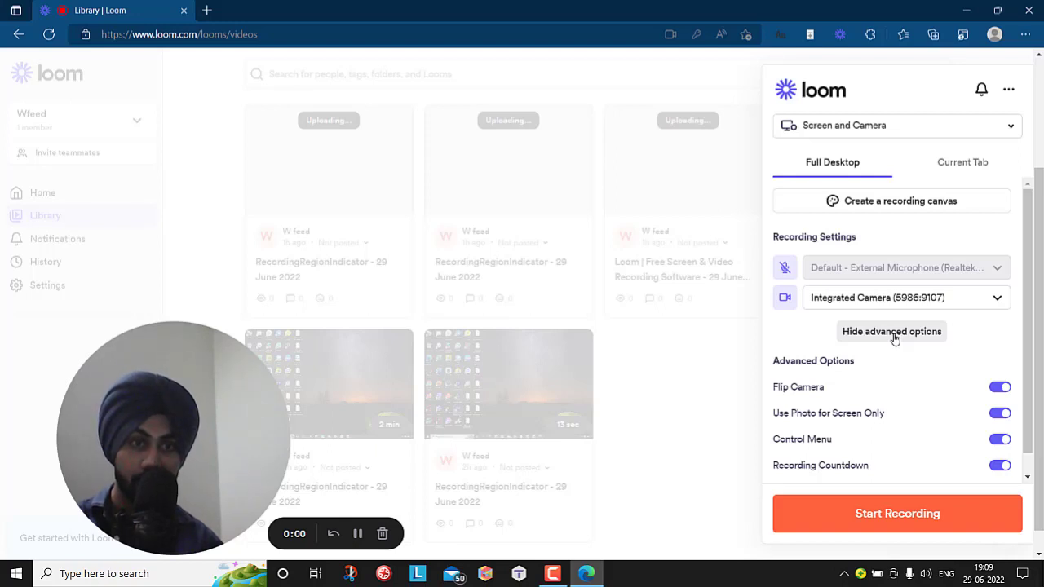
- Hide advanced options, set capture to Current Tab, and minimize the browser
{"action": "left_click", "coordinate": [891, 331]}
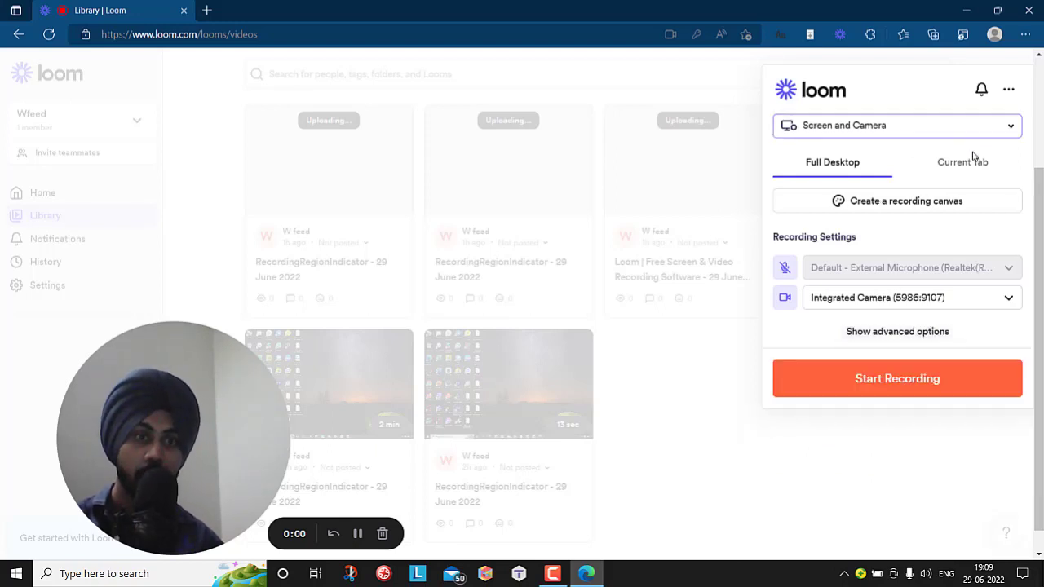
{"action": "left_click", "coordinate": [961, 162]}
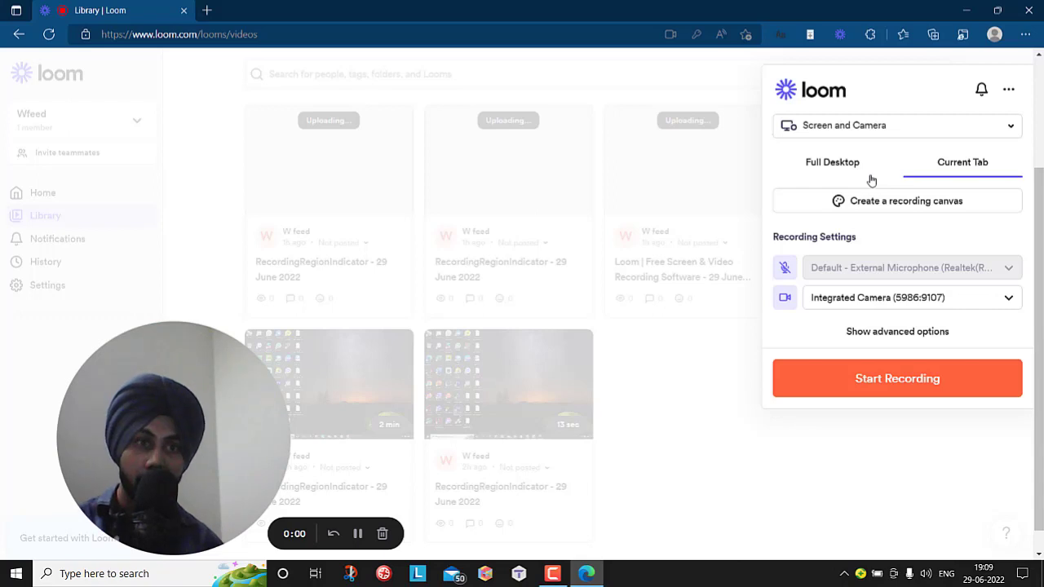
{"action": "left_click", "coordinate": [832, 161]}
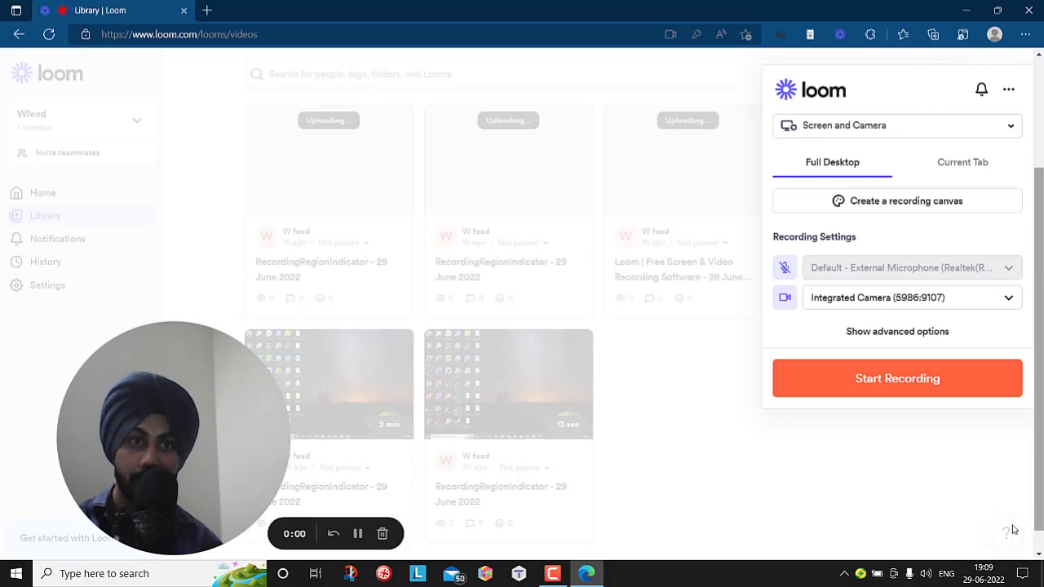
{"action": "left_click", "coordinate": [962, 162]}
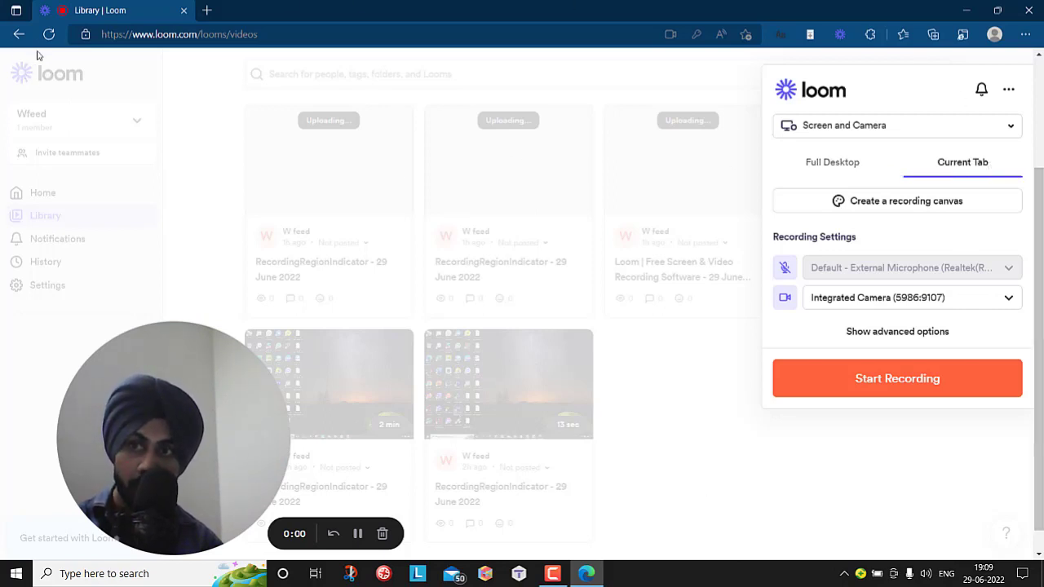
{"action": "mouse_move", "coordinate": [711, 13]}
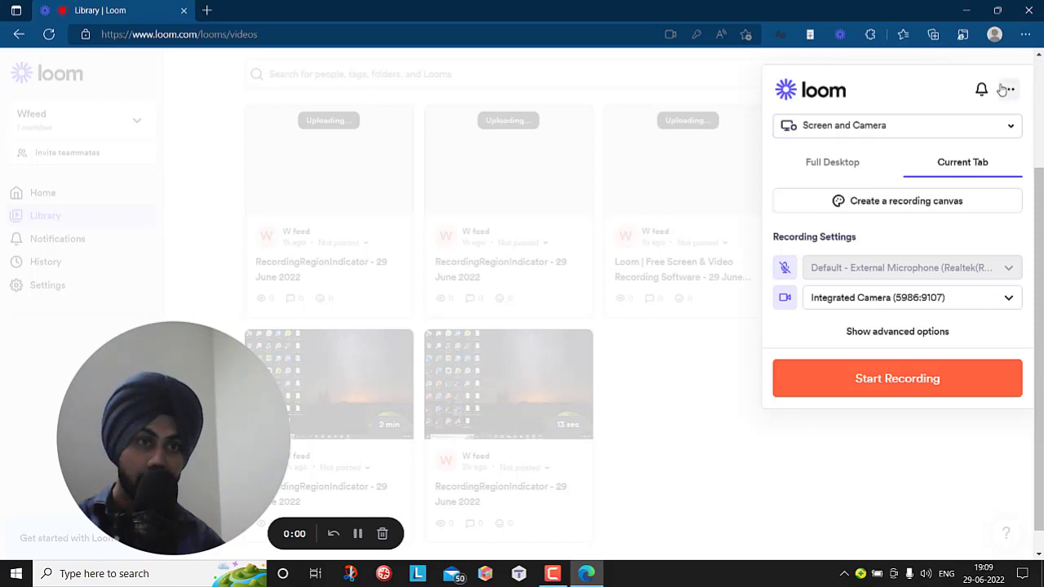
{"action": "left_click", "coordinate": [1006, 90]}
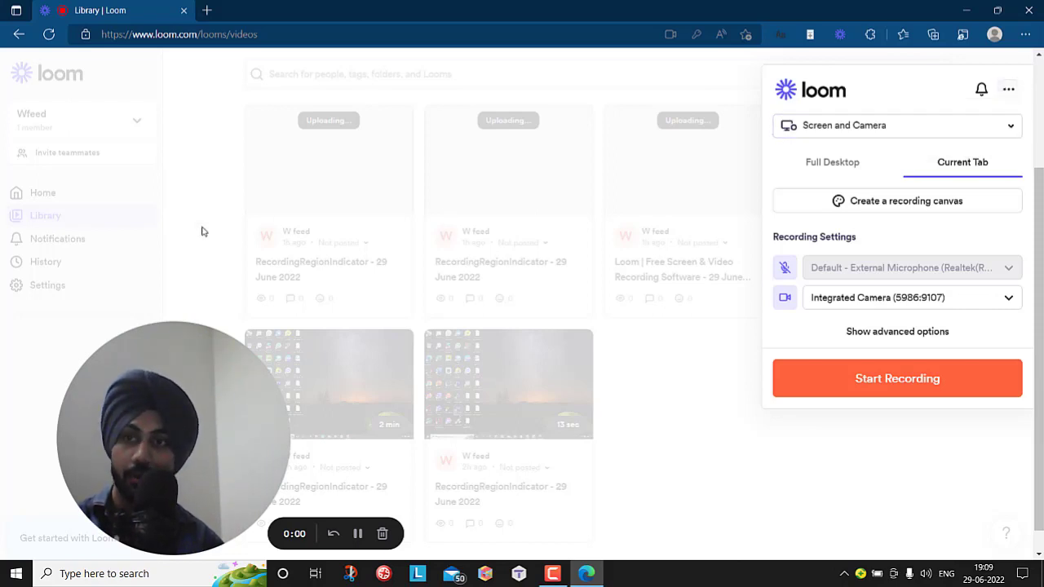
{"action": "mouse_move", "coordinate": [607, 230]}
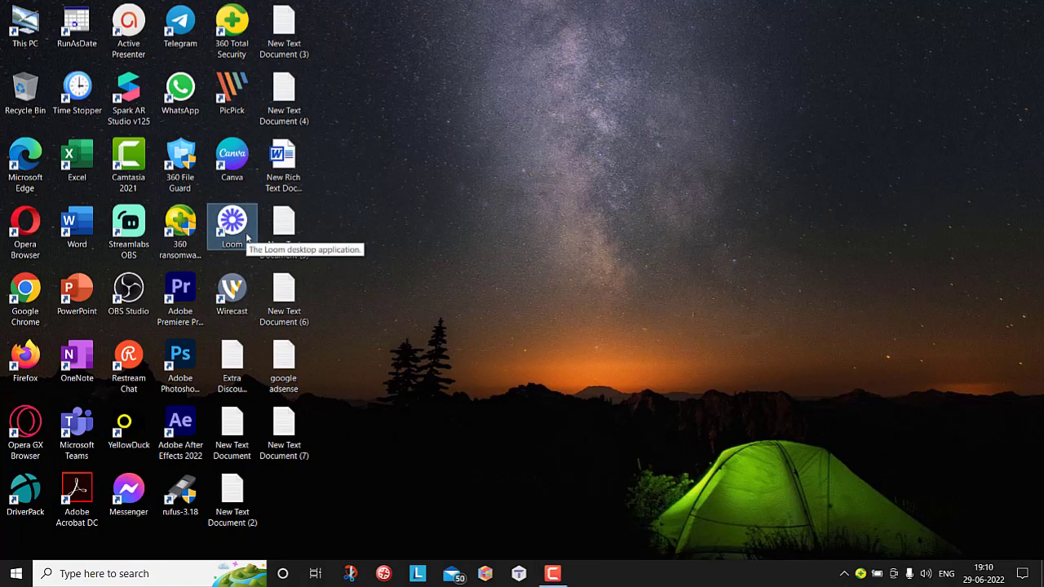
- Launch the Loom desktop app and reposition its recorder window
{"action": "double_click", "coordinate": [231, 222]}
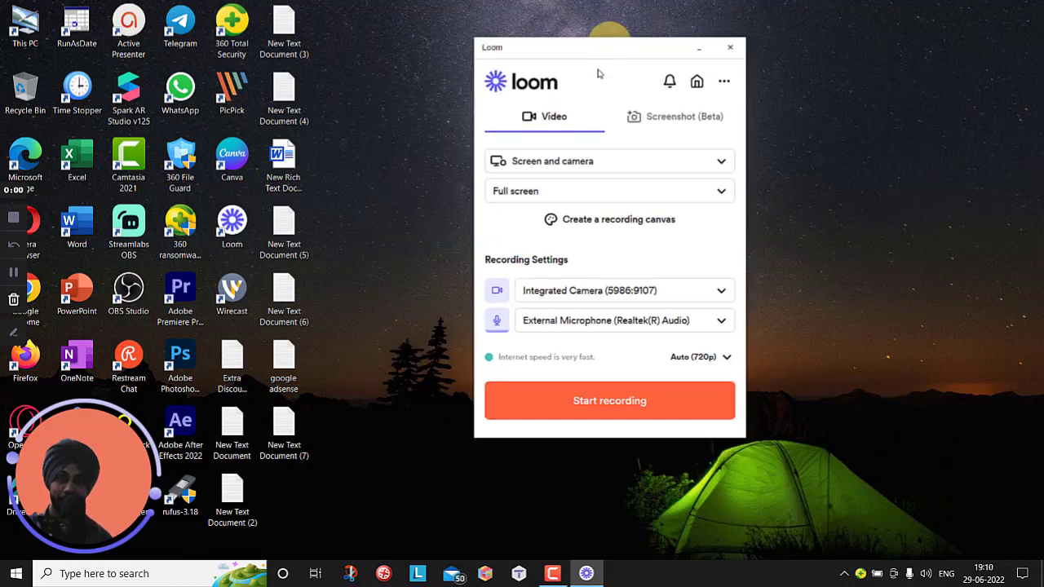
{"action": "left_click_drag", "start_coordinate": [609, 46], "coordinate": [829, 152]}
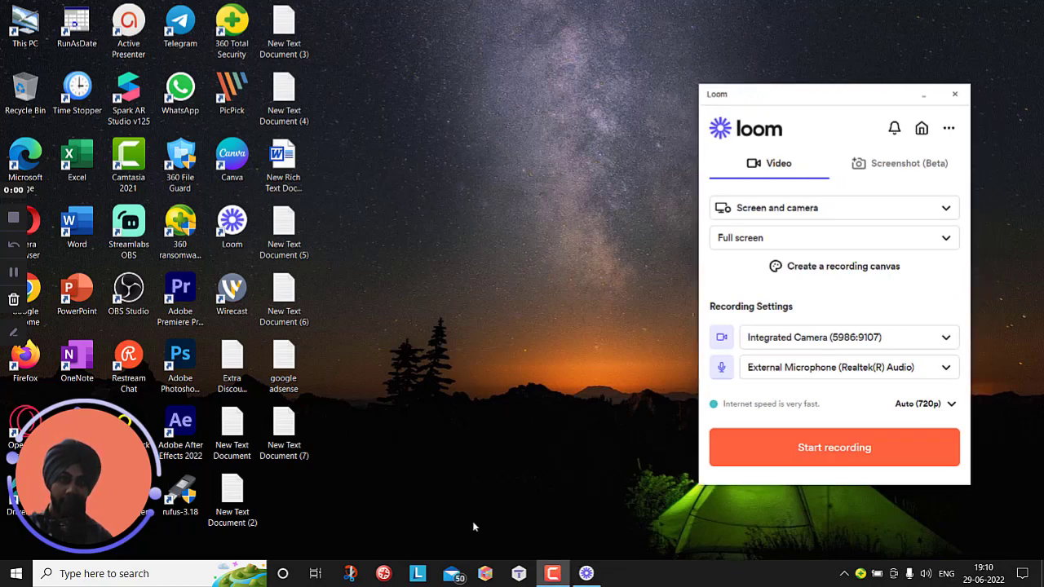
{"action": "left_click", "coordinate": [832, 207]}
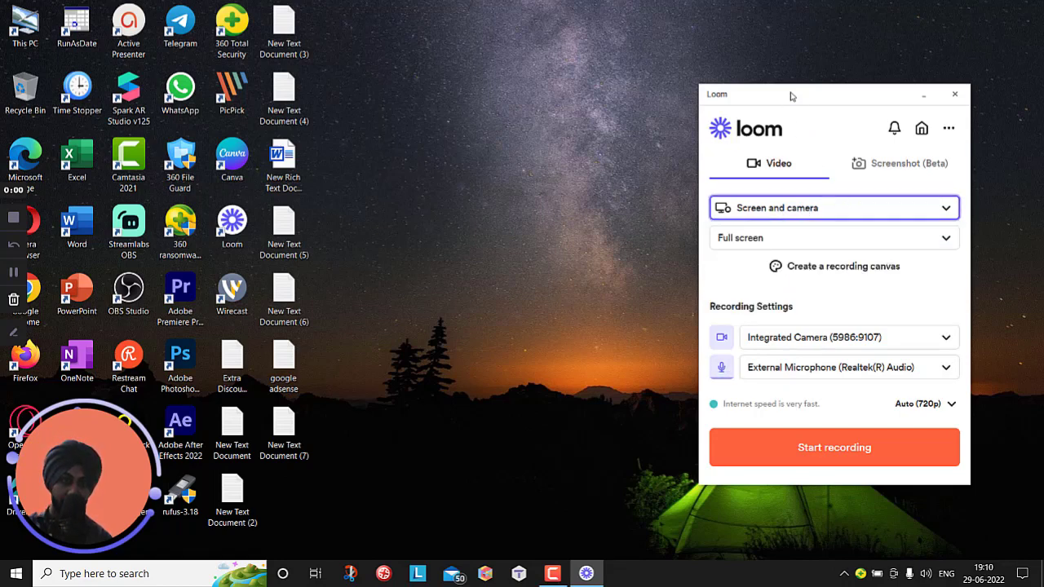
{"action": "left_click_drag", "start_coordinate": [832, 94], "coordinate": [606, 42]}
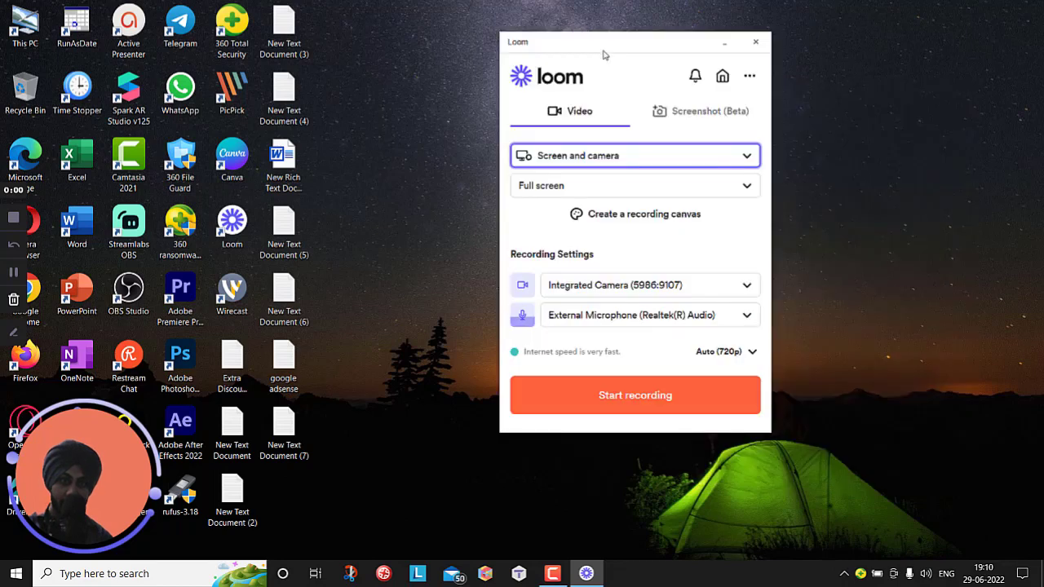
- Keep Full screen as capture area and return from Screenshot (Beta) to Video
{"action": "left_click", "coordinate": [635, 185]}
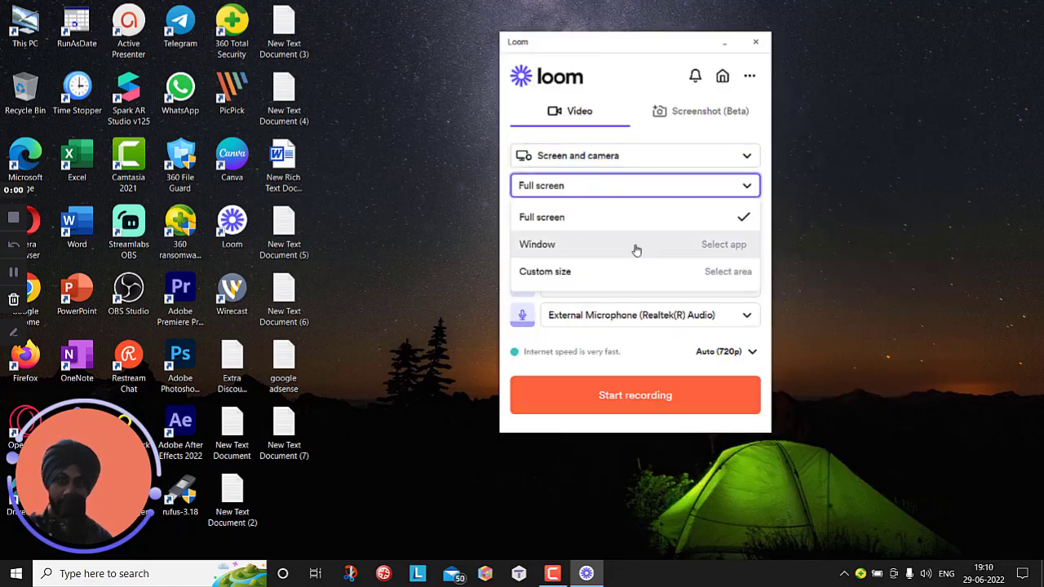
{"action": "mouse_move", "coordinate": [555, 272]}
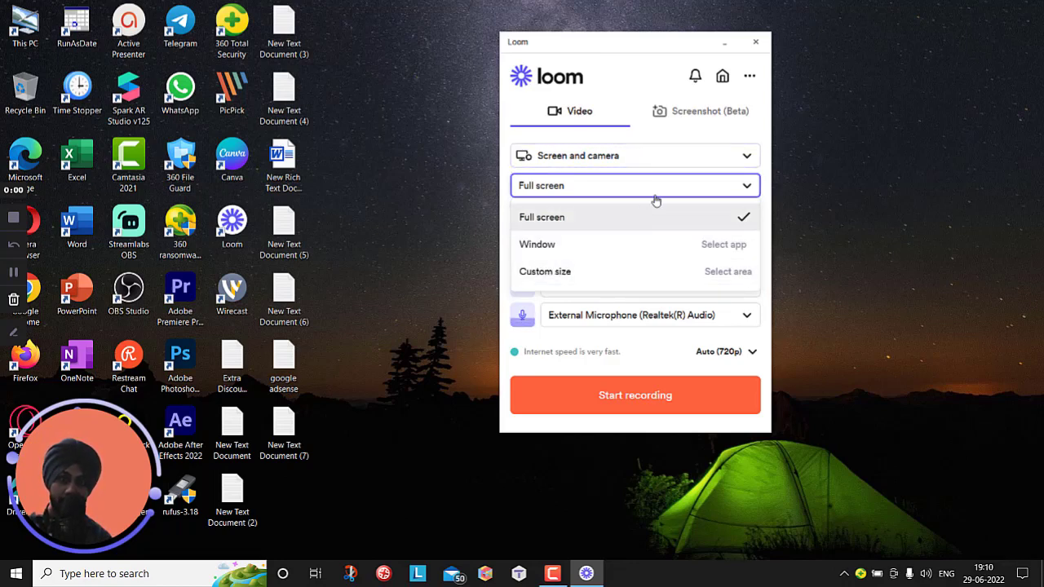
{"action": "mouse_move", "coordinate": [624, 238]}
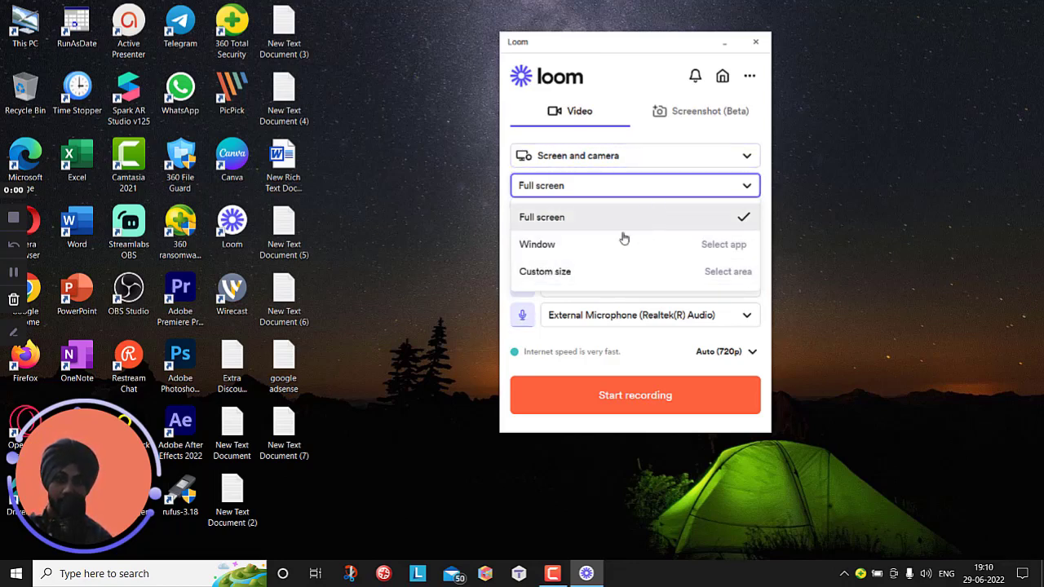
{"action": "mouse_move", "coordinate": [612, 244]}
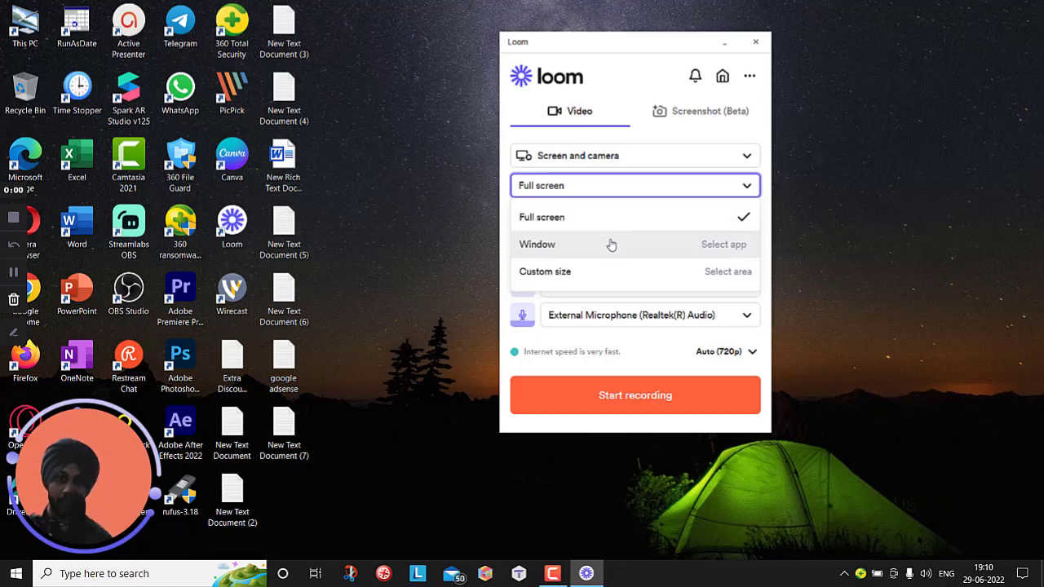
{"action": "mouse_move", "coordinate": [454, 281]}
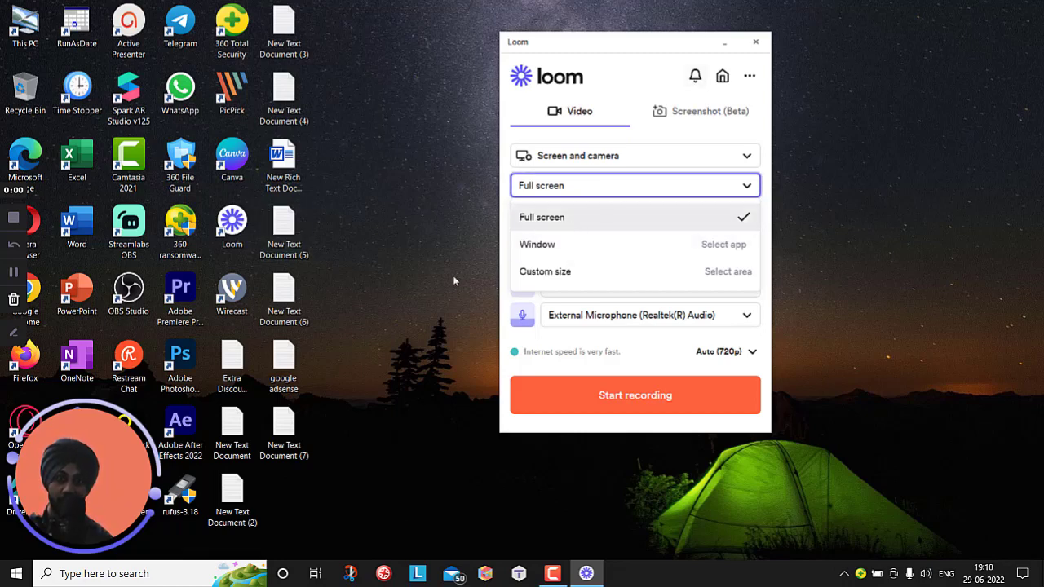
{"action": "left_click", "coordinate": [541, 216]}
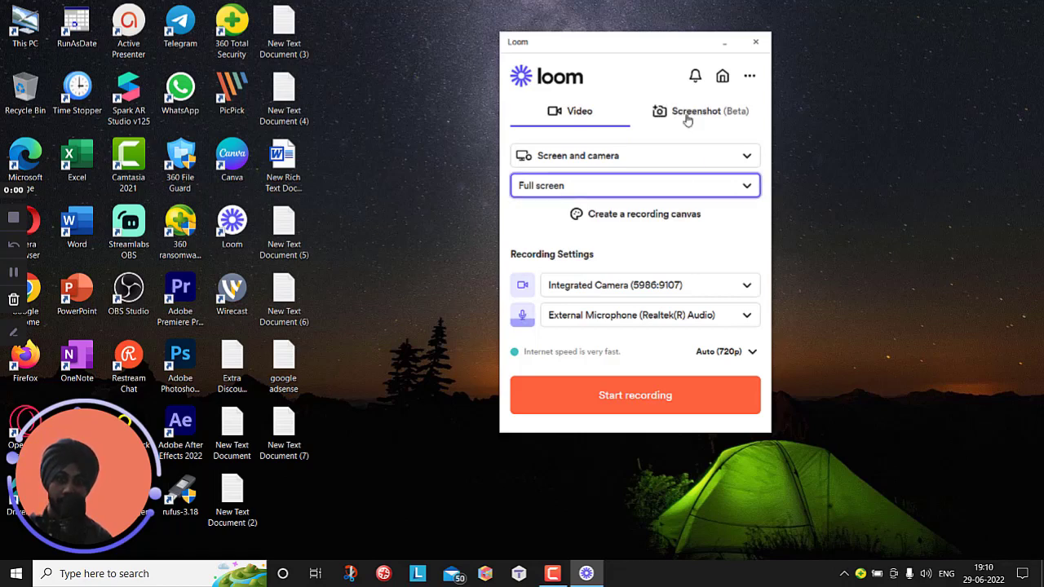
{"action": "left_click", "coordinate": [699, 110]}
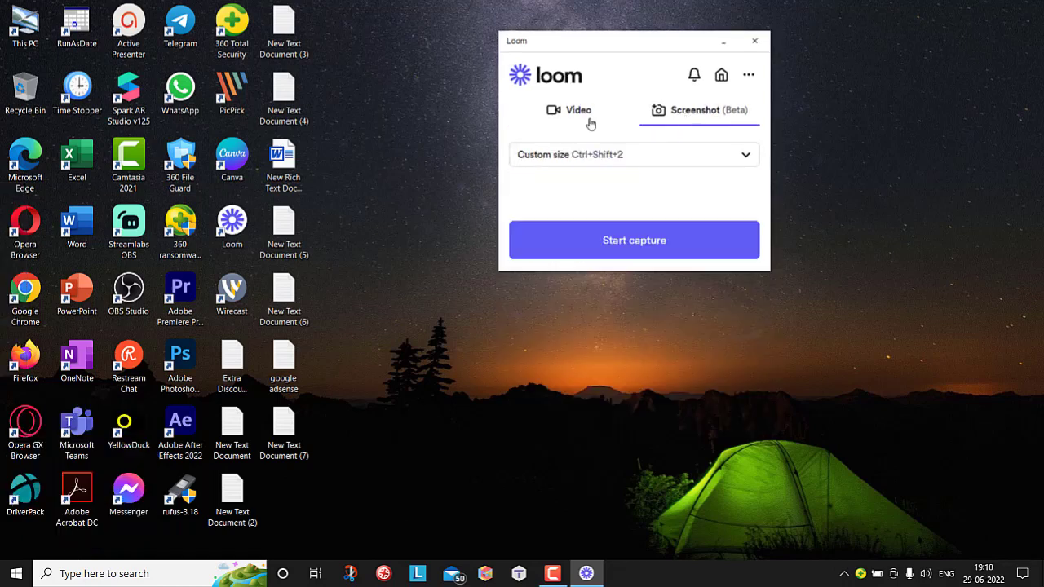
{"action": "left_click", "coordinate": [568, 109]}
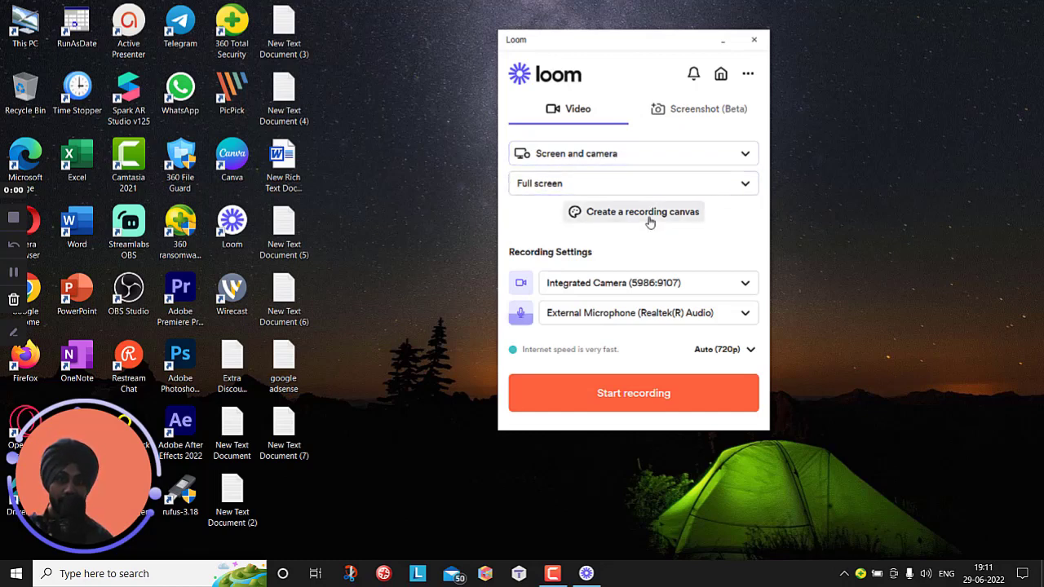
- Create a recording canvas with the rainbow arch background and an enlarged top-left camera bubble
{"action": "left_click", "coordinate": [633, 211]}
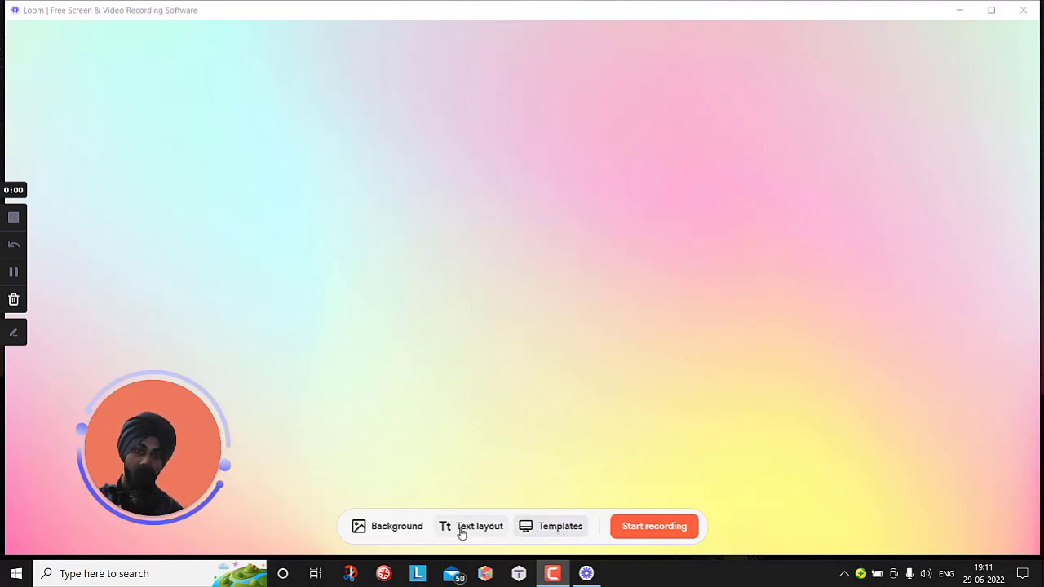
{"action": "left_click", "coordinate": [396, 526]}
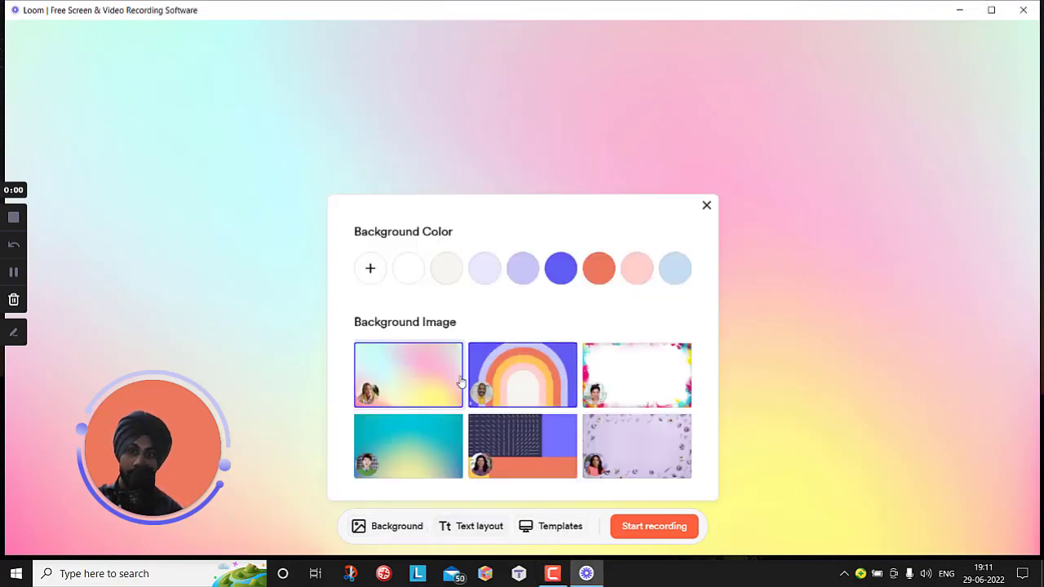
{"action": "left_click", "coordinate": [522, 375]}
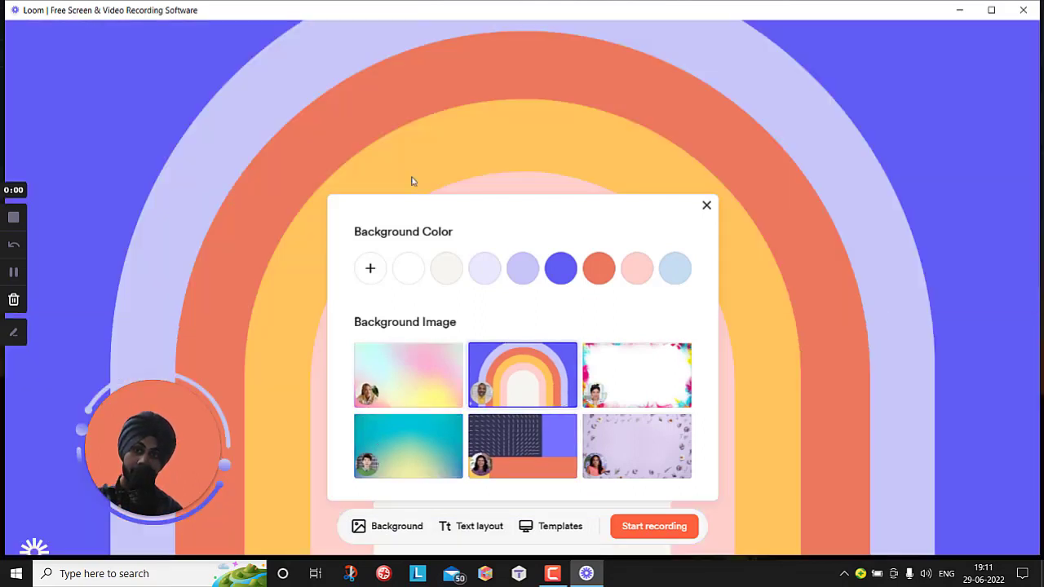
{"action": "left_click", "coordinate": [706, 205]}
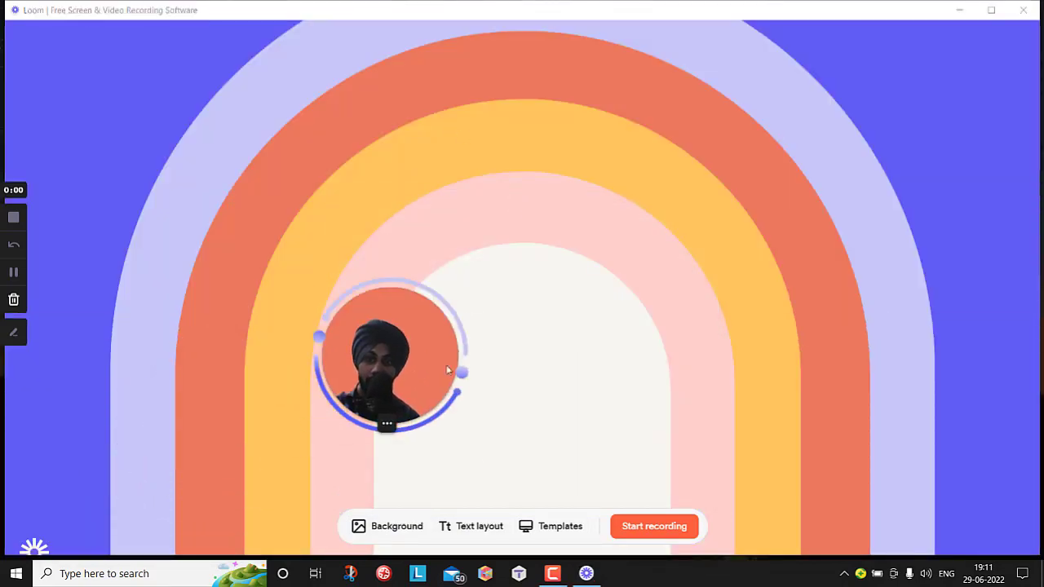
{"action": "left_click_drag", "start_coordinate": [387, 359], "coordinate": [501, 330]}
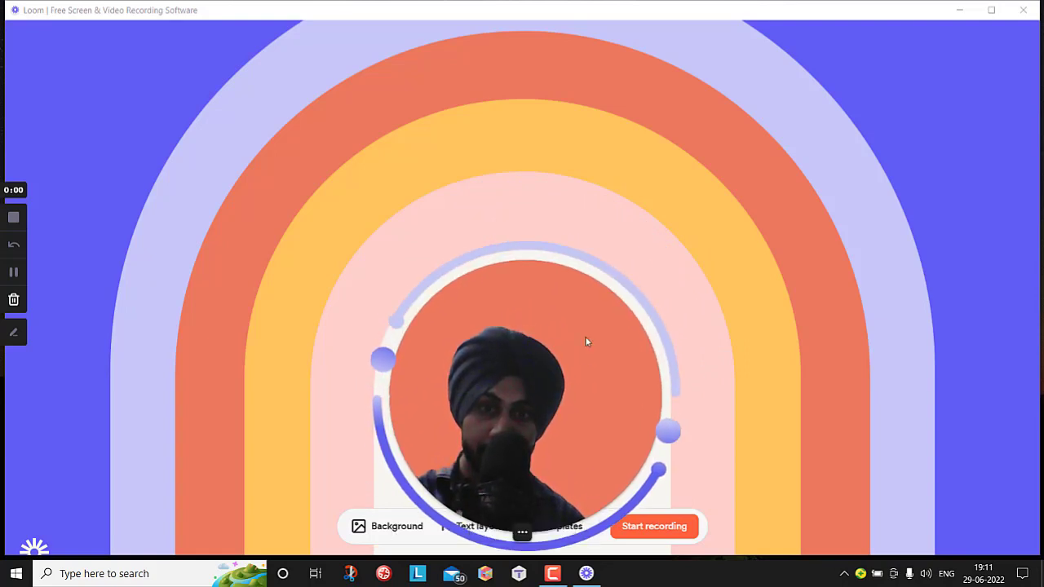
{"action": "left_click_drag", "start_coordinate": [522, 408], "coordinate": [233, 318]}
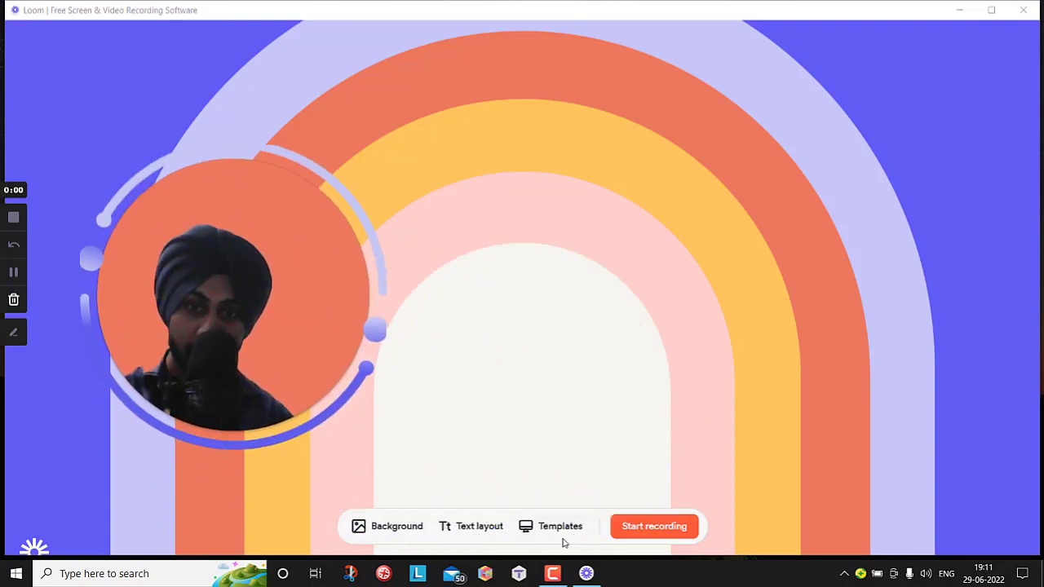
- Preview the Say hello! layout and Hello, checklist, Congratulations templates, ending on geometric
{"action": "left_click", "coordinate": [479, 526]}
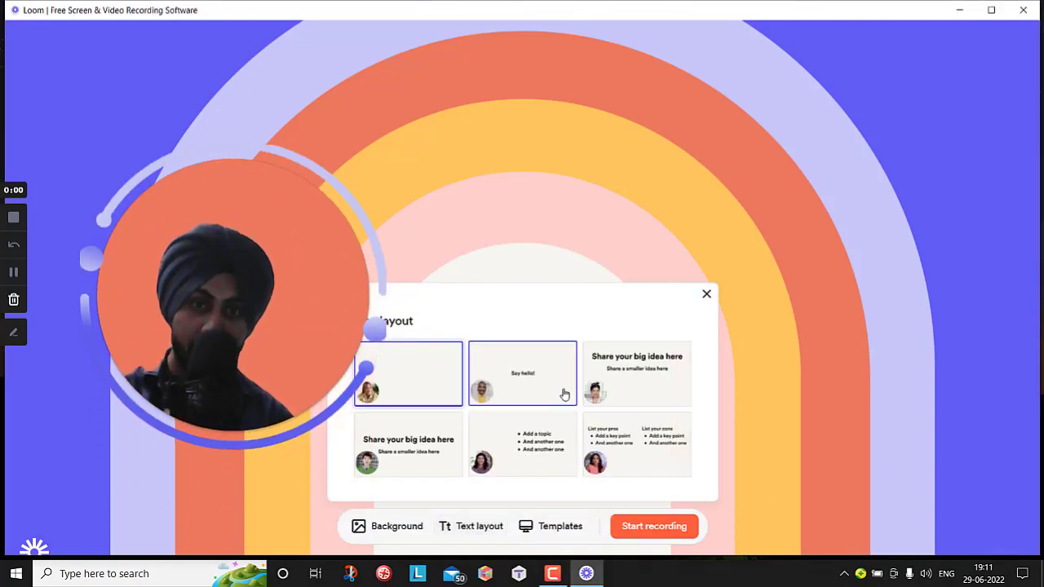
{"action": "left_click", "coordinate": [560, 526]}
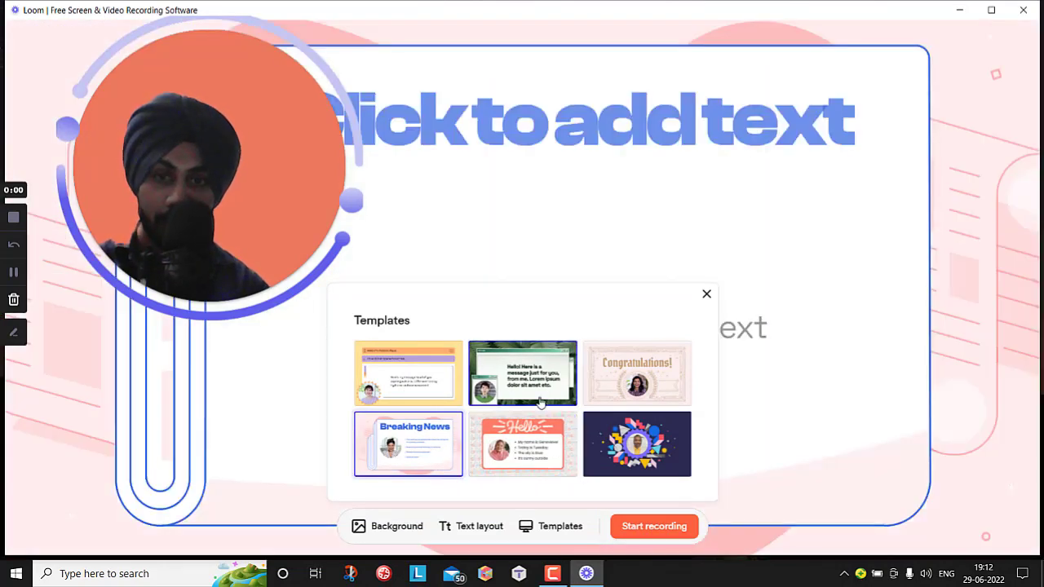
{"action": "left_click", "coordinate": [522, 444]}
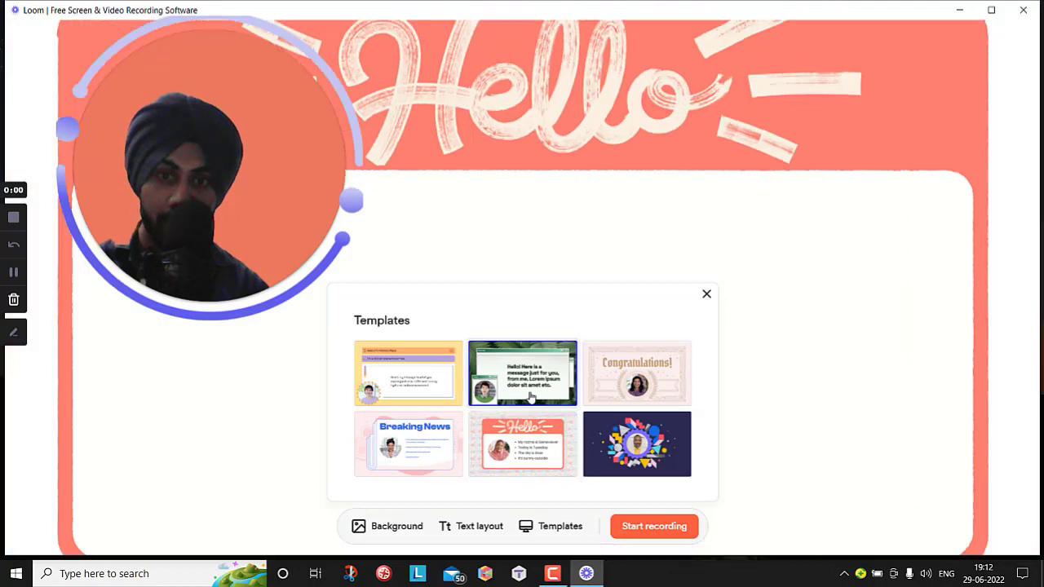
{"action": "left_click", "coordinate": [408, 373]}
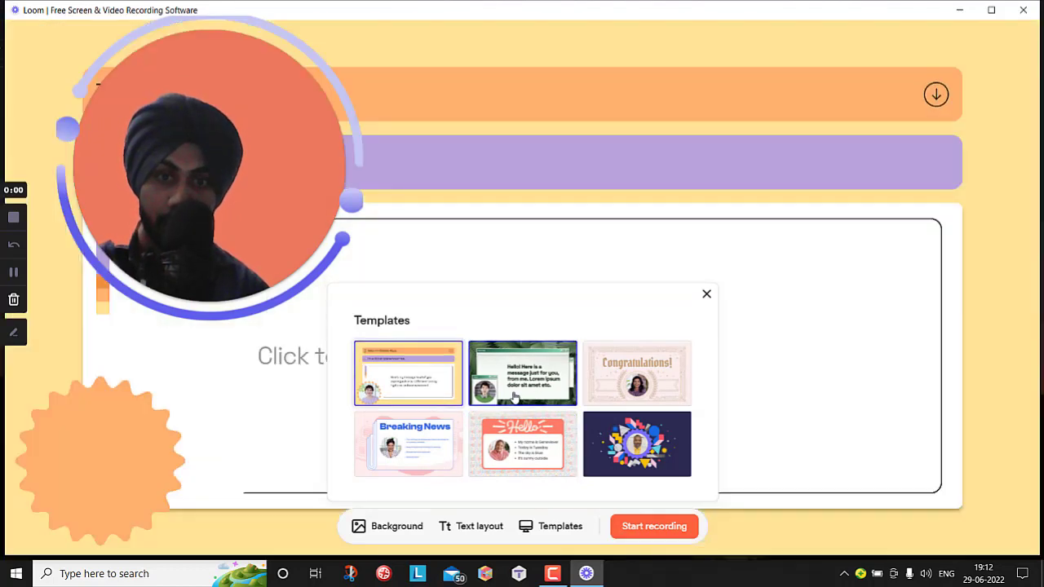
{"action": "left_click", "coordinate": [636, 373]}
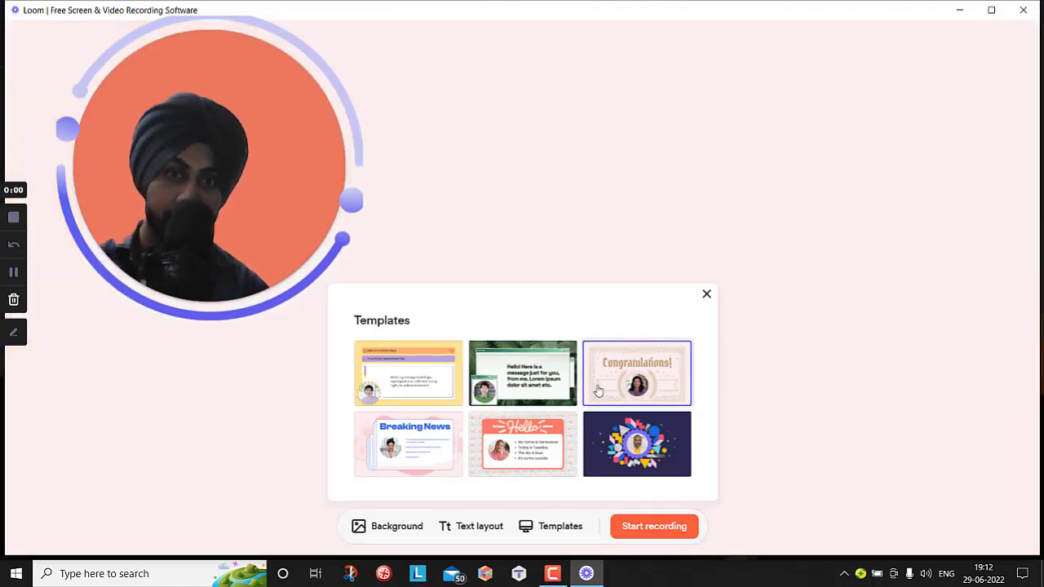
{"action": "left_click", "coordinate": [636, 373]}
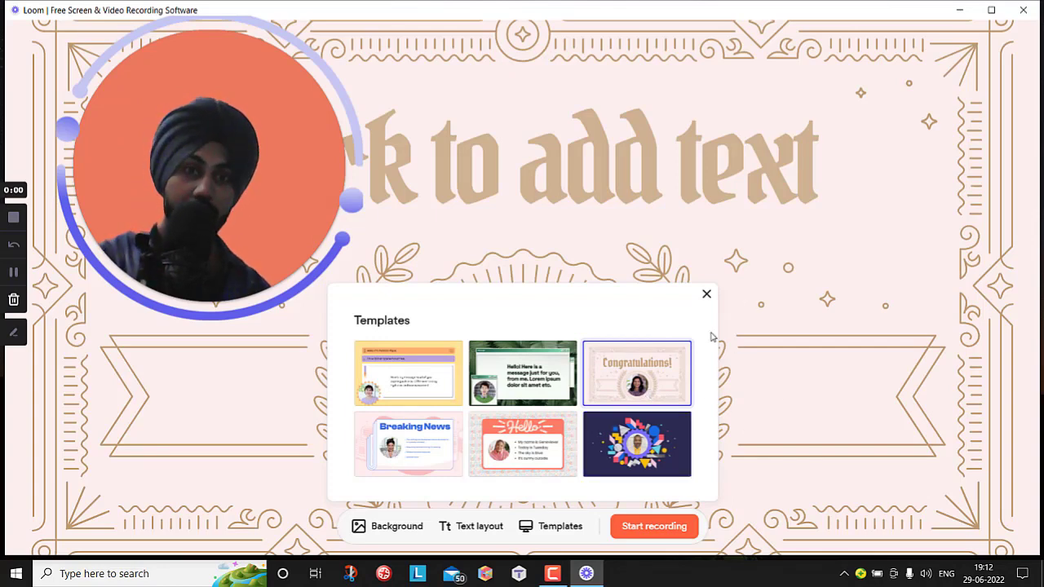
{"action": "left_click", "coordinate": [637, 443]}
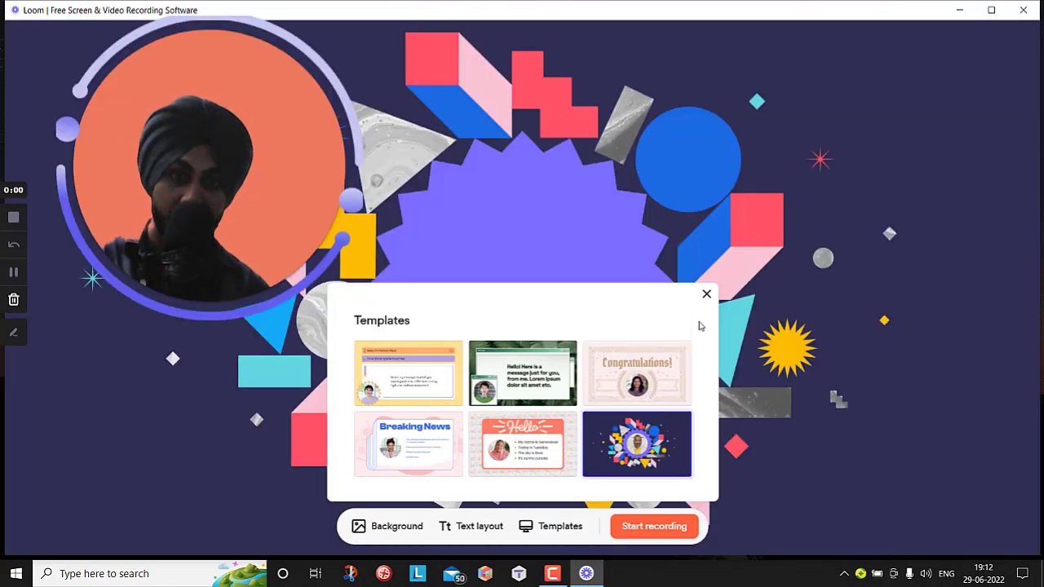
{"action": "mouse_move", "coordinate": [707, 294]}
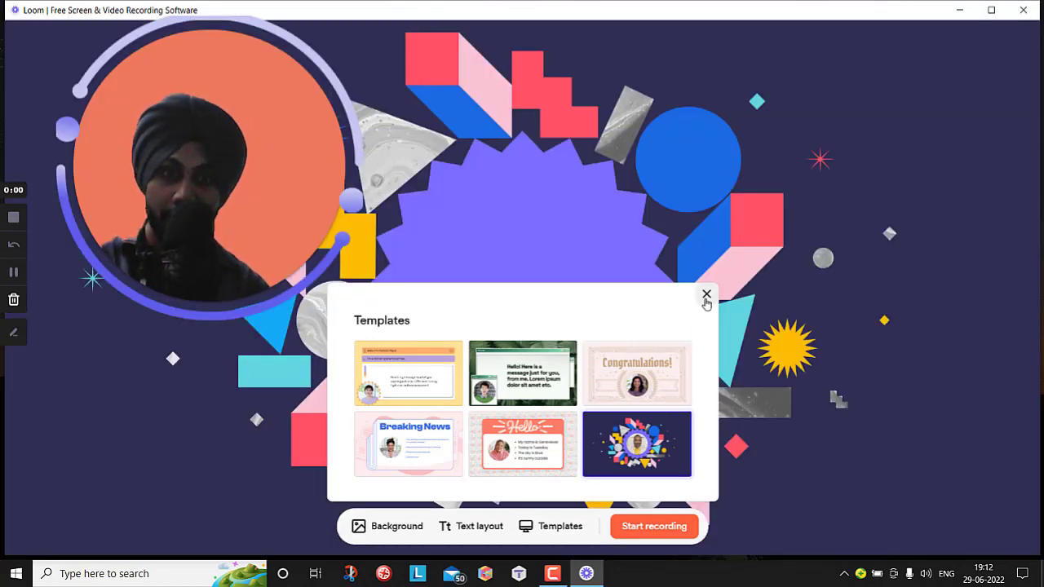
{"action": "left_click", "coordinate": [707, 294]}
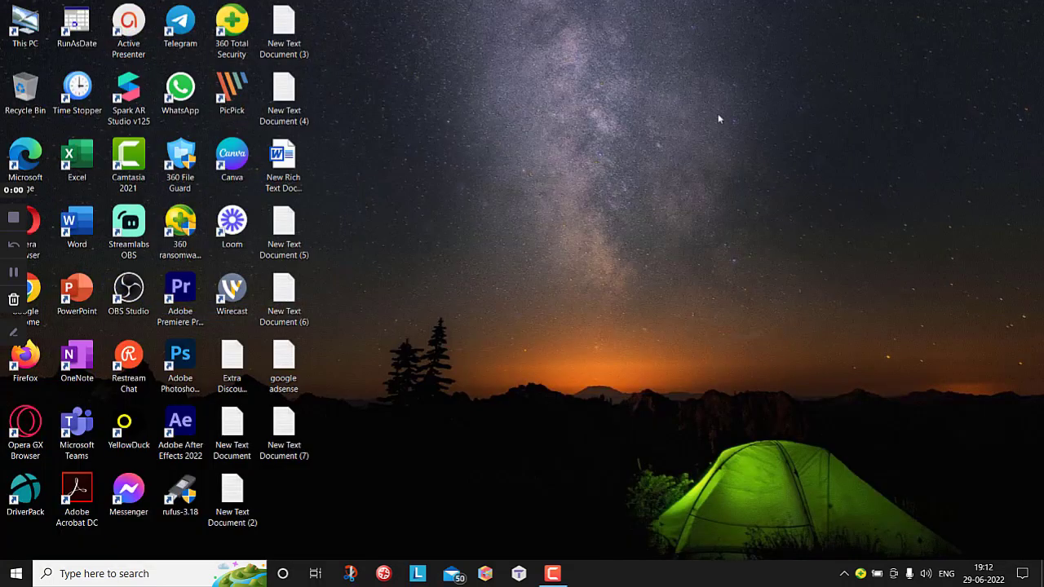
- Launch Loom from its desktop shortcut to bring back the desktop recorder
{"action": "left_click", "coordinate": [231, 220]}
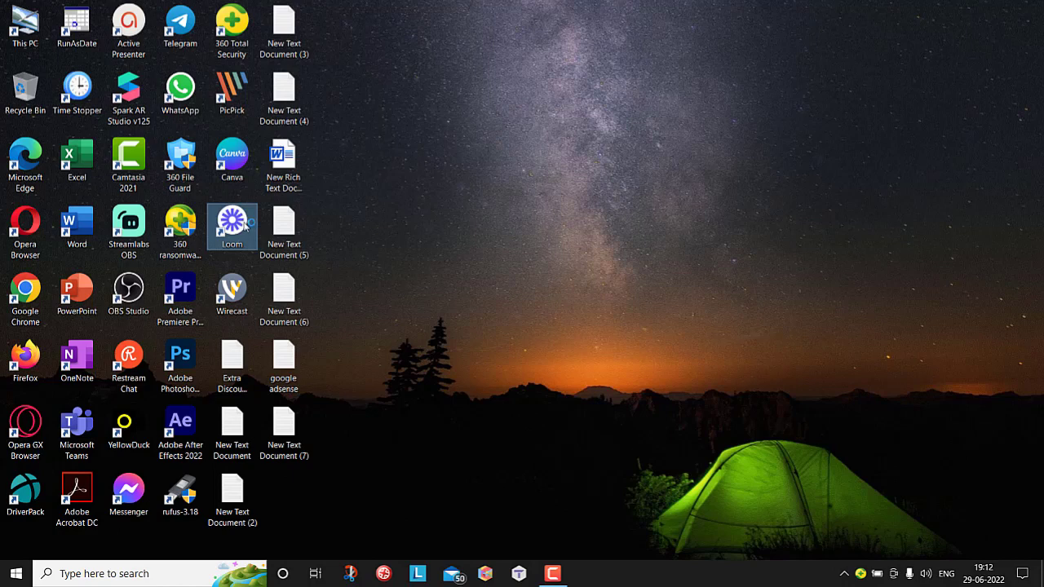
{"action": "double_click", "coordinate": [232, 225]}
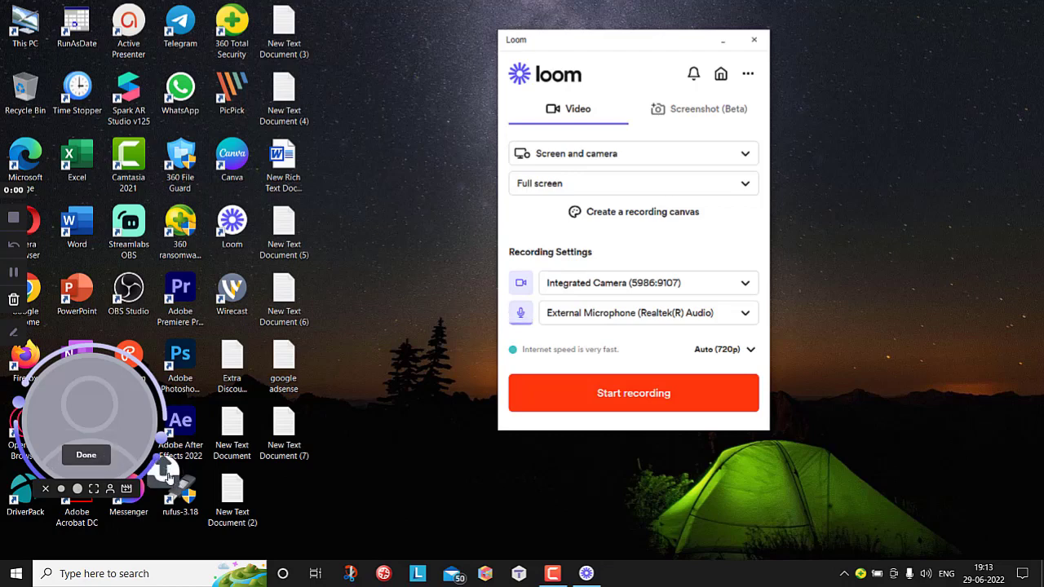
{"action": "mouse_move", "coordinate": [108, 494]}
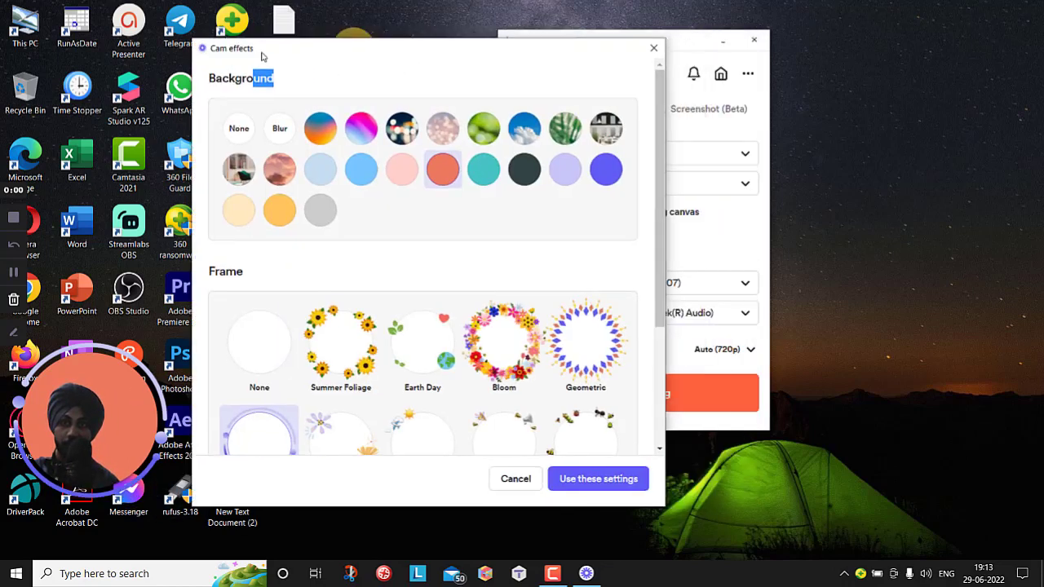
- Preview camera backgrounds: none, colour gradient, bokeh lights and pale pink
{"action": "left_click", "coordinate": [239, 128]}
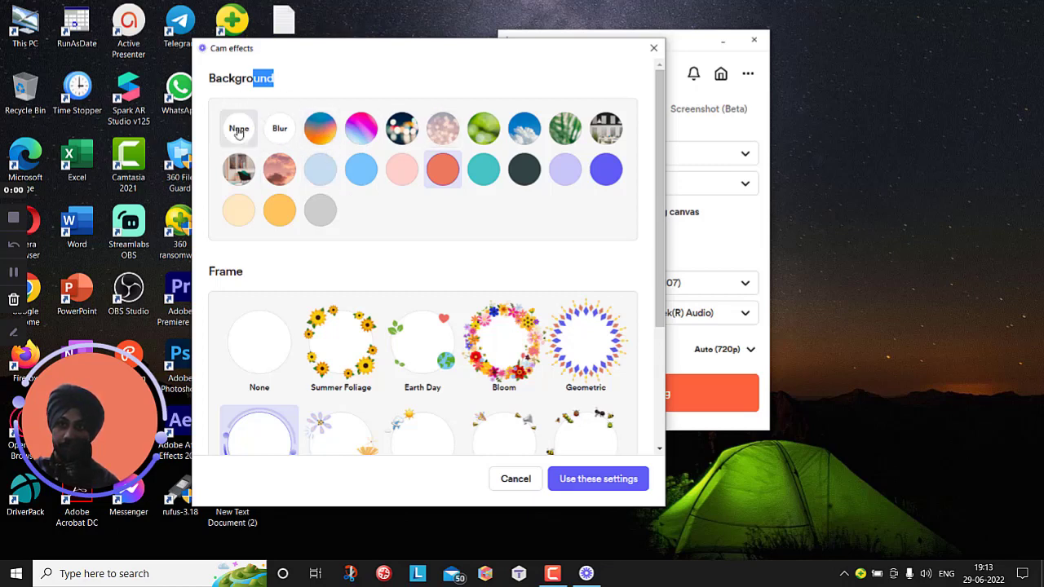
{"action": "left_click", "coordinate": [320, 128]}
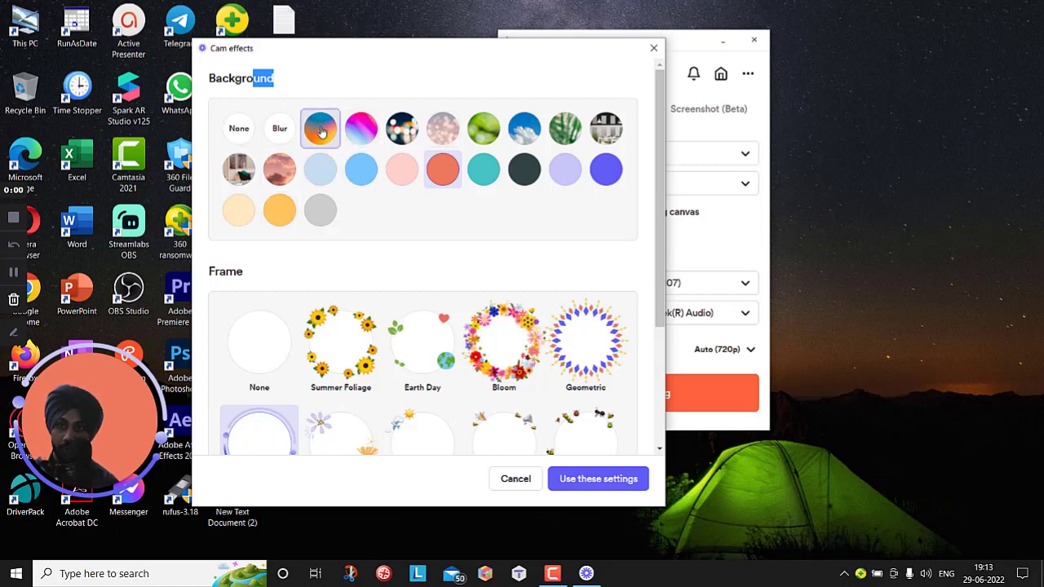
{"action": "left_click", "coordinate": [360, 128]}
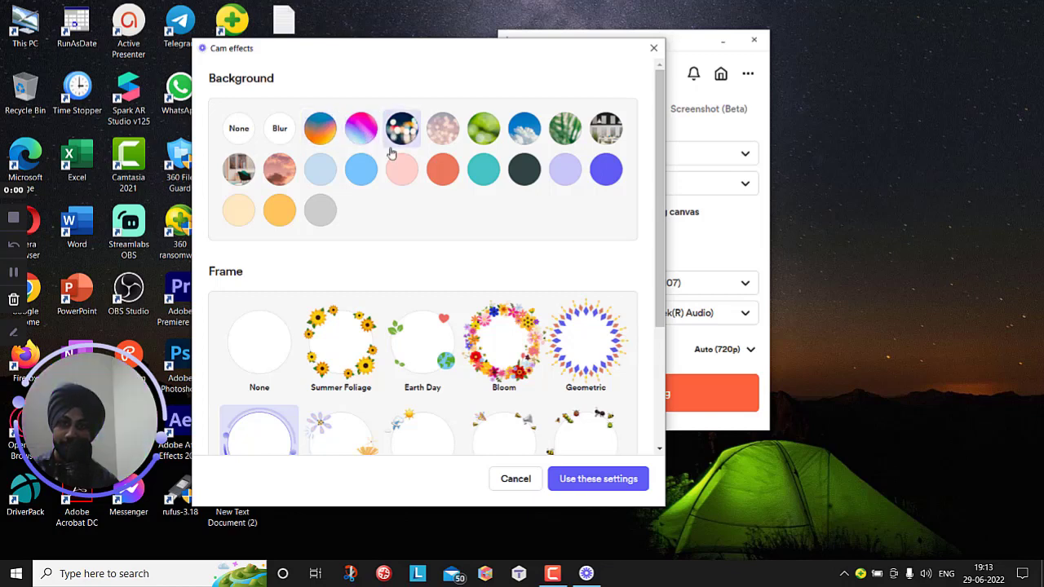
{"action": "left_click", "coordinate": [360, 169]}
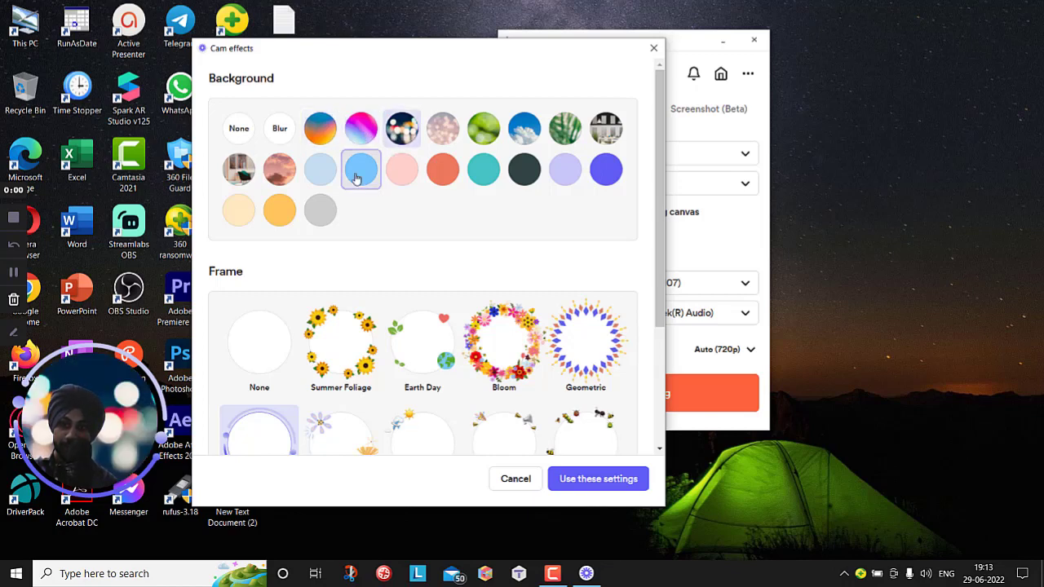
{"action": "left_click", "coordinate": [443, 169]}
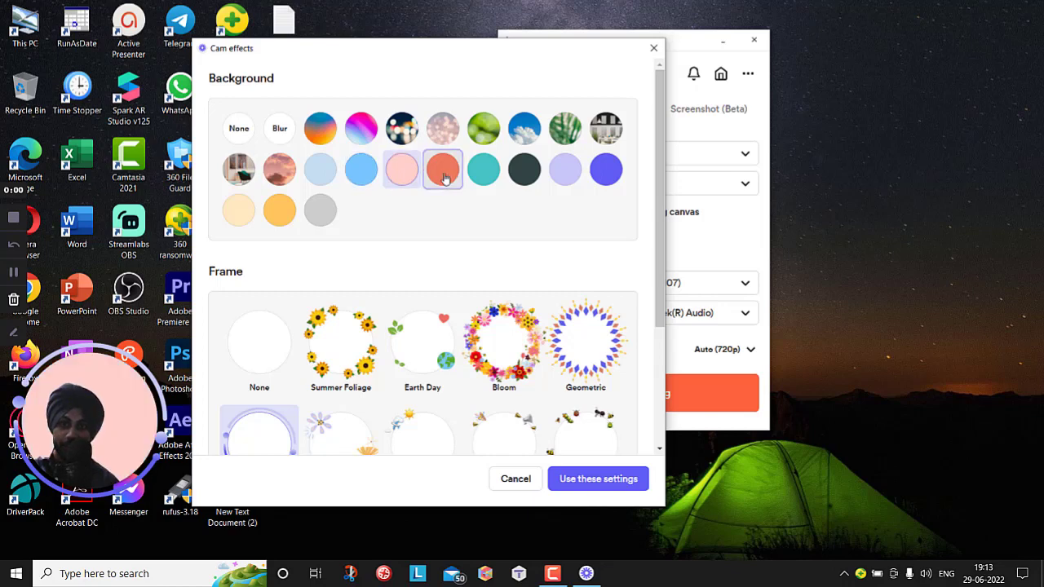
- Try the Earth Day and Geometric camera frames, settling on Minimal
{"action": "scroll", "scroll_direction": "down", "scroll_amount": 3}
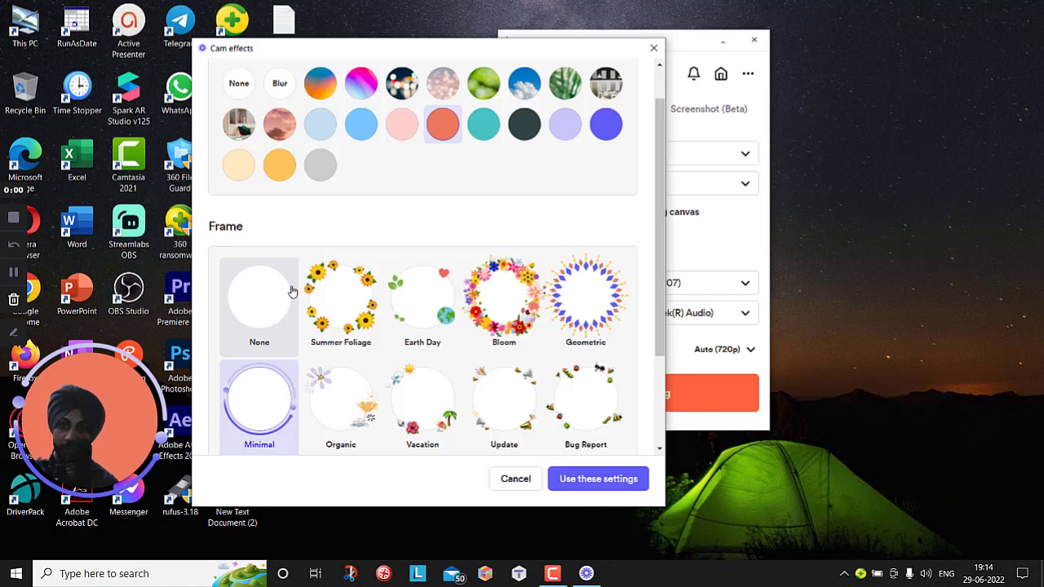
{"action": "left_click", "coordinate": [503, 298]}
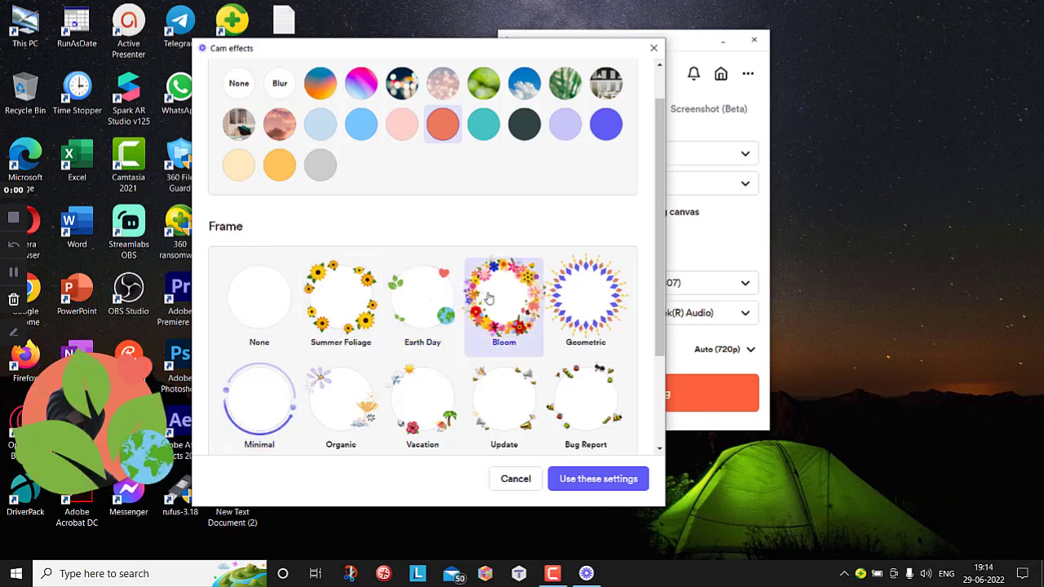
{"action": "left_click", "coordinate": [585, 301]}
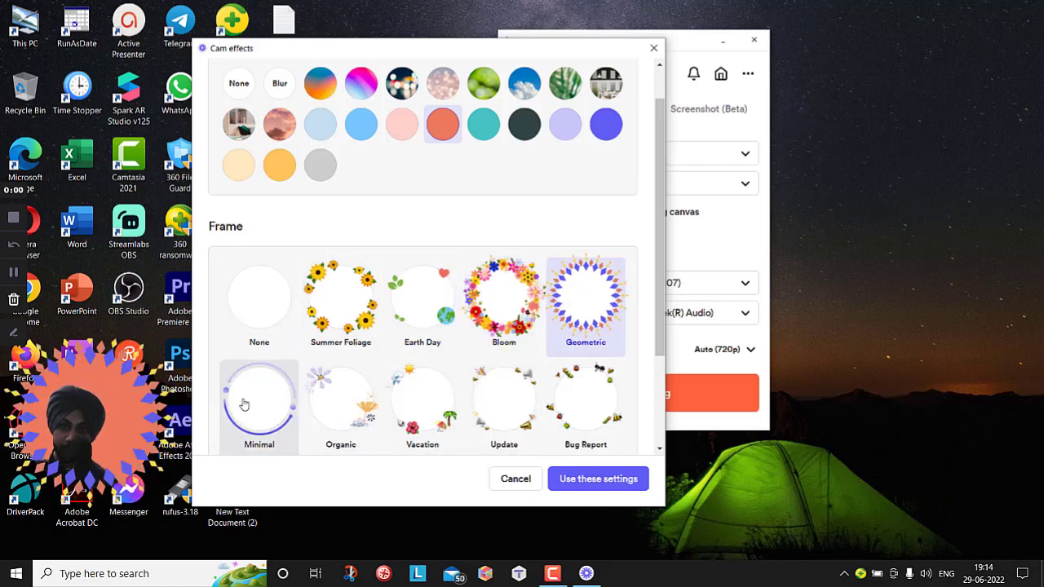
{"action": "left_click", "coordinate": [258, 404]}
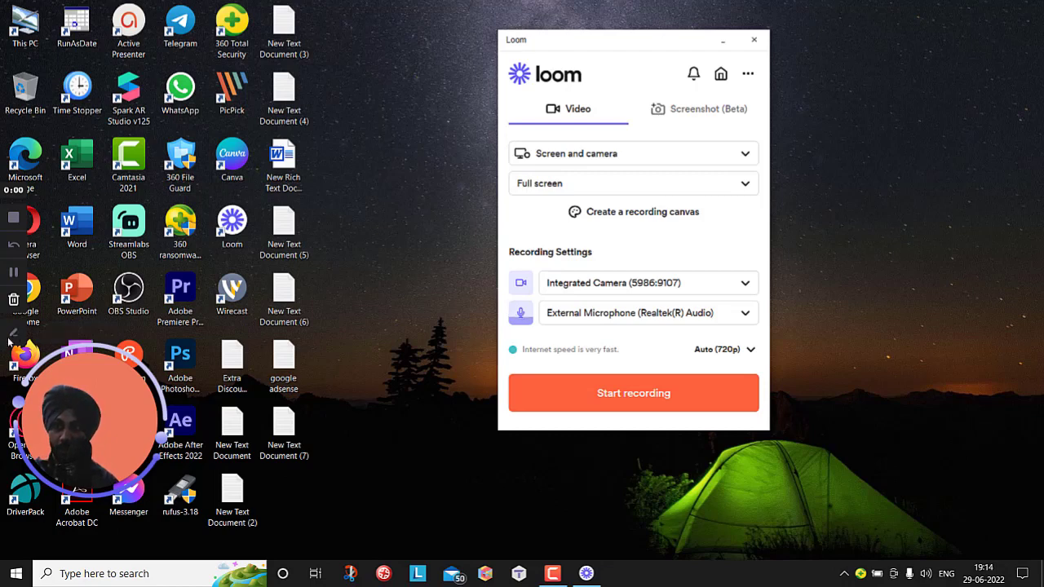
{"action": "mouse_move", "coordinate": [13, 333]}
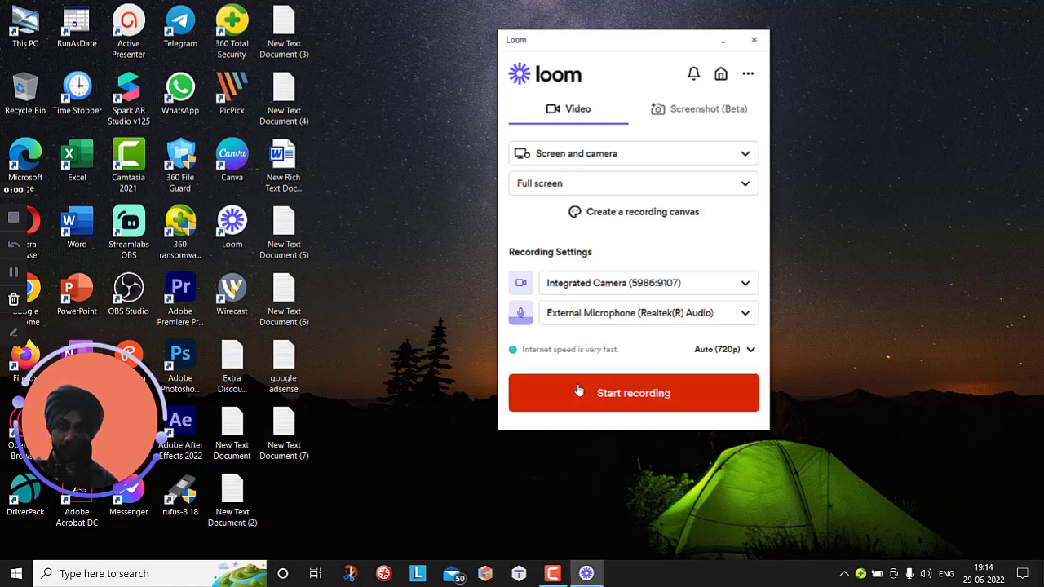
- Start the screen and camera recording with the coral, minimal-framed camera bubble
{"action": "left_click", "coordinate": [633, 392]}
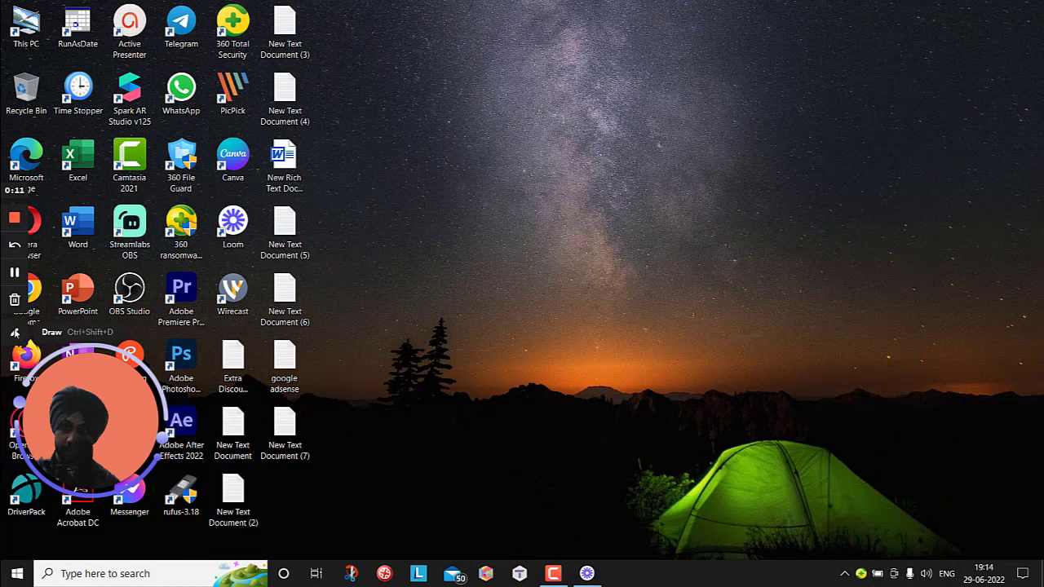
- Draw a green-pen square and crossing scribbles over the desktop while recording
{"action": "left_click", "coordinate": [15, 332]}
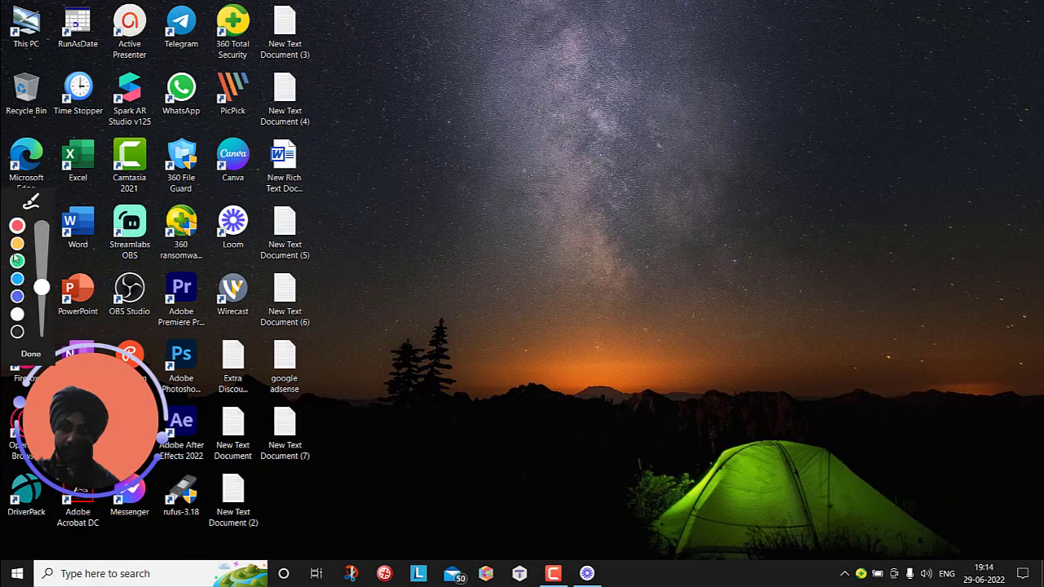
{"action": "left_click", "coordinate": [17, 261]}
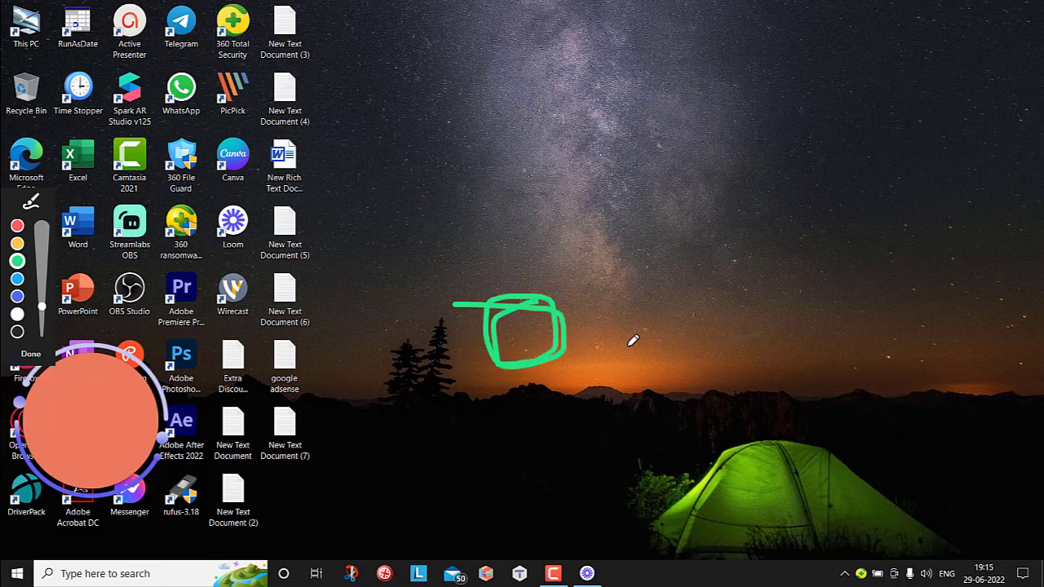
{"action": "left_click_drag", "start_coordinate": [619, 302], "coordinate": [717, 375]}
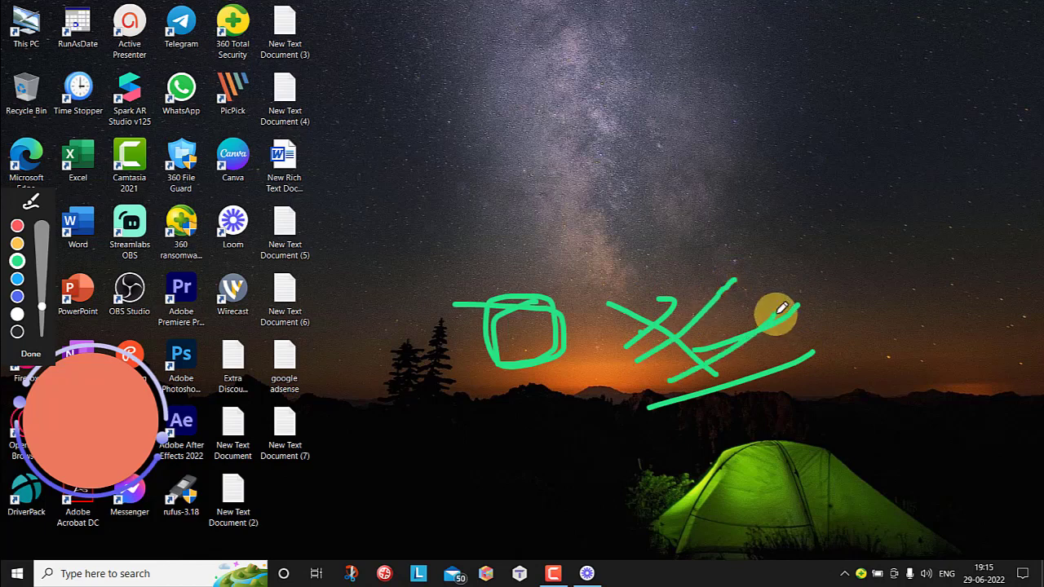
{"action": "left_click_drag", "start_coordinate": [775, 314], "coordinate": [689, 436]}
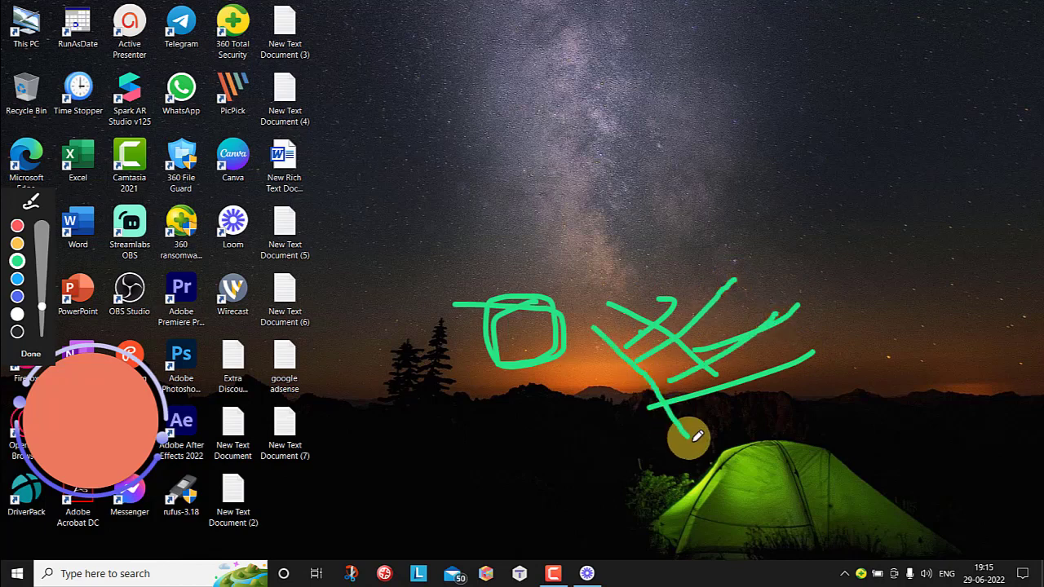
{"action": "left_click_drag", "start_coordinate": [689, 436], "coordinate": [832, 330]}
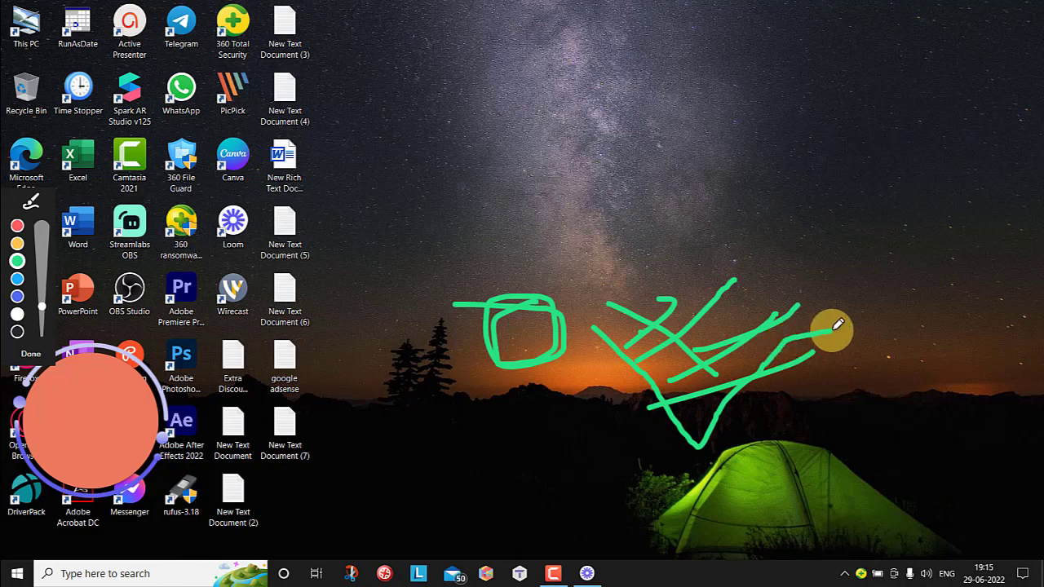
{"action": "left_click_drag", "start_coordinate": [832, 326], "coordinate": [710, 310]}
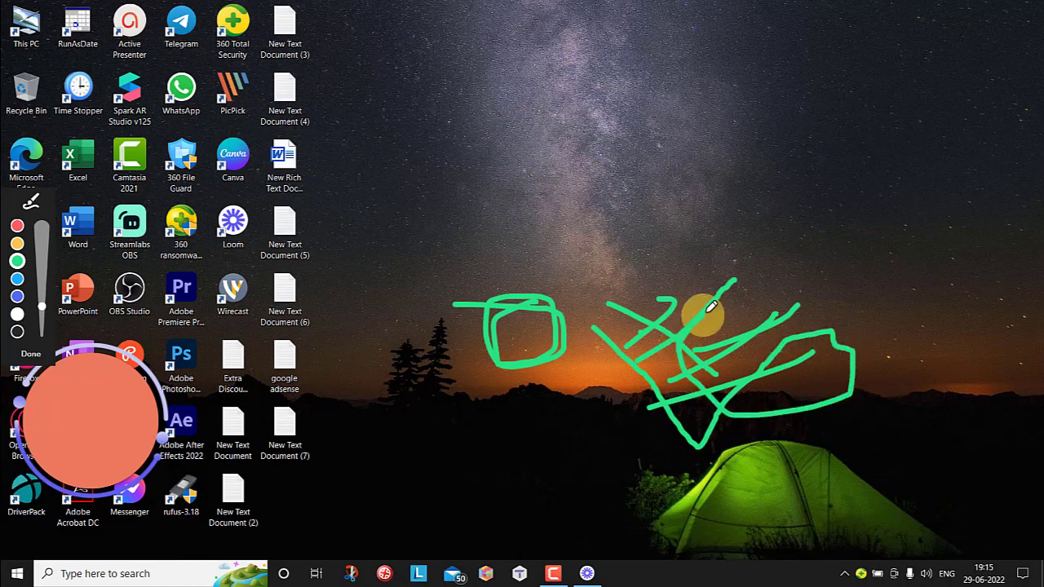
{"action": "left_click_drag", "start_coordinate": [708, 308], "coordinate": [599, 432]}
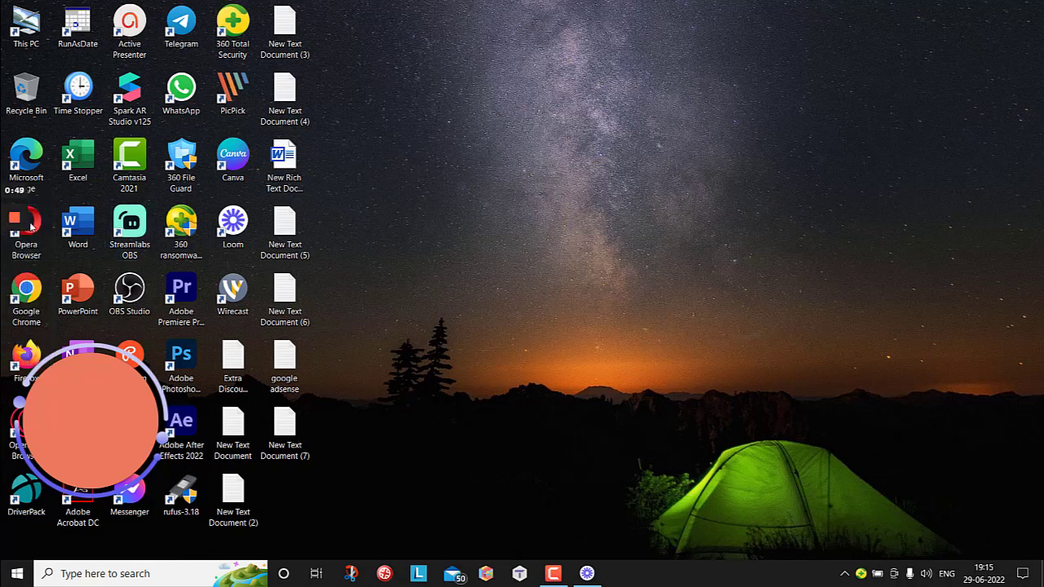
- Open Loom Preferences from the three-dot menu and scroll through the recording toggles
{"action": "left_click", "coordinate": [748, 75]}
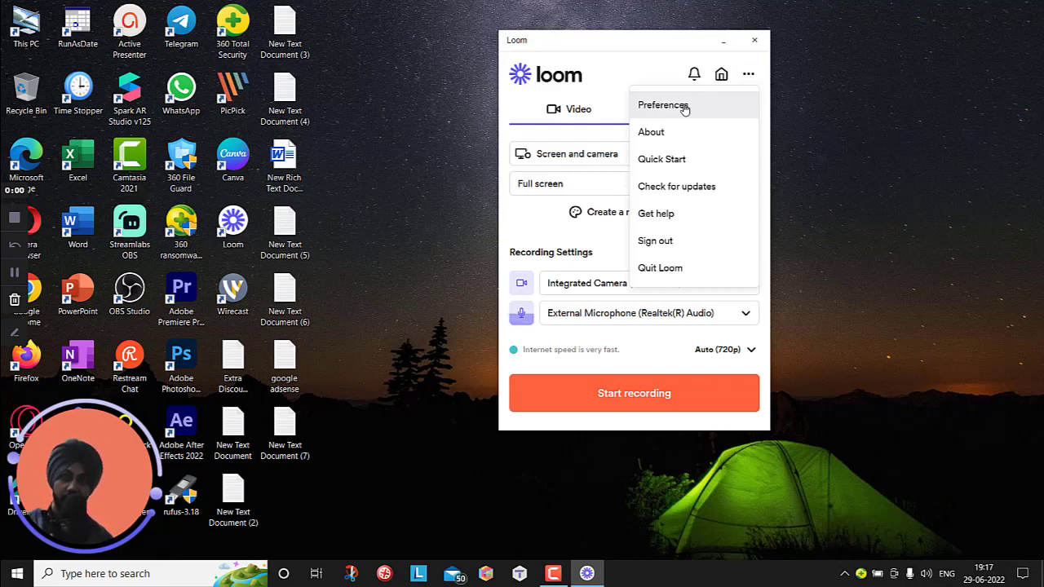
{"action": "left_click", "coordinate": [663, 105]}
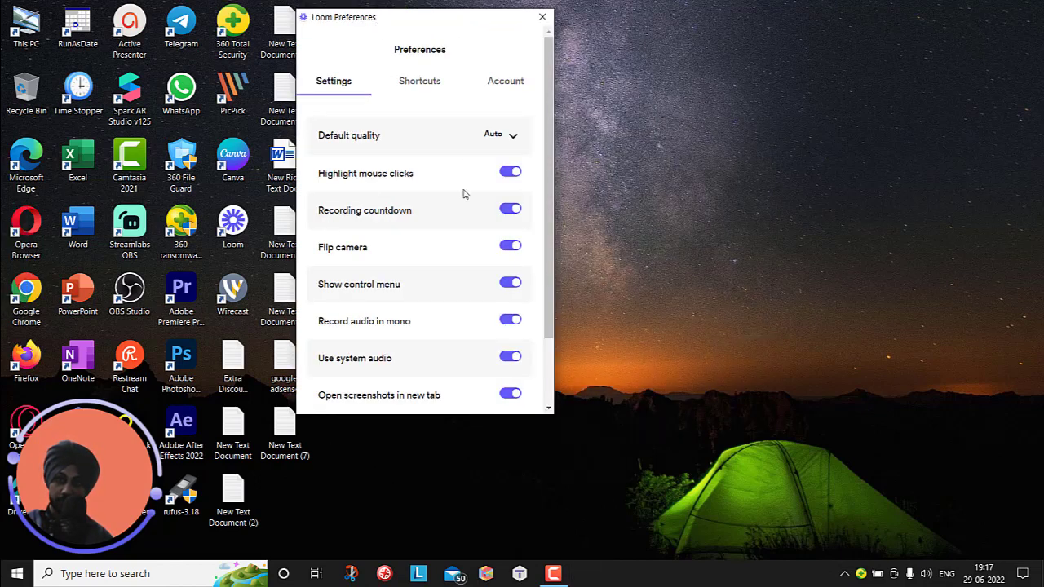
{"action": "mouse_move", "coordinate": [378, 195]}
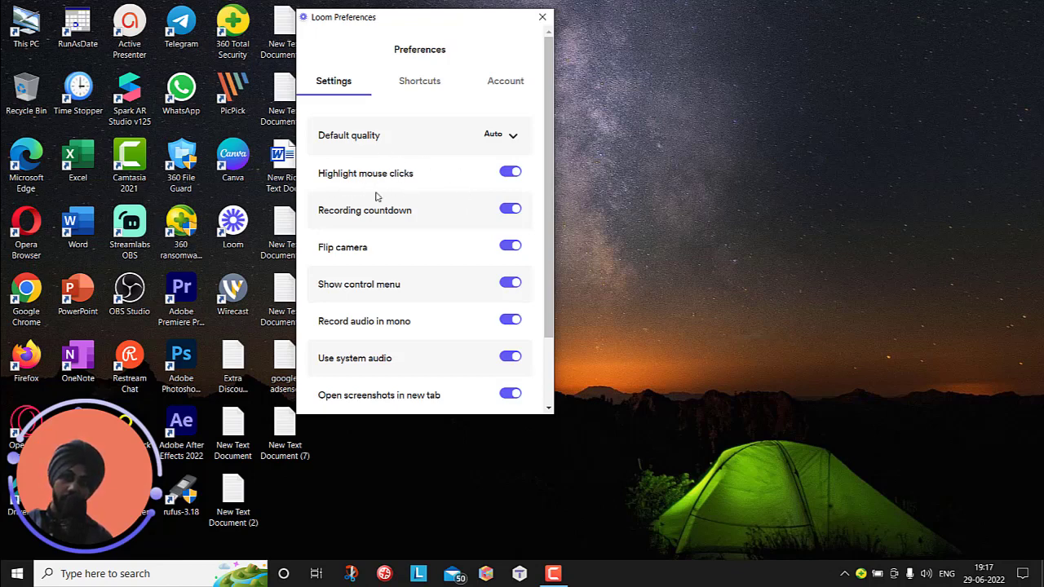
{"action": "mouse_move", "coordinate": [575, 207]}
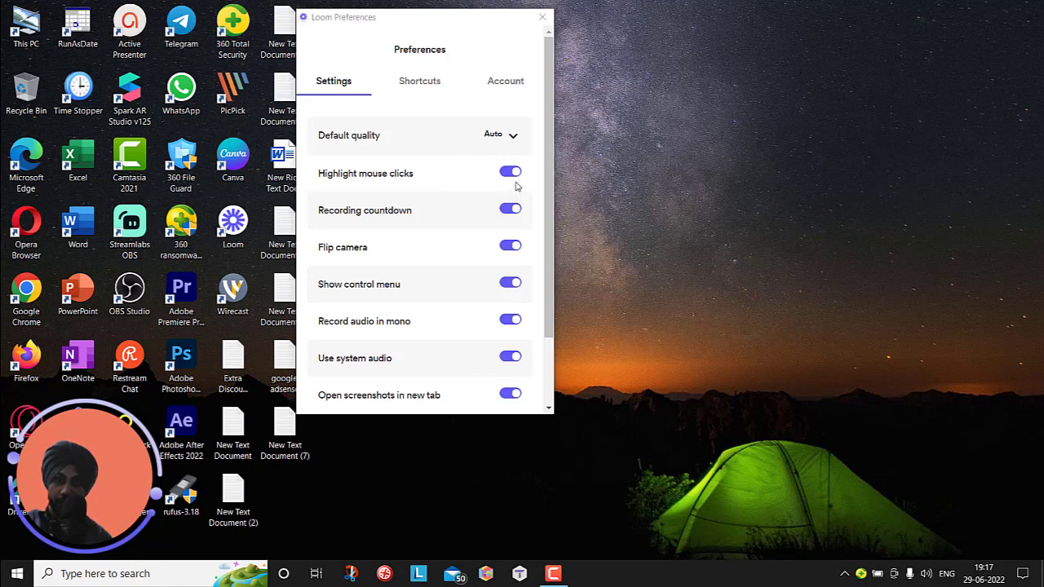
{"action": "mouse_move", "coordinate": [359, 217]}
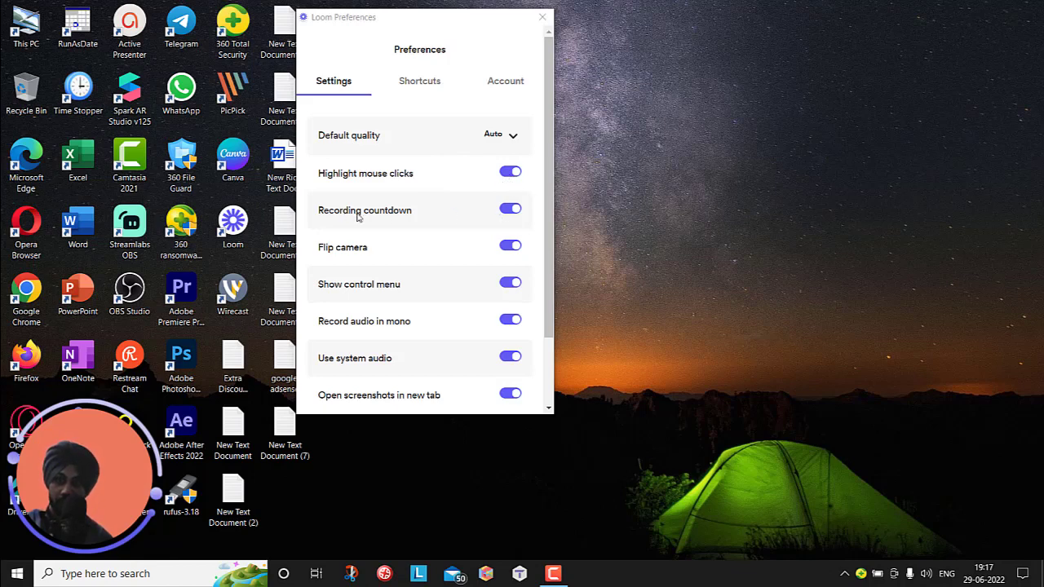
{"action": "mouse_move", "coordinate": [360, 308]}
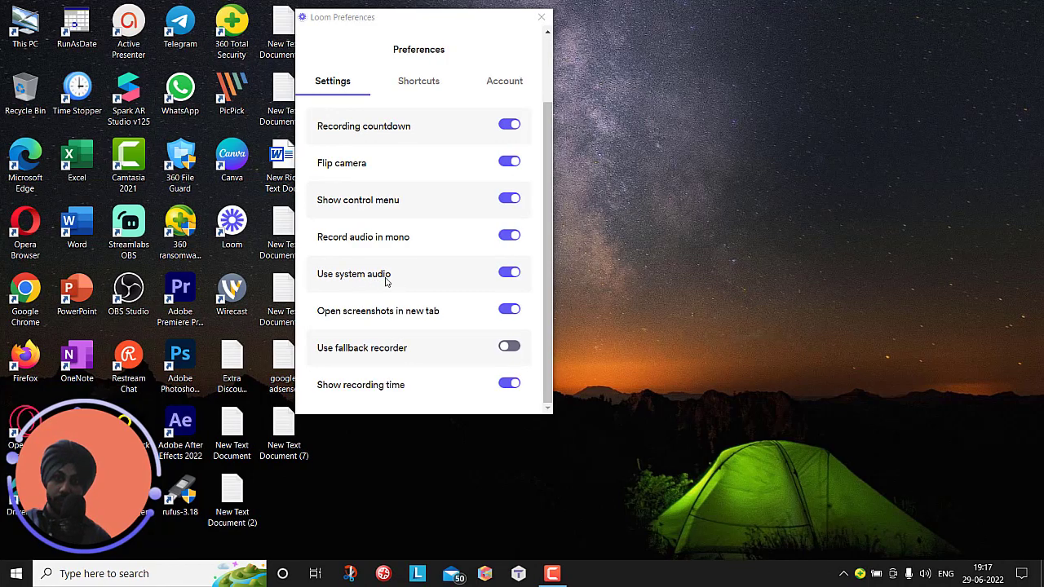
{"action": "mouse_move", "coordinate": [352, 319]}
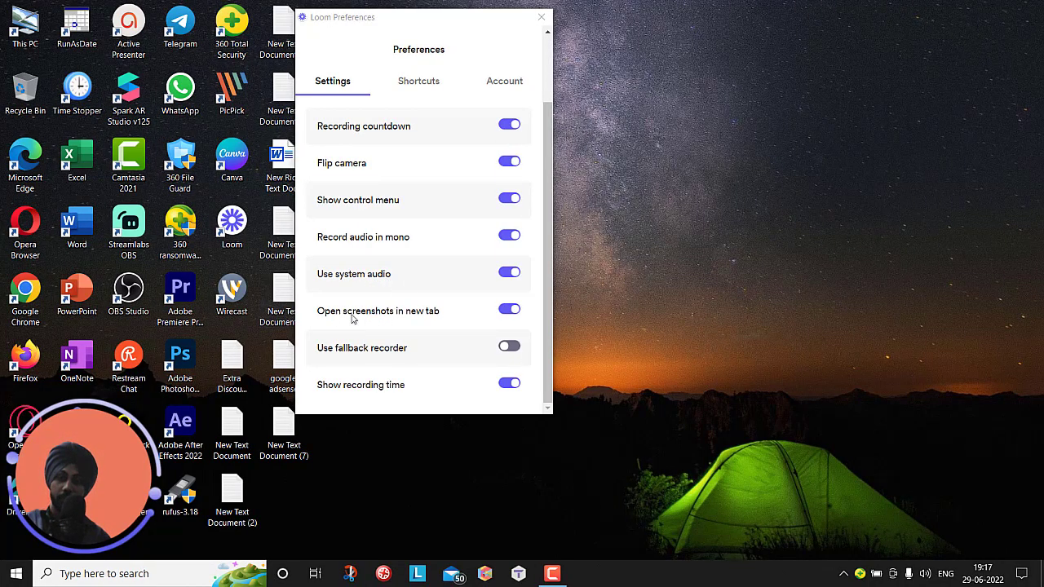
{"action": "mouse_move", "coordinate": [446, 324]}
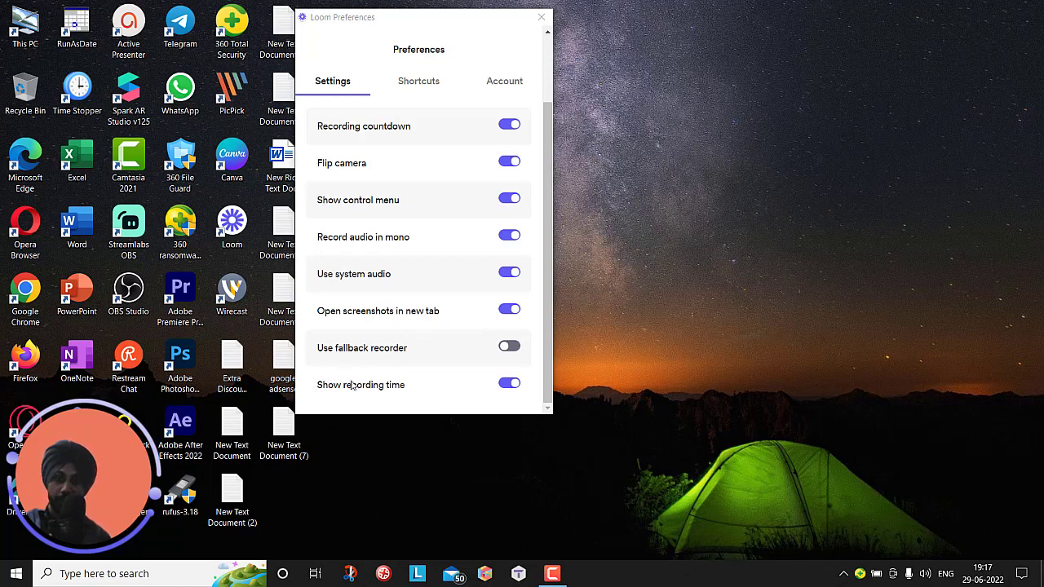
{"action": "mouse_move", "coordinate": [356, 400]}
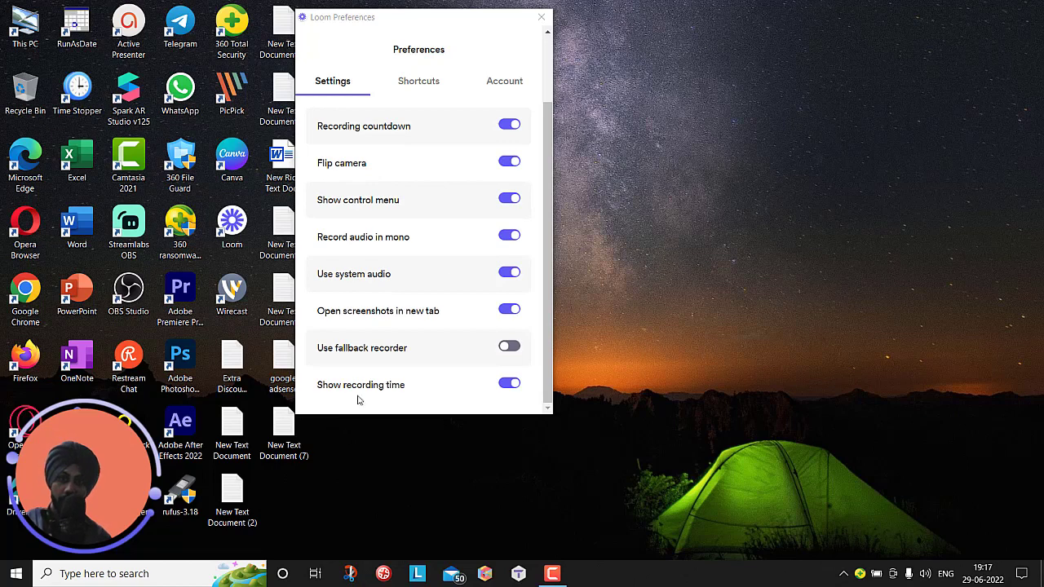
{"action": "mouse_move", "coordinate": [362, 252]}
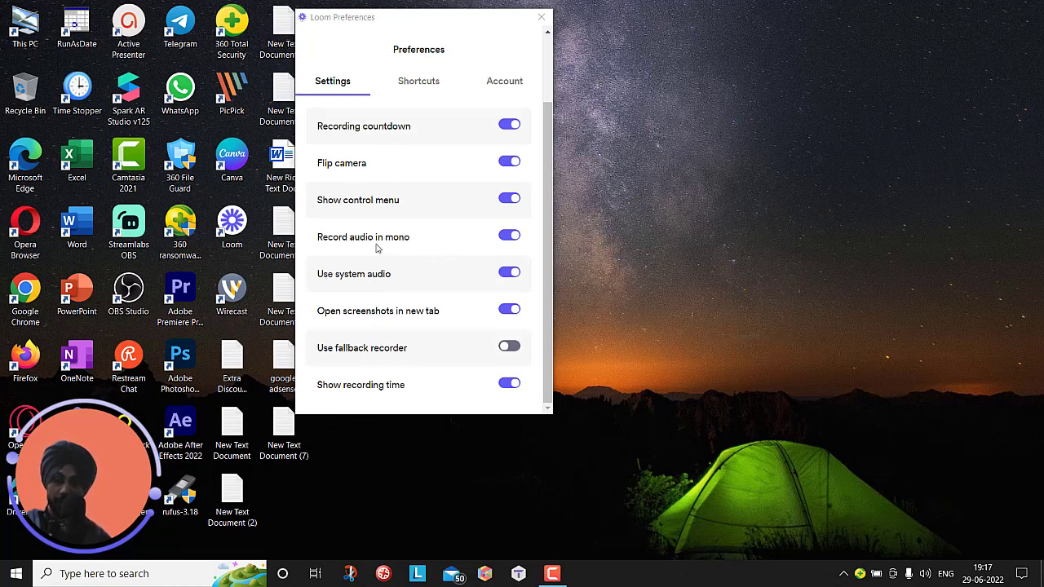
{"action": "mouse_move", "coordinate": [304, 253]}
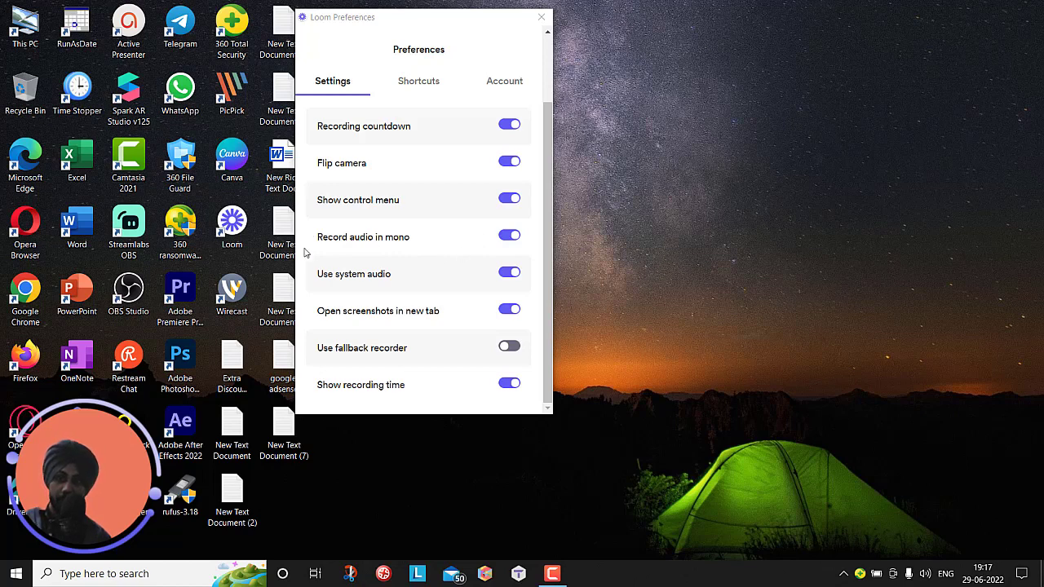
{"action": "mouse_move", "coordinate": [319, 259]}
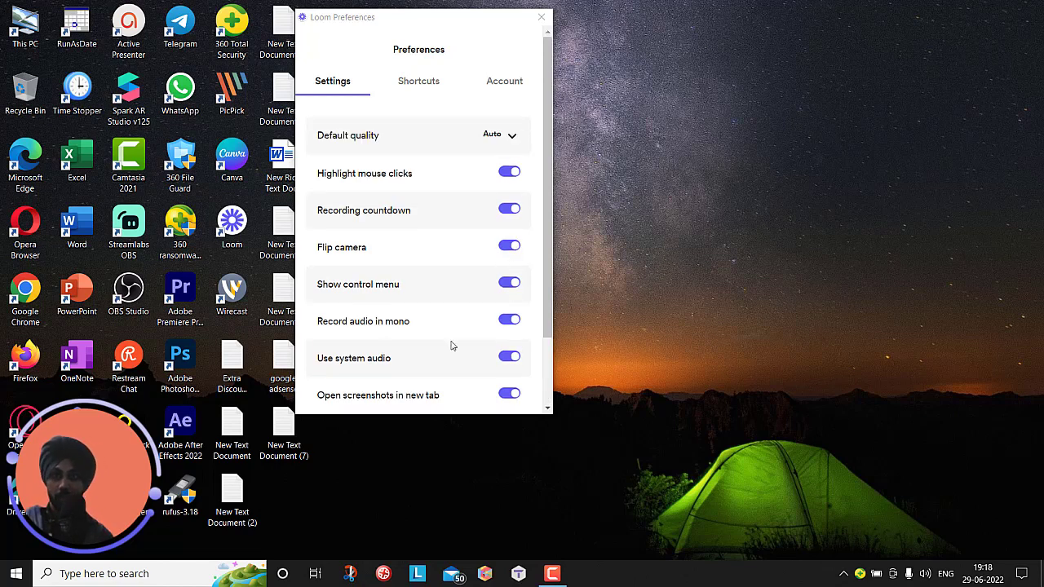
{"action": "scroll", "scroll_direction": "down", "scroll_amount": 3}
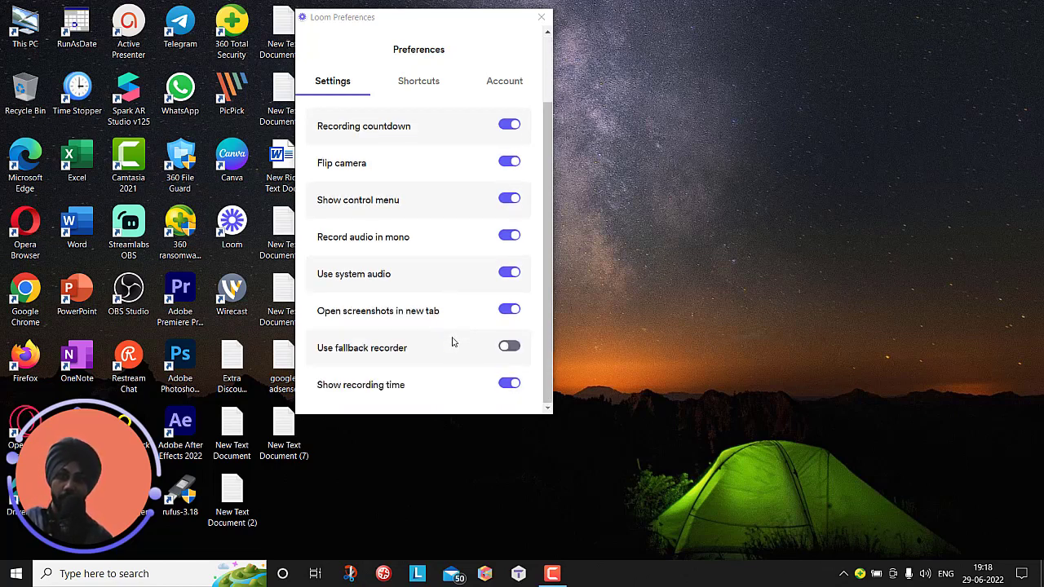
{"action": "scroll", "scroll_direction": "up", "scroll_amount": 3}
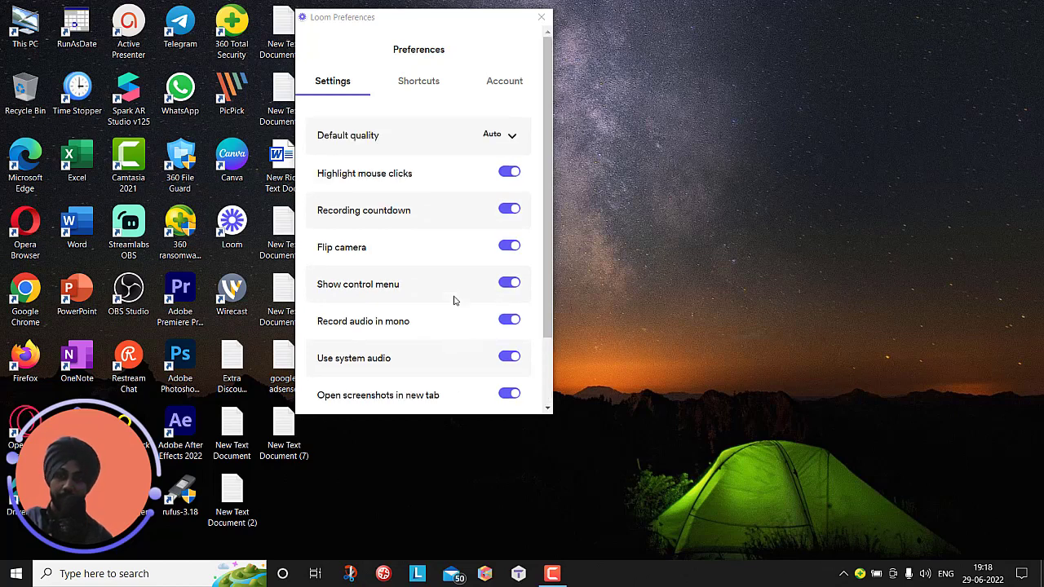
{"action": "mouse_move", "coordinate": [424, 238]}
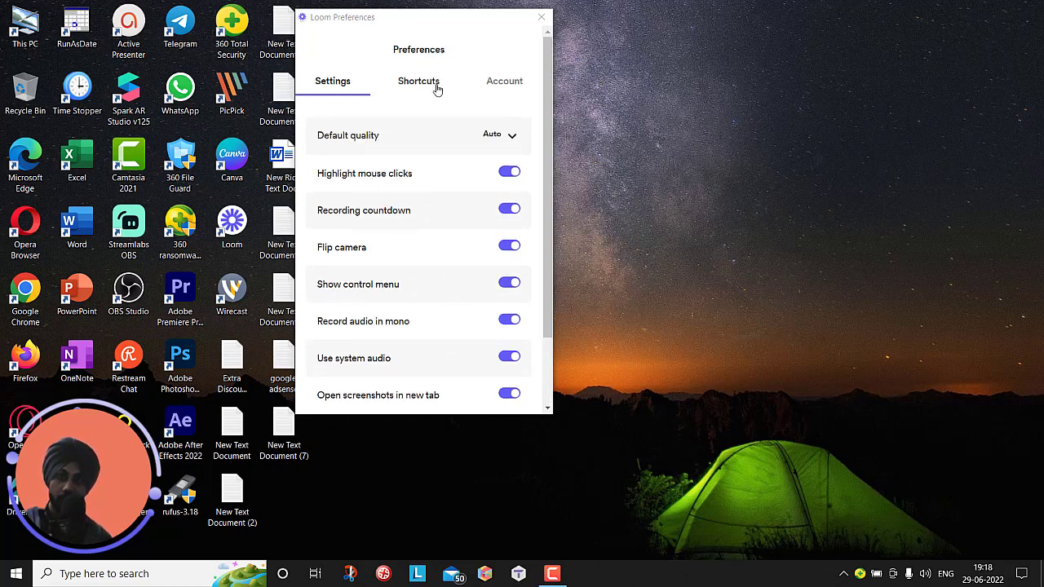
- Review the Shortcuts tab key bindings, then close Preferences
{"action": "left_click", "coordinate": [419, 81]}
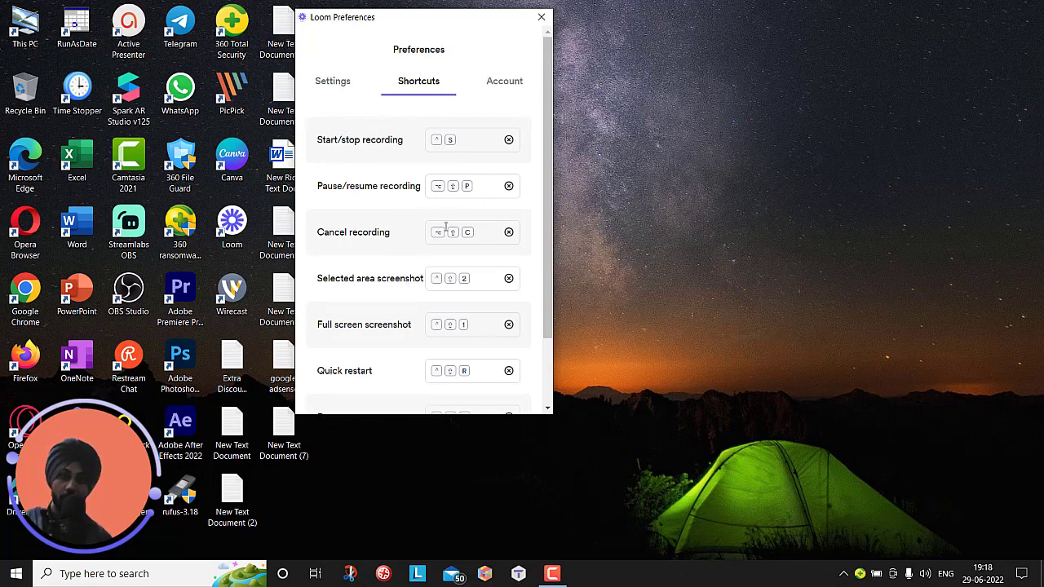
{"action": "mouse_move", "coordinate": [488, 109]}
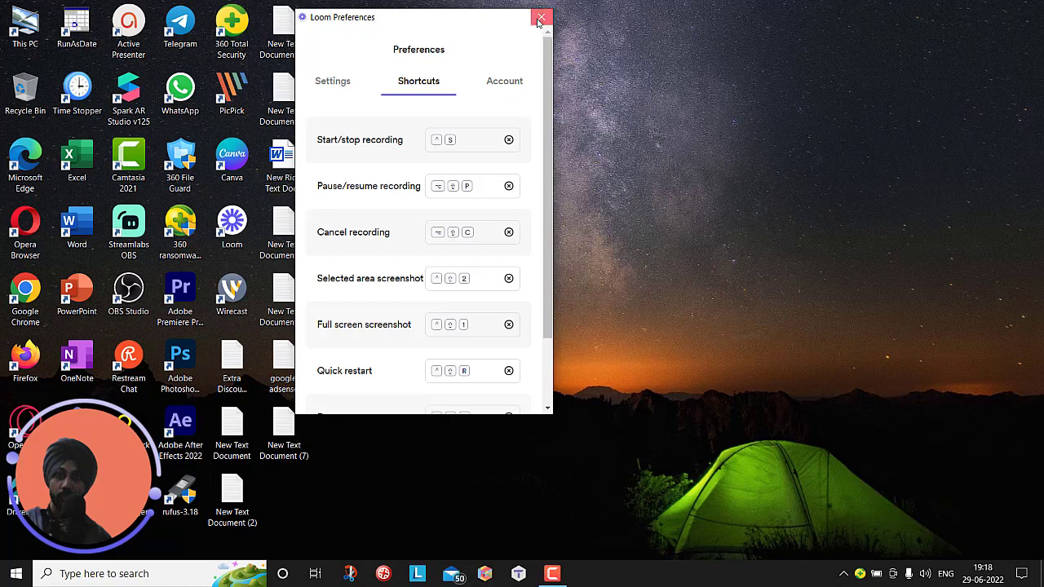
{"action": "left_click", "coordinate": [540, 17]}
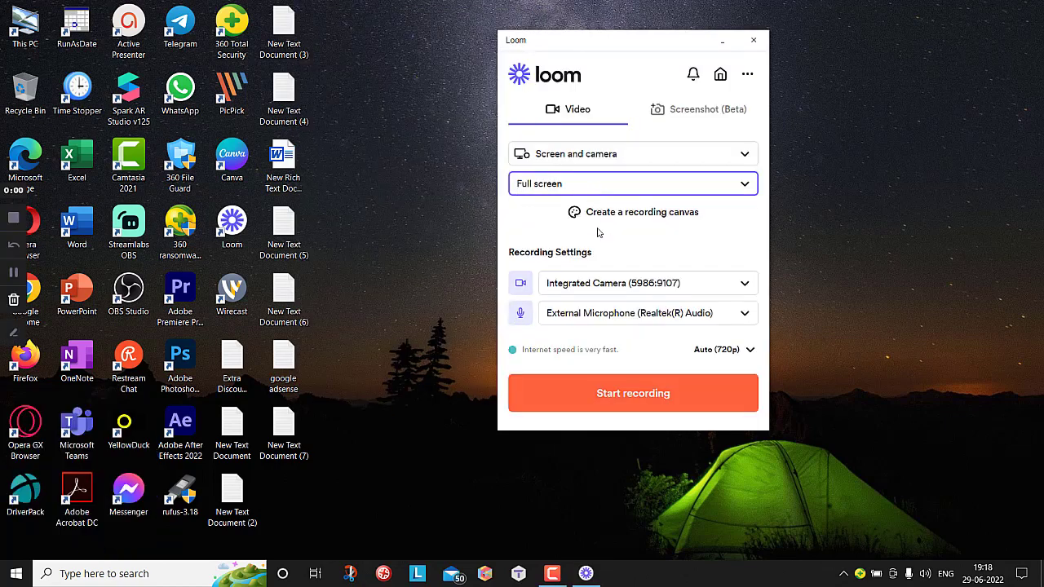
- Open the Auto (720p) quality dropdown to see the available resolutions
{"action": "left_click", "coordinate": [723, 349]}
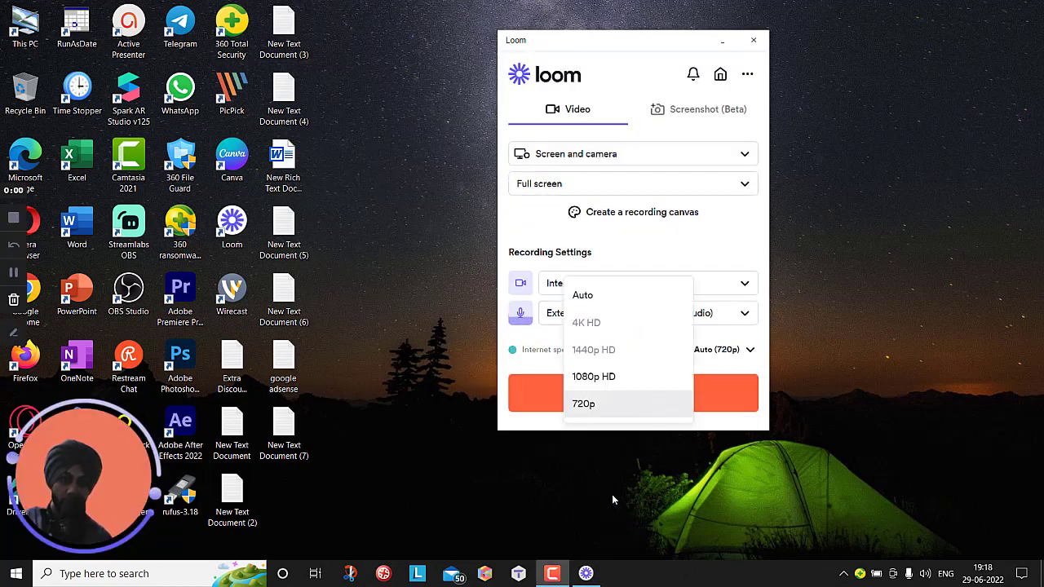
{"action": "mouse_move", "coordinate": [594, 376]}
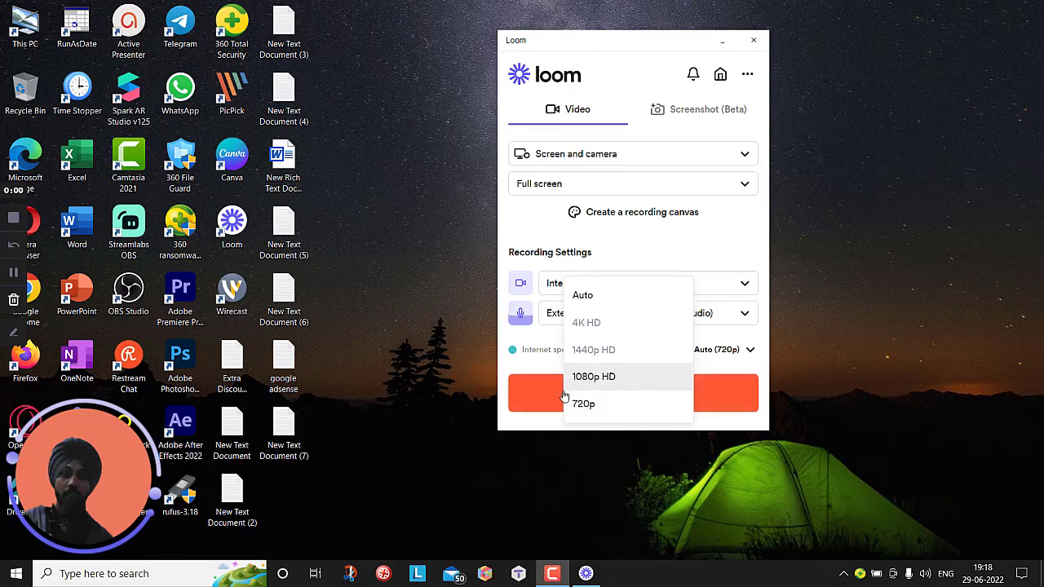
{"action": "mouse_move", "coordinate": [611, 350]}
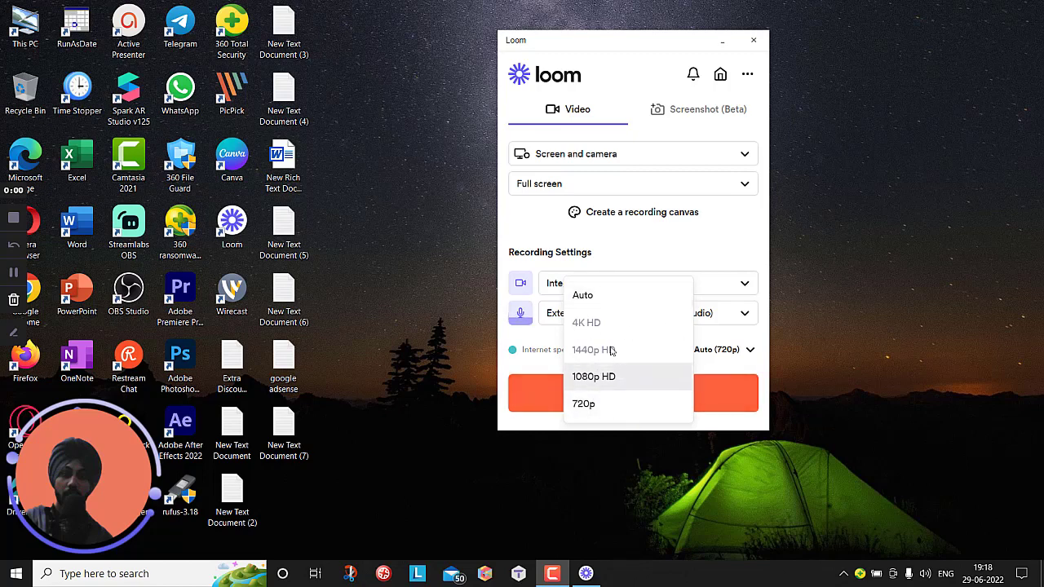
{"action": "mouse_move", "coordinate": [624, 374]}
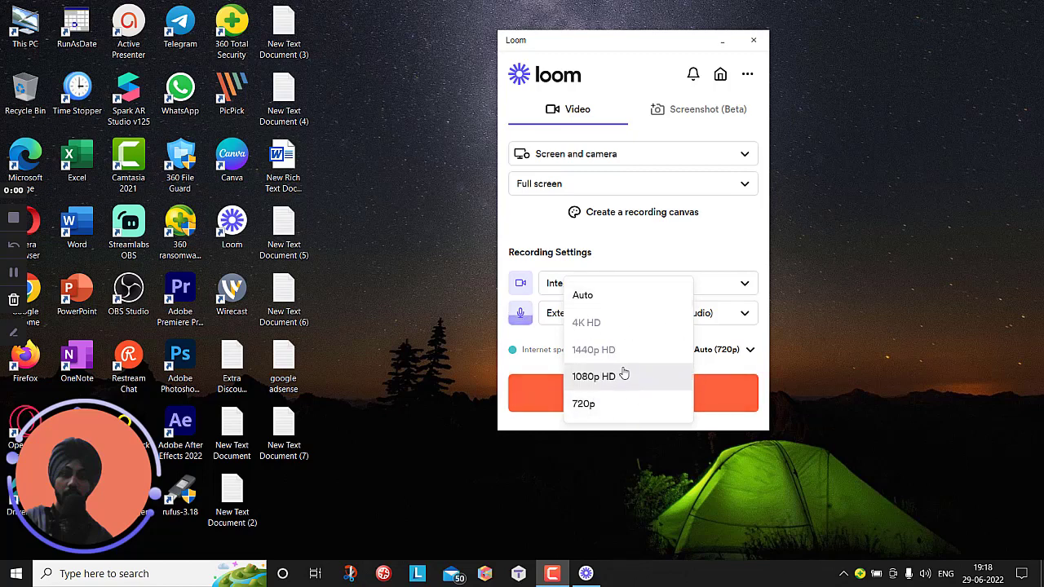
{"action": "mouse_move", "coordinate": [606, 377]}
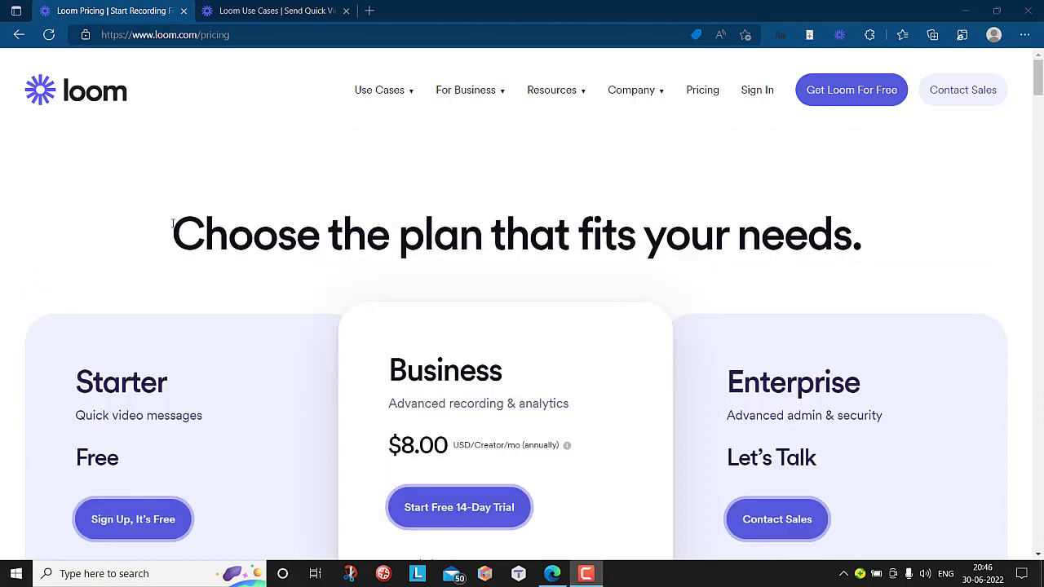
- Scroll the pricing page, highlighting the Enterprise and Starter plan names and descriptions
{"action": "scroll", "scroll_direction": "down", "scroll_amount": 3}
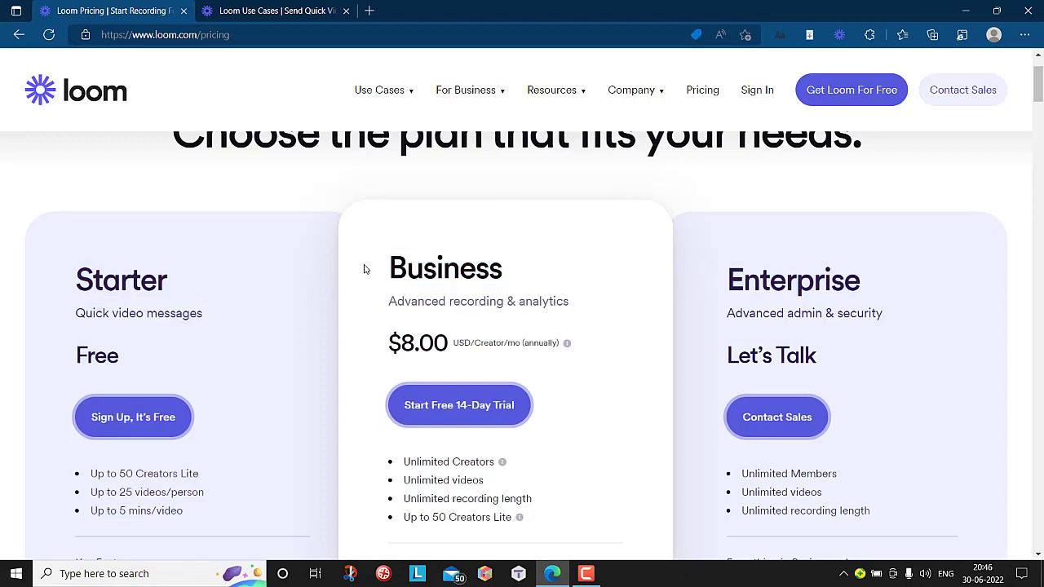
{"action": "mouse_move", "coordinate": [730, 265]}
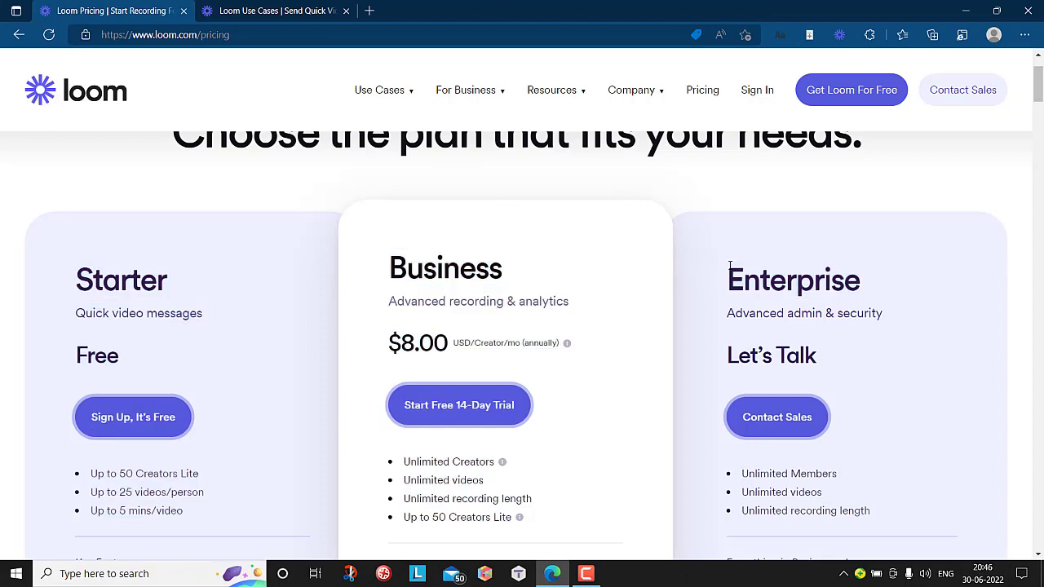
{"action": "left_click_drag", "start_coordinate": [728, 278], "coordinate": [883, 318]}
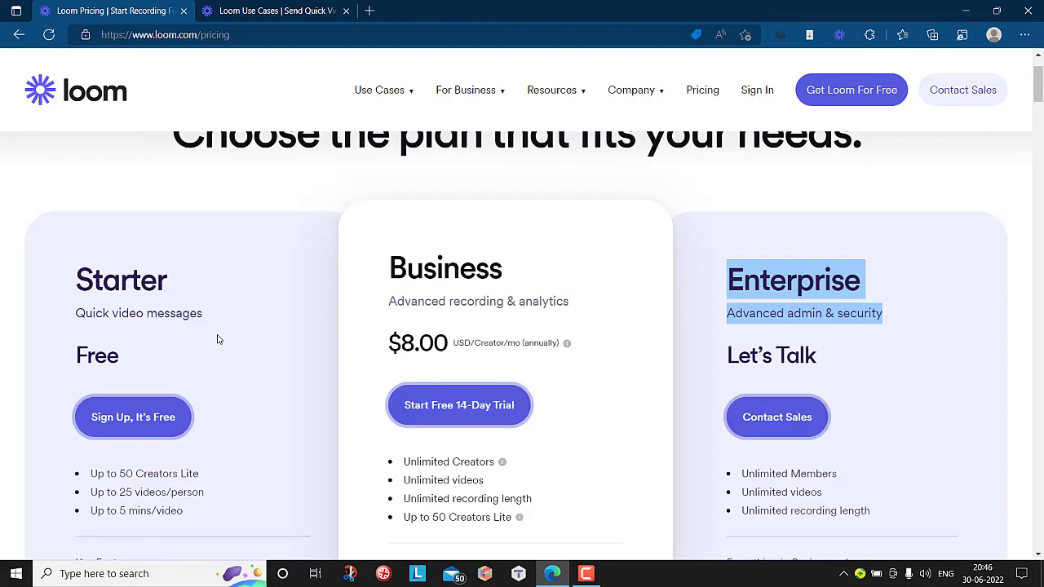
{"action": "mouse_move", "coordinate": [239, 383]}
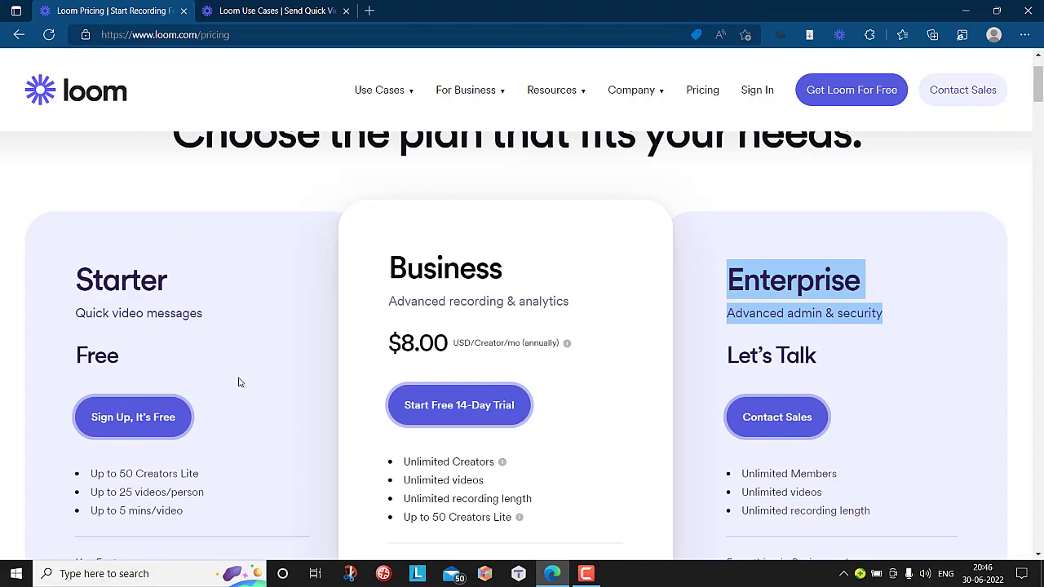
{"action": "scroll", "scroll_direction": "down", "scroll_amount": 3}
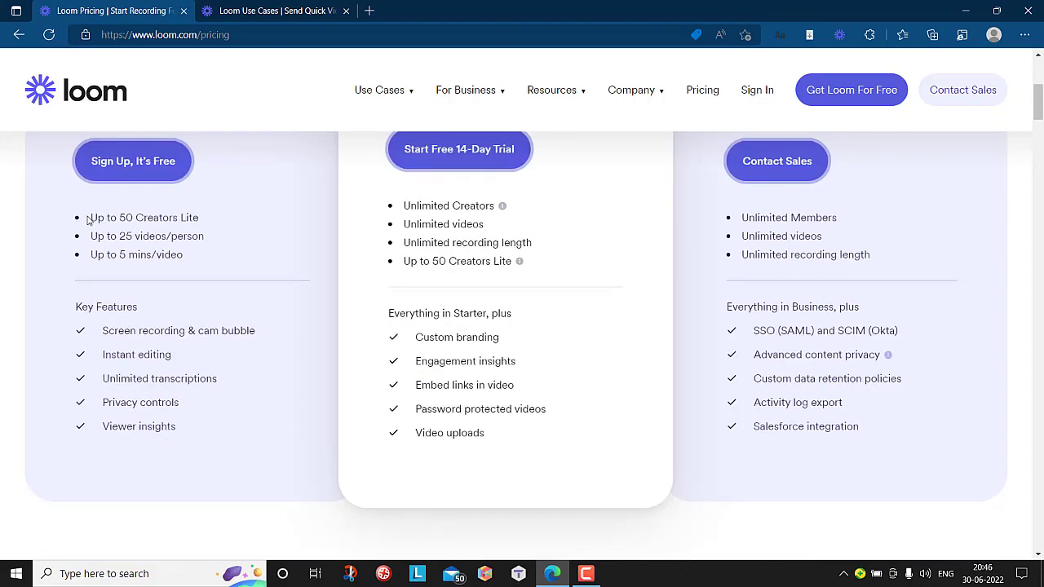
{"action": "left_click_drag", "start_coordinate": [89, 217], "coordinate": [208, 236]}
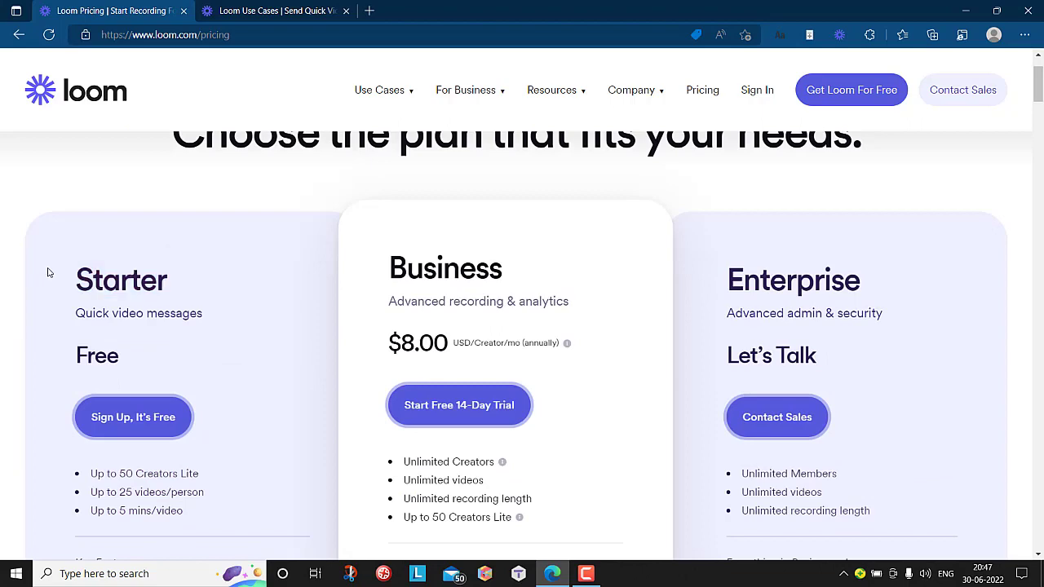
{"action": "left_click_drag", "start_coordinate": [49, 273], "coordinate": [204, 318]}
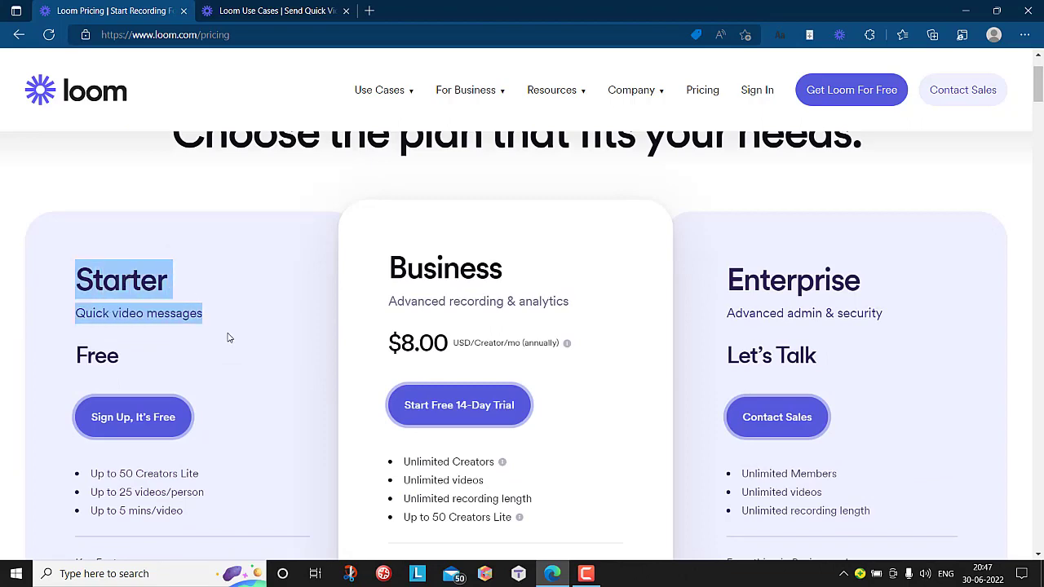
- Highlight Starter's key features and scroll through the Business and Enterprise tiers
{"action": "scroll", "scroll_direction": "down", "scroll_amount": 3}
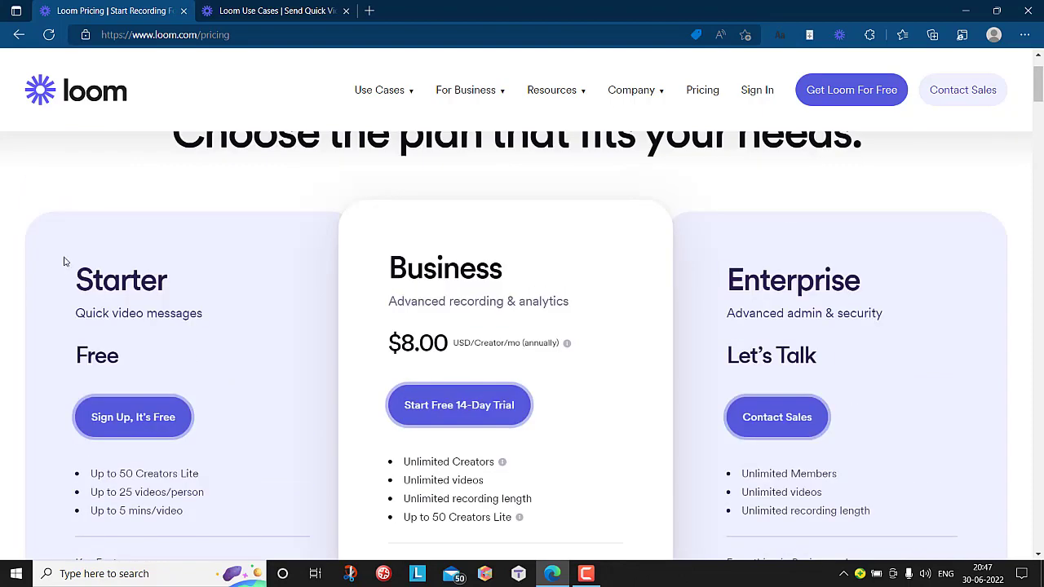
{"action": "scroll", "scroll_direction": "down", "scroll_amount": 3}
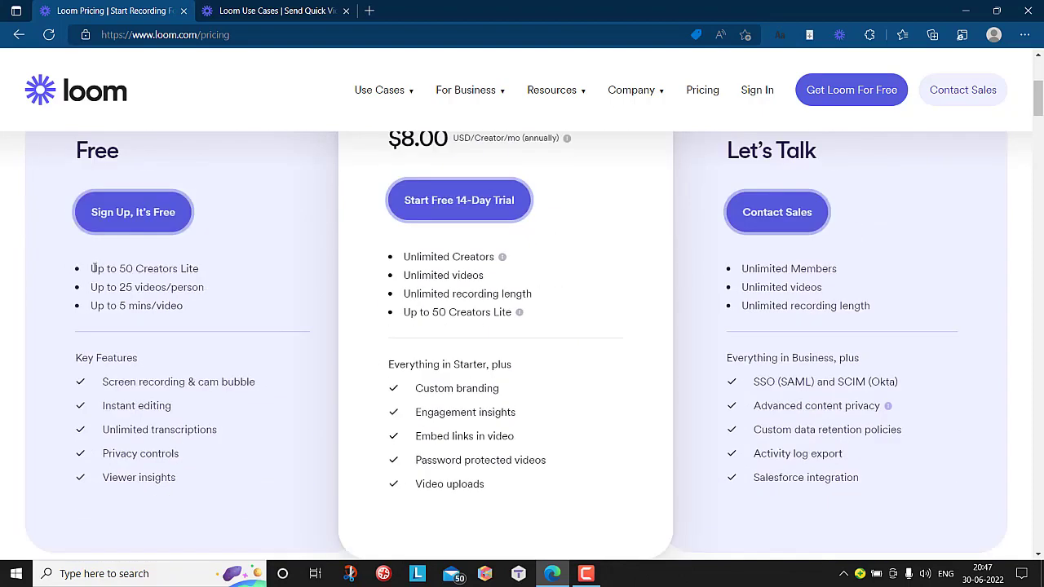
{"action": "left_click_drag", "start_coordinate": [89, 268], "coordinate": [204, 287]}
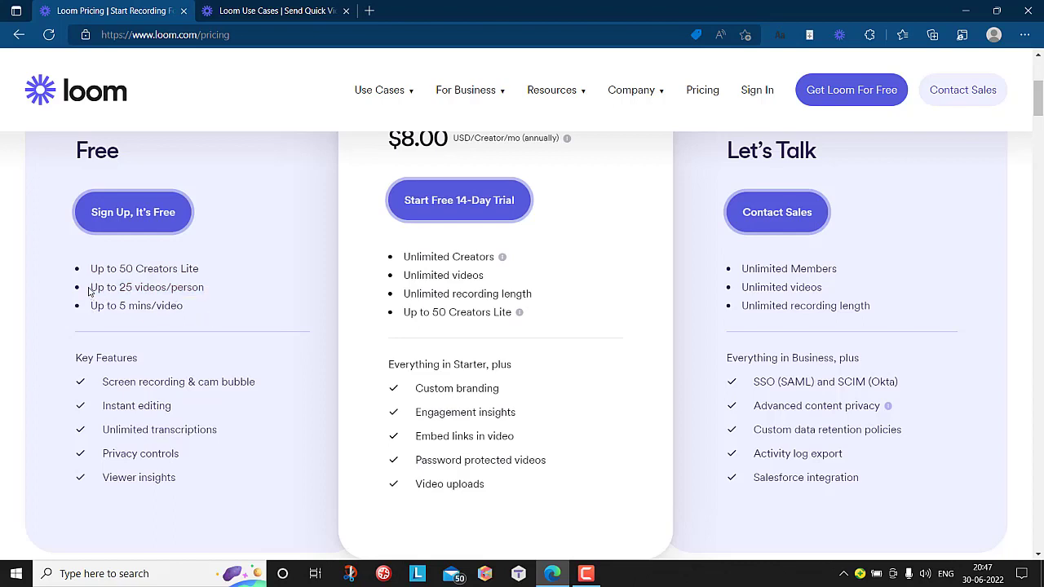
{"action": "left_click_drag", "start_coordinate": [89, 287], "coordinate": [183, 306]}
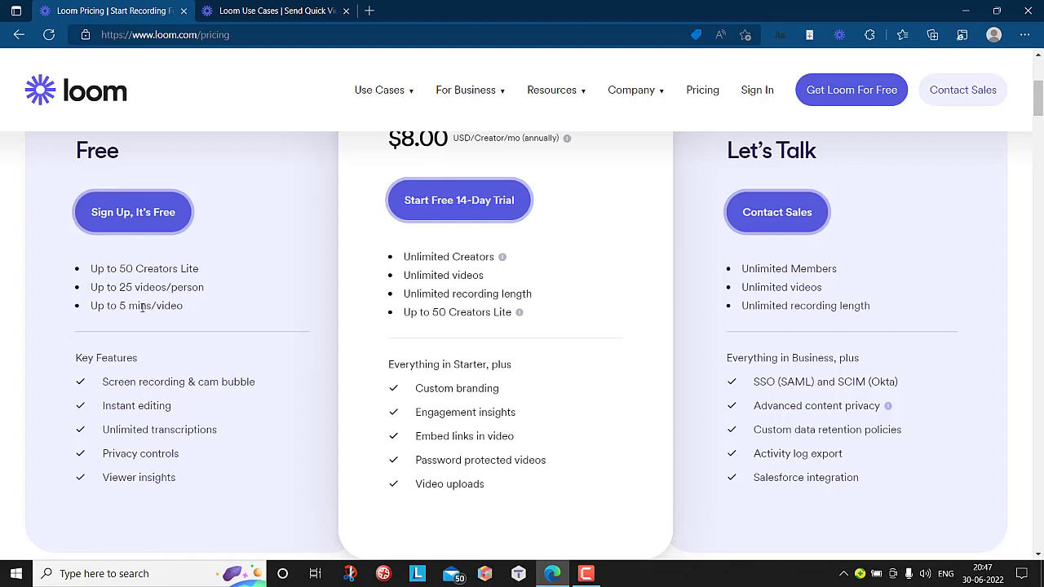
{"action": "mouse_move", "coordinate": [190, 309]}
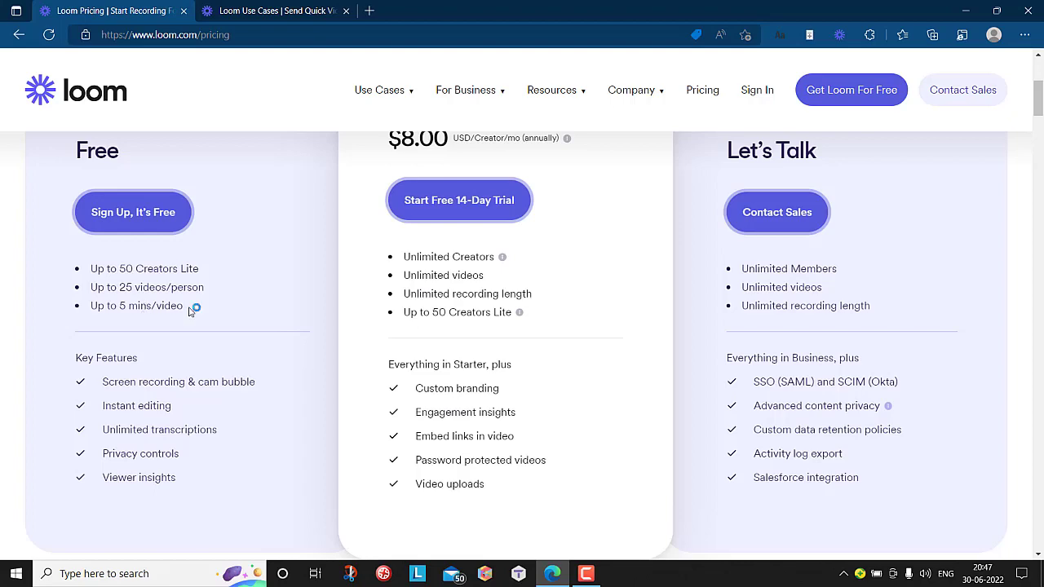
{"action": "scroll", "scroll_direction": "down", "scroll_amount": 3}
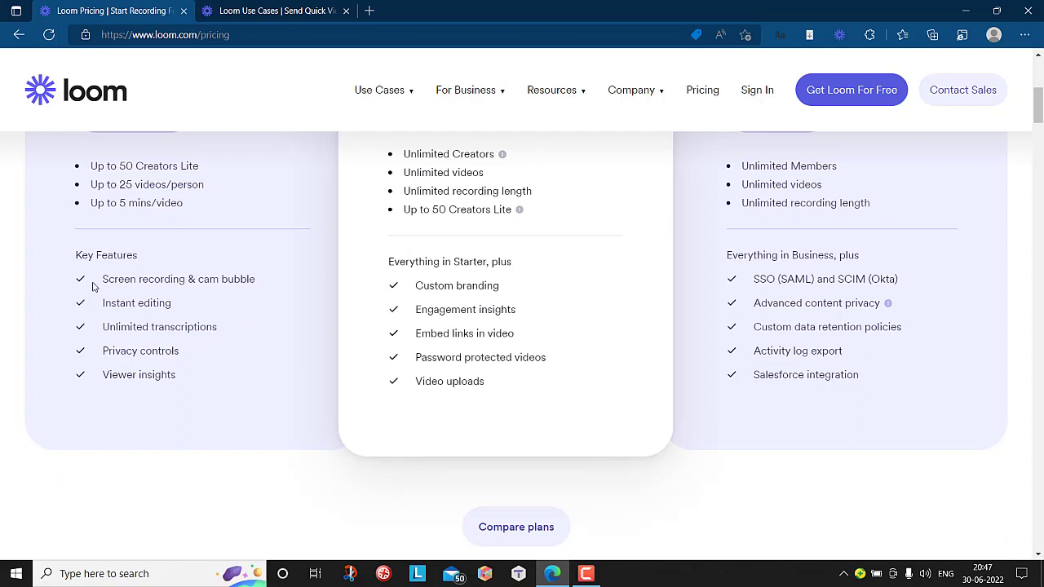
{"action": "mouse_move", "coordinate": [96, 280]}
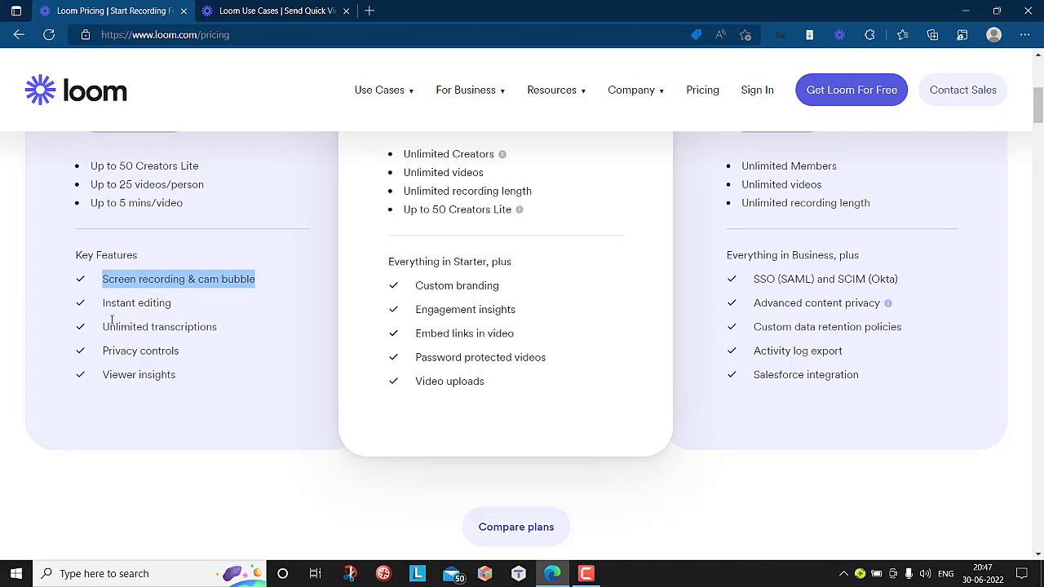
{"action": "mouse_move", "coordinate": [137, 356]}
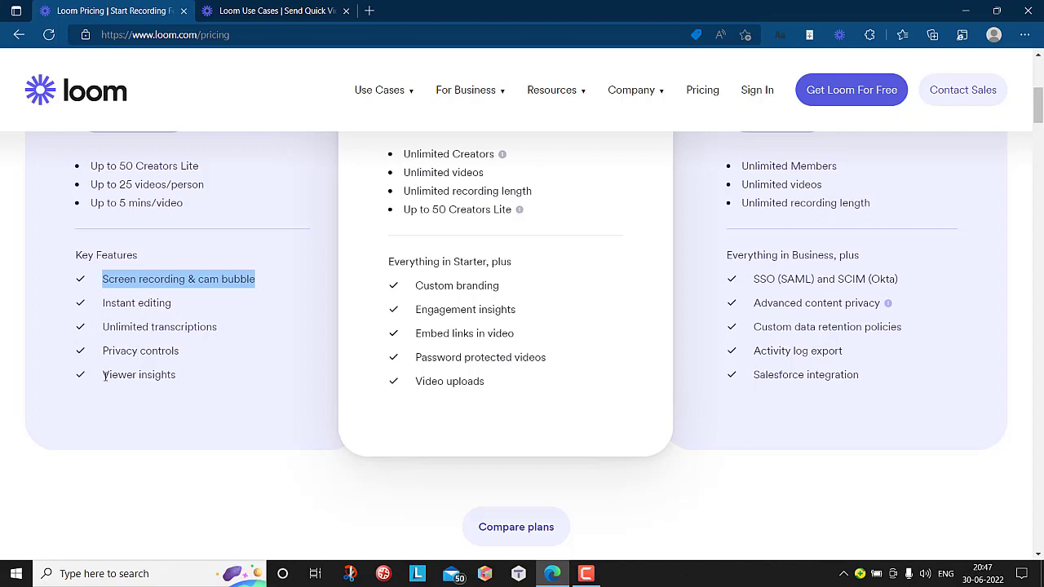
{"action": "scroll", "scroll_direction": "up", "scroll_amount": 3}
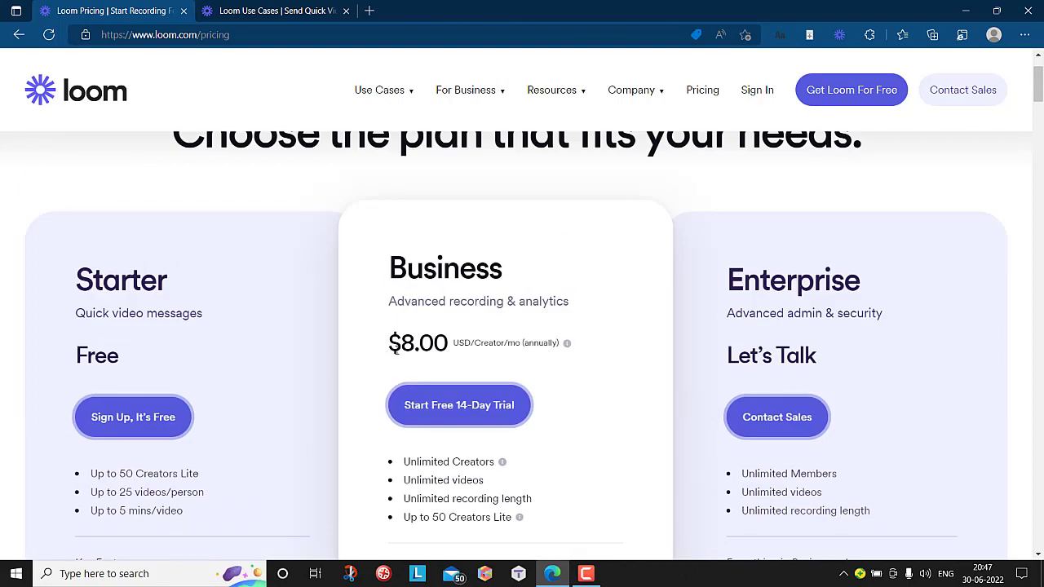
{"action": "mouse_move", "coordinate": [481, 363]}
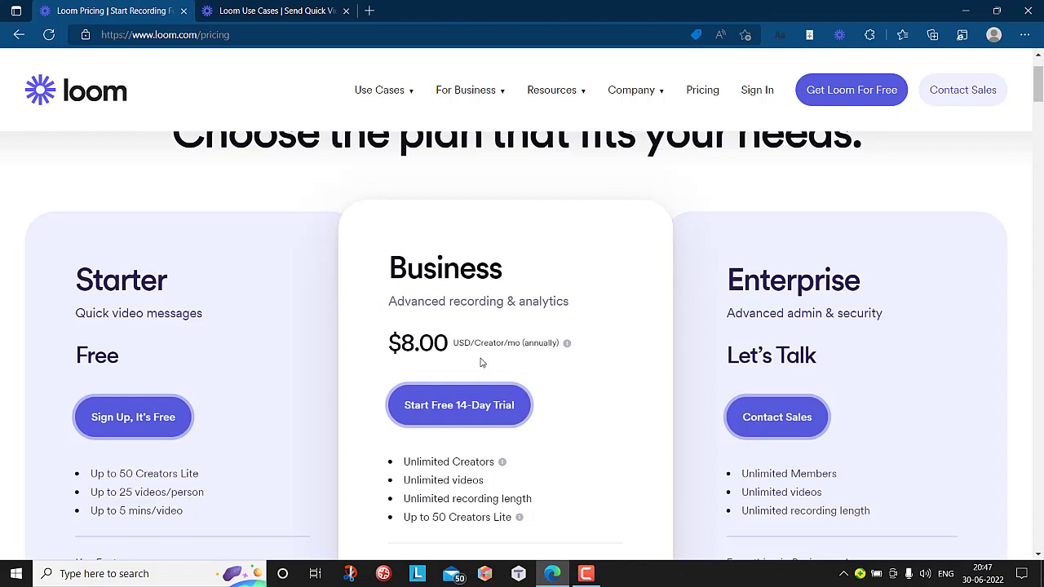
{"action": "mouse_move", "coordinate": [491, 352]}
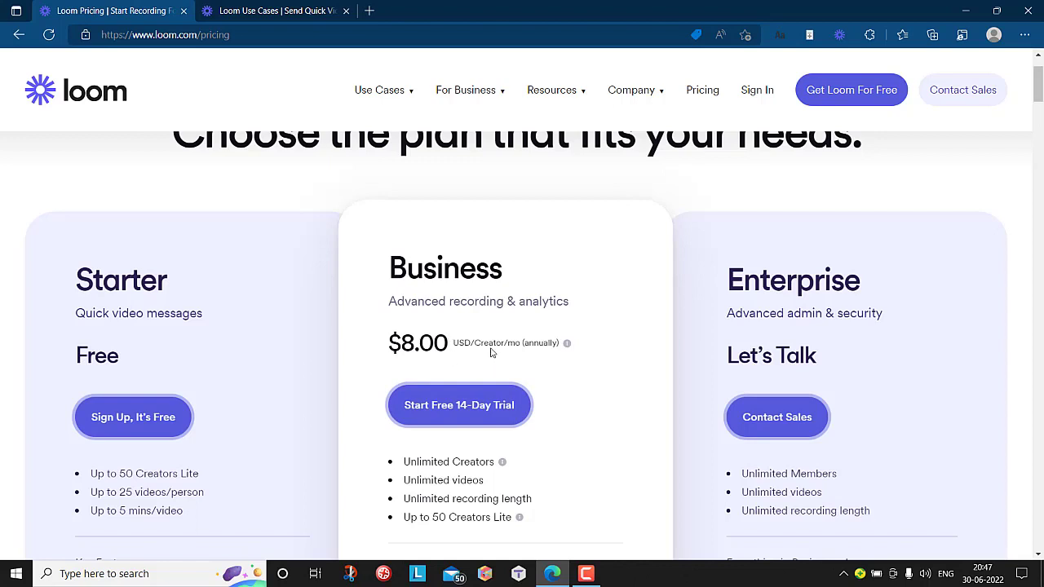
{"action": "mouse_move", "coordinate": [553, 353]}
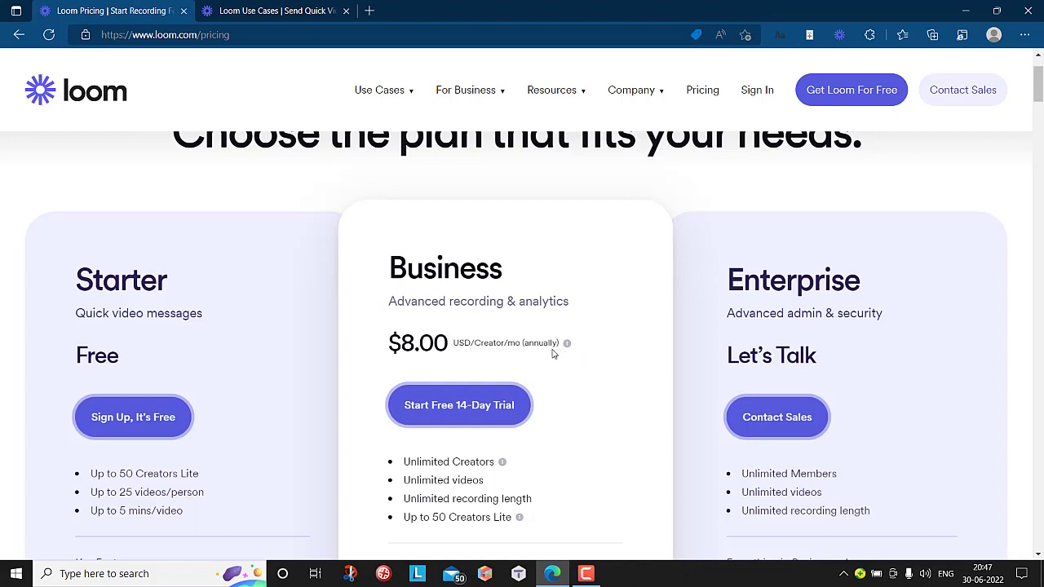
{"action": "mouse_move", "coordinate": [537, 374]}
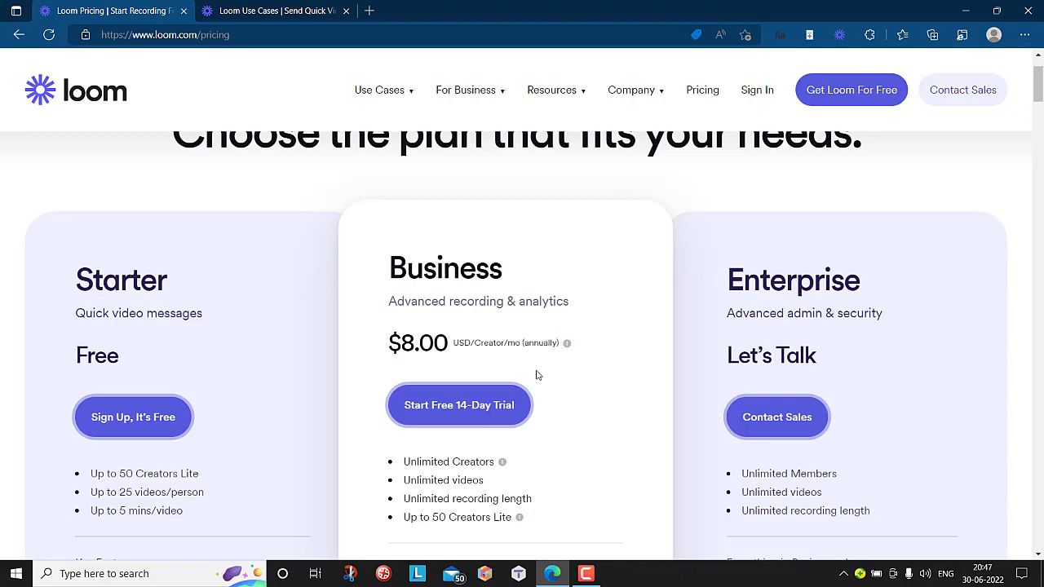
{"action": "mouse_move", "coordinate": [553, 373]}
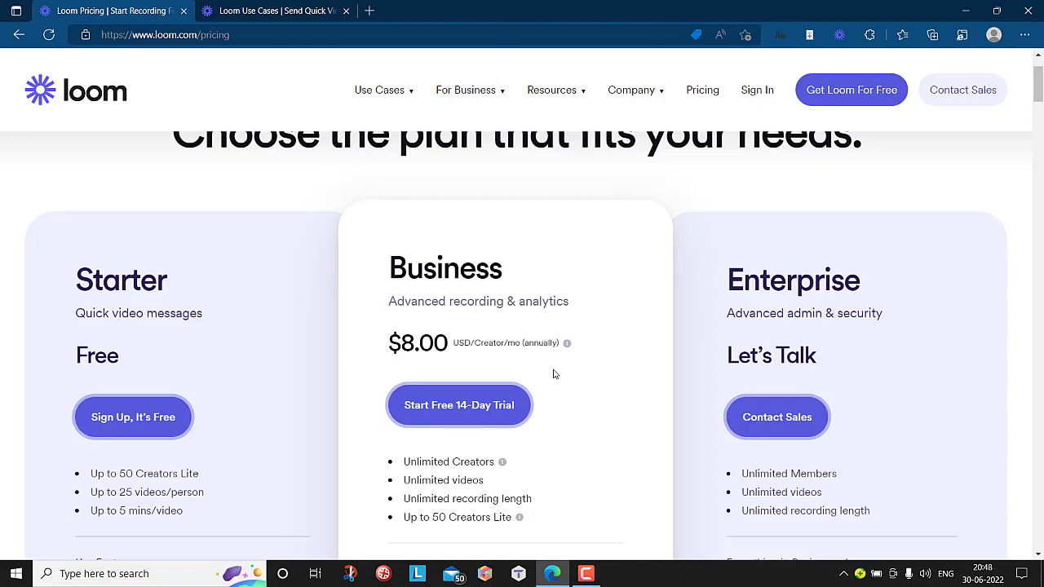
{"action": "mouse_move", "coordinate": [59, 559]}
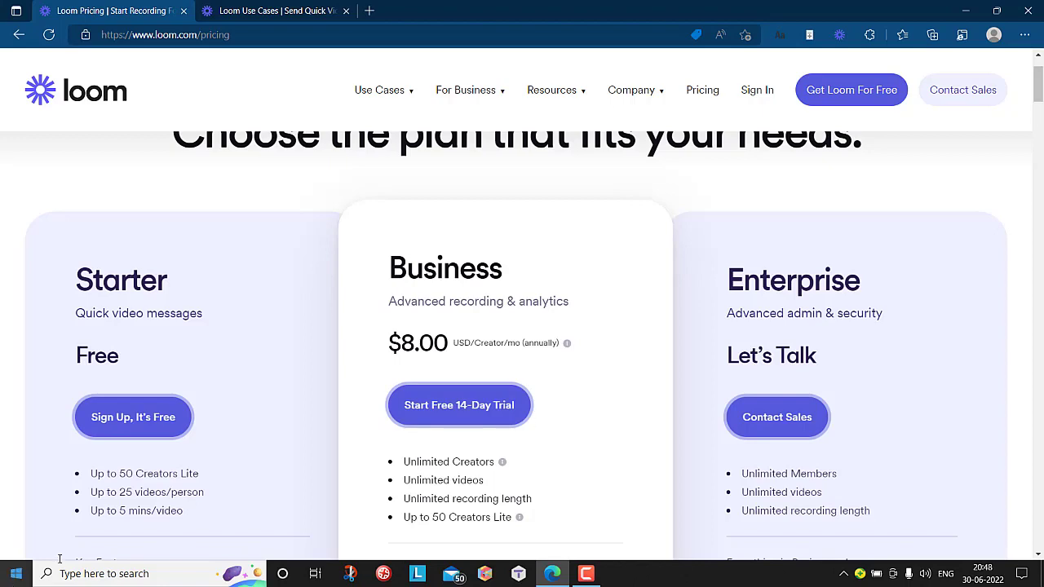
{"action": "scroll", "scroll_direction": "down", "scroll_amount": 3}
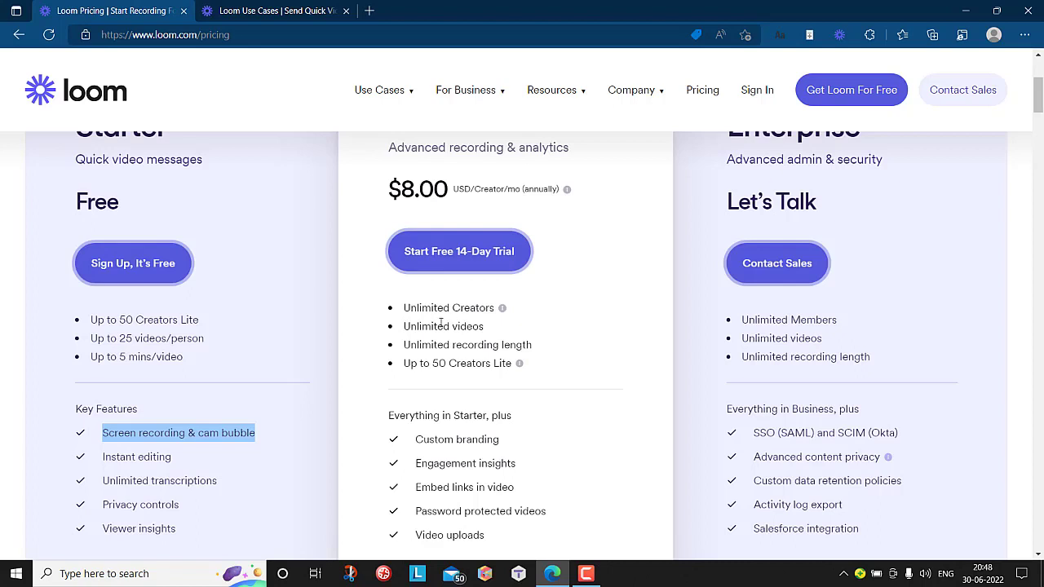
{"action": "mouse_move", "coordinate": [493, 330]}
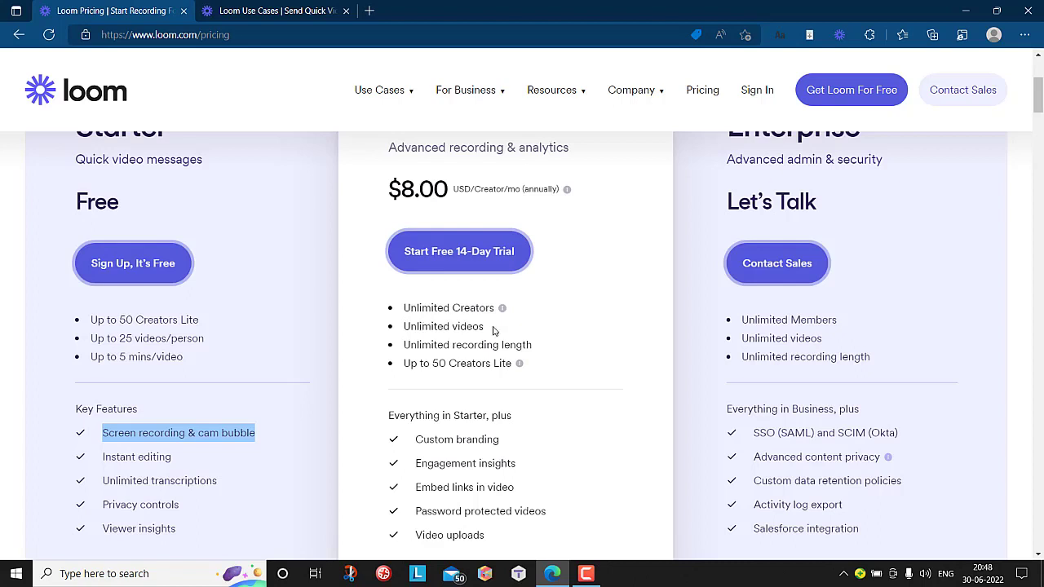
{"action": "mouse_move", "coordinate": [458, 315]}
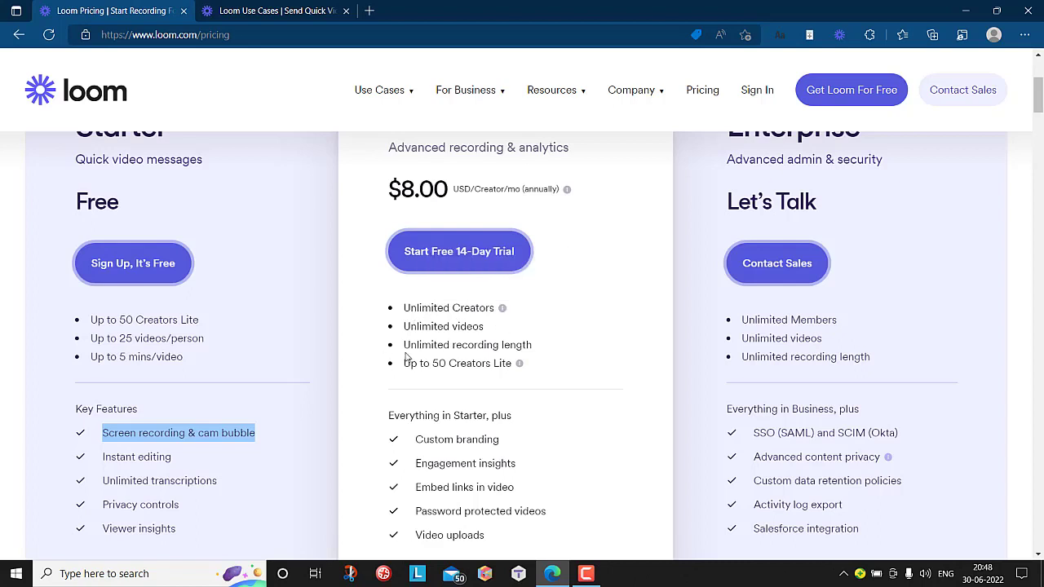
{"action": "mouse_move", "coordinate": [401, 361]}
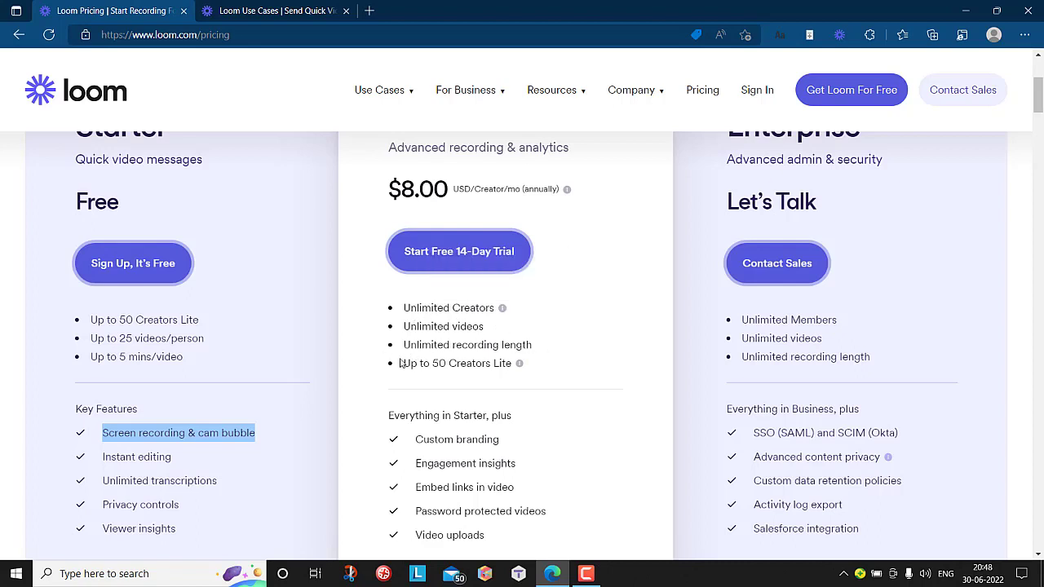
{"action": "mouse_move", "coordinate": [517, 364]}
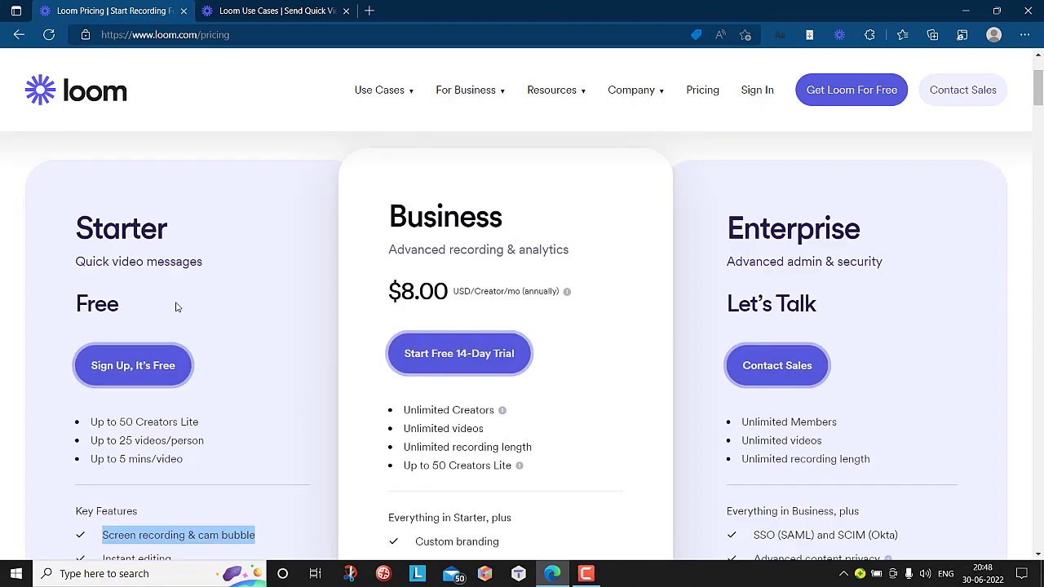
{"action": "scroll", "scroll_direction": "down", "scroll_amount": 3}
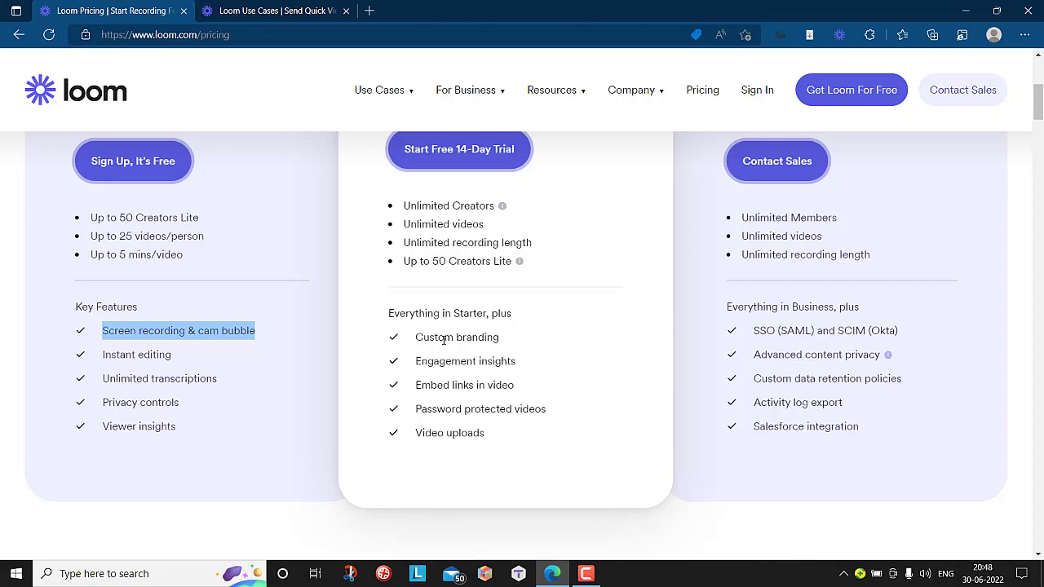
{"action": "scroll", "scroll_direction": "down", "scroll_amount": 3}
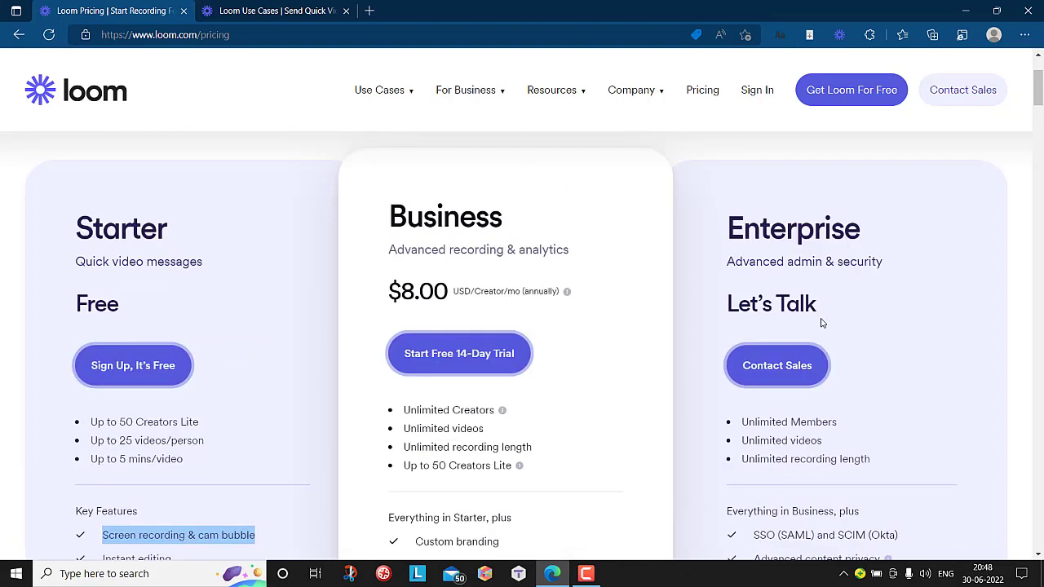
{"action": "scroll", "scroll_direction": "down", "scroll_amount": 3}
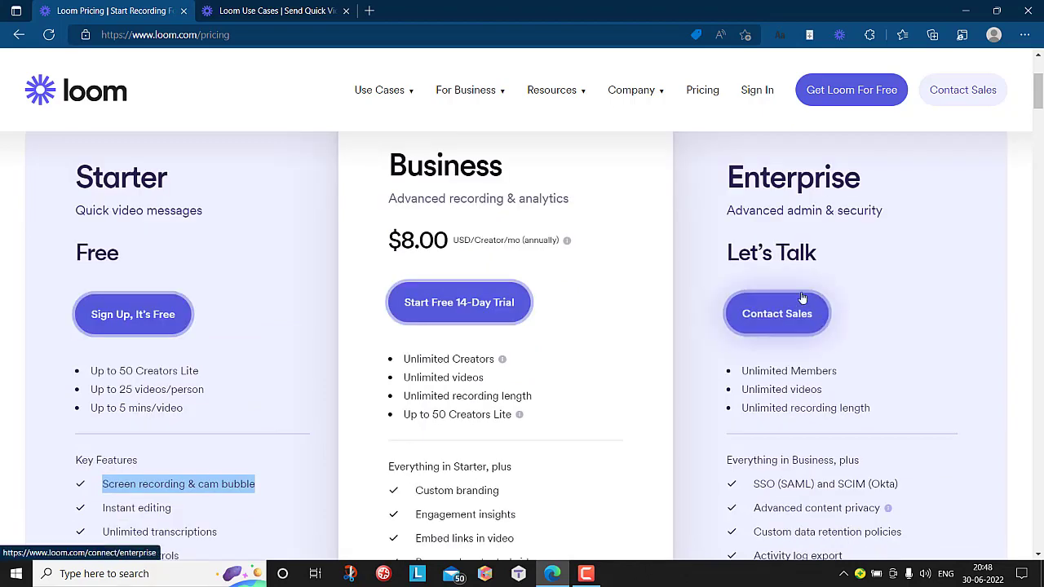
{"action": "mouse_move", "coordinate": [910, 210]}
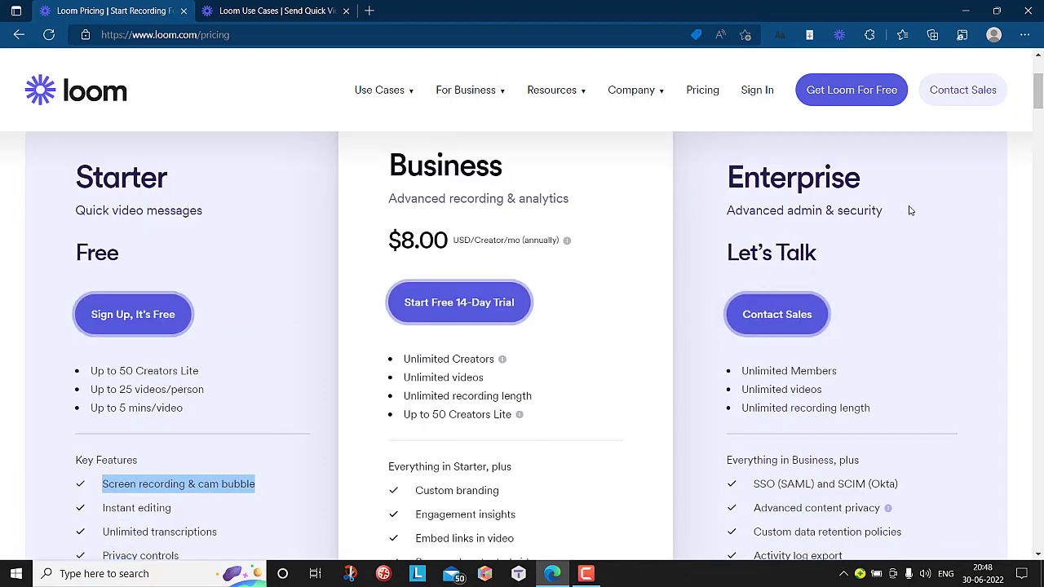
{"action": "scroll", "scroll_direction": "down", "scroll_amount": 3}
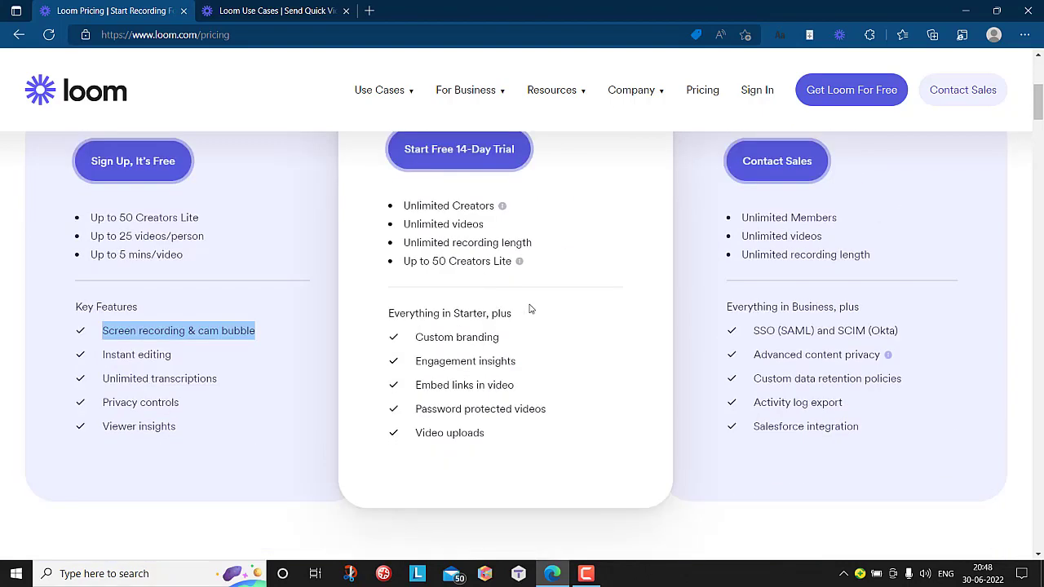
{"action": "scroll", "scroll_direction": "up", "scroll_amount": 3}
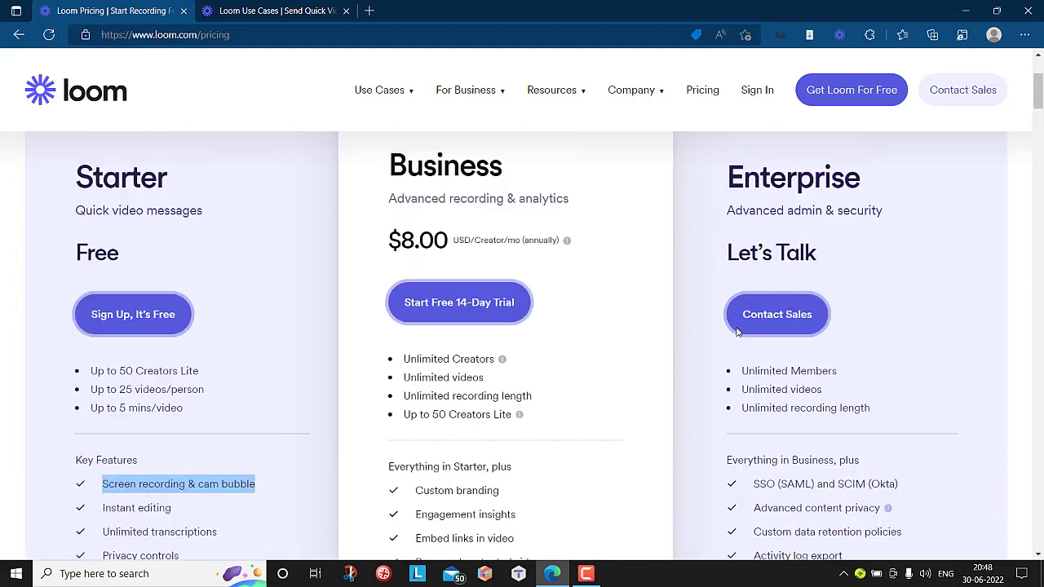
{"action": "scroll", "scroll_direction": "down", "scroll_amount": 3}
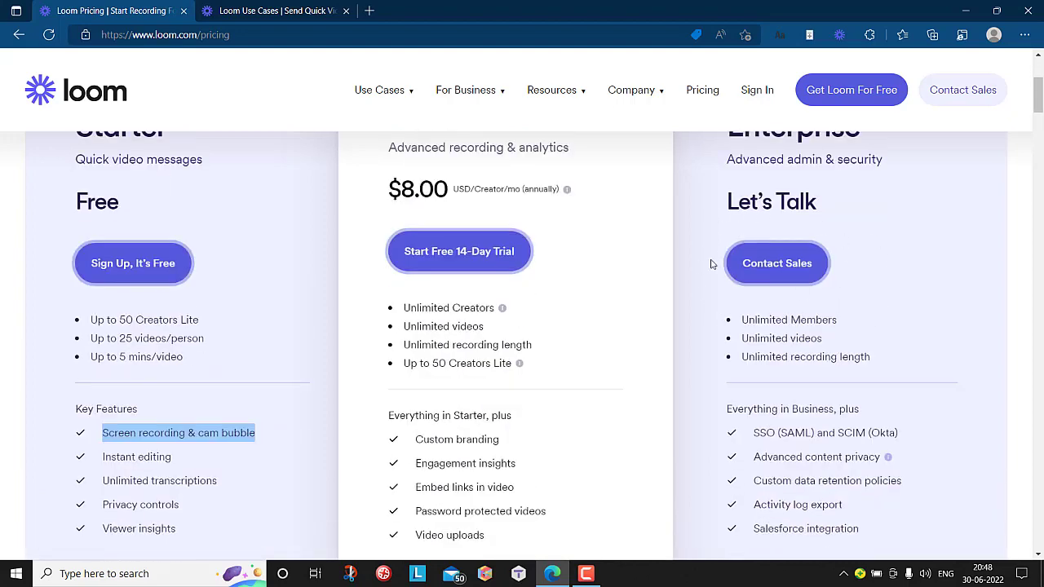
{"action": "mouse_move", "coordinate": [714, 286]}
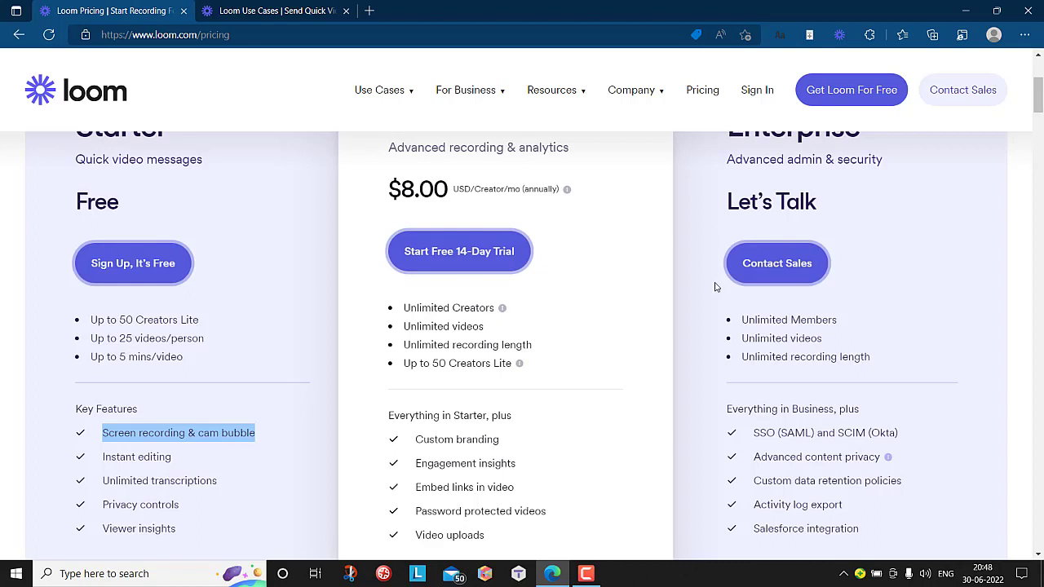
{"action": "mouse_move", "coordinate": [881, 326]}
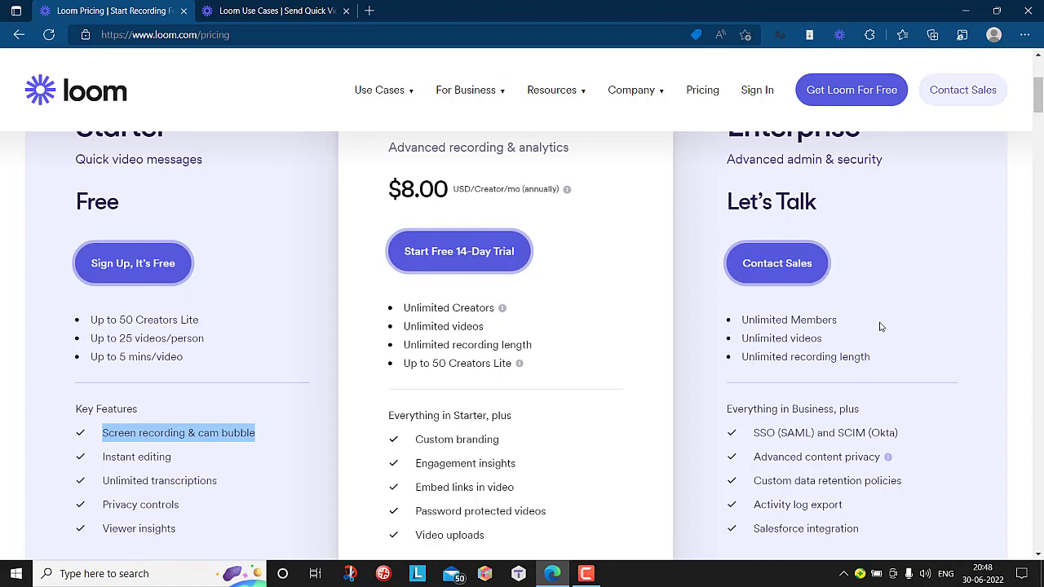
{"action": "mouse_move", "coordinate": [738, 326]}
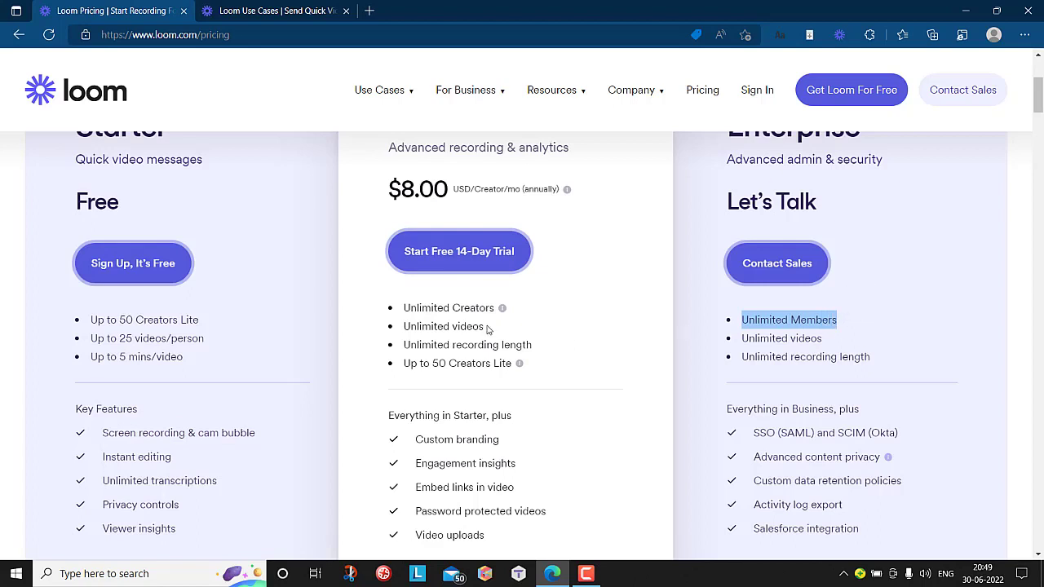
{"action": "mouse_move", "coordinate": [473, 385]}
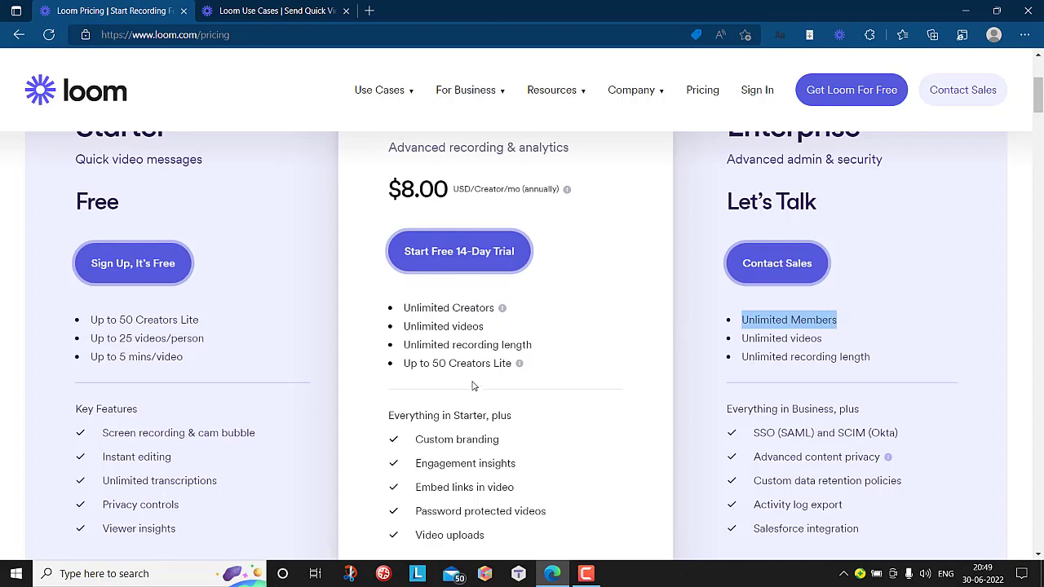
{"action": "mouse_move", "coordinate": [737, 343]}
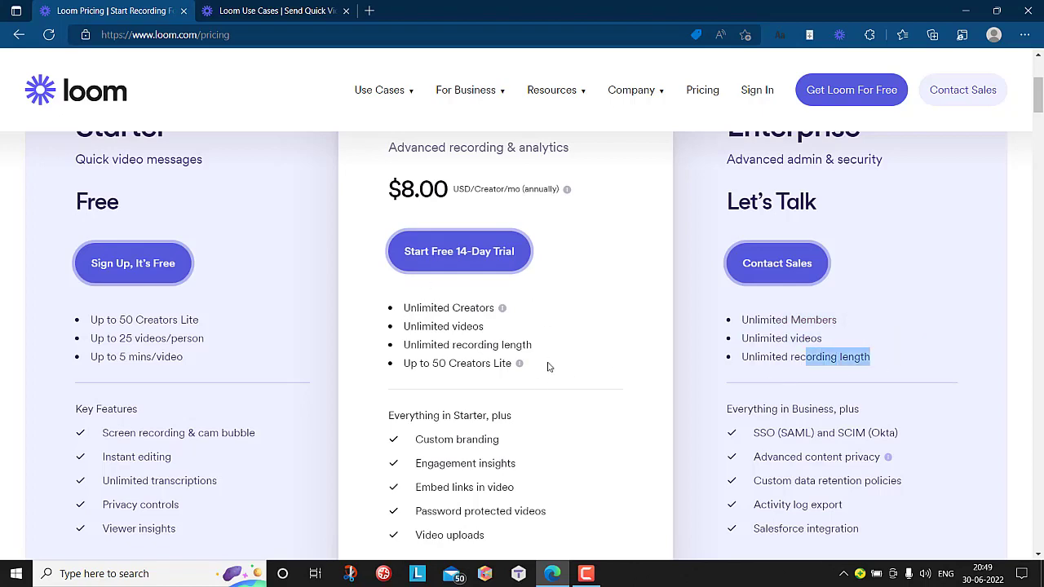
{"action": "scroll", "scroll_direction": "down", "scroll_amount": 3}
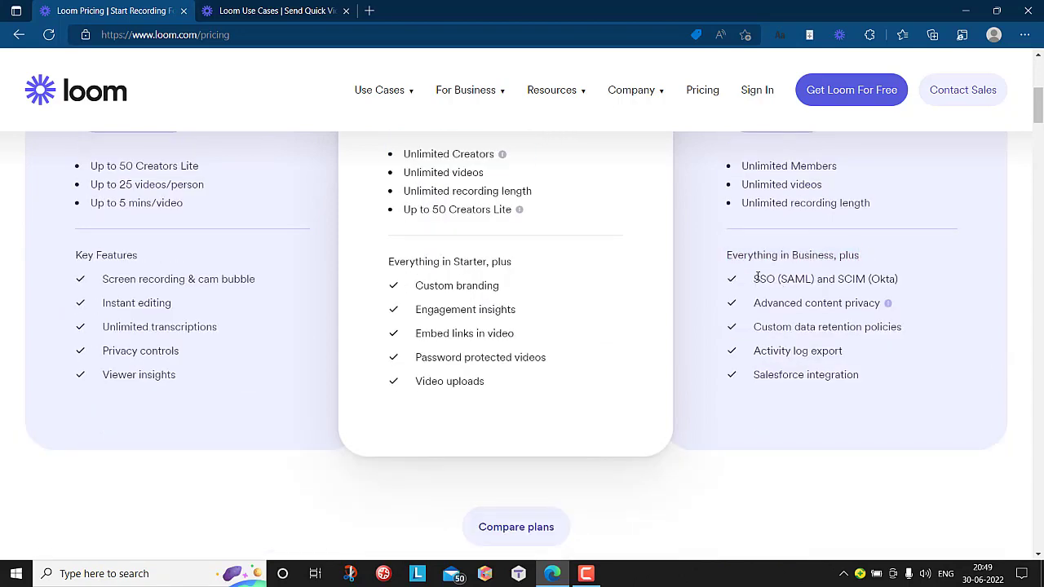
{"action": "mouse_move", "coordinate": [818, 291]}
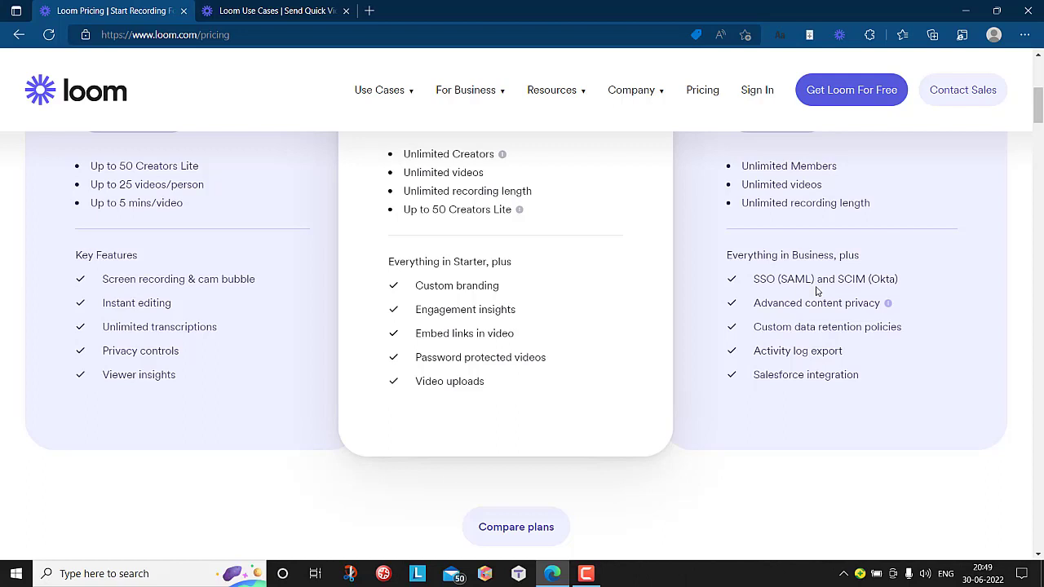
{"action": "mouse_move", "coordinate": [756, 304]}
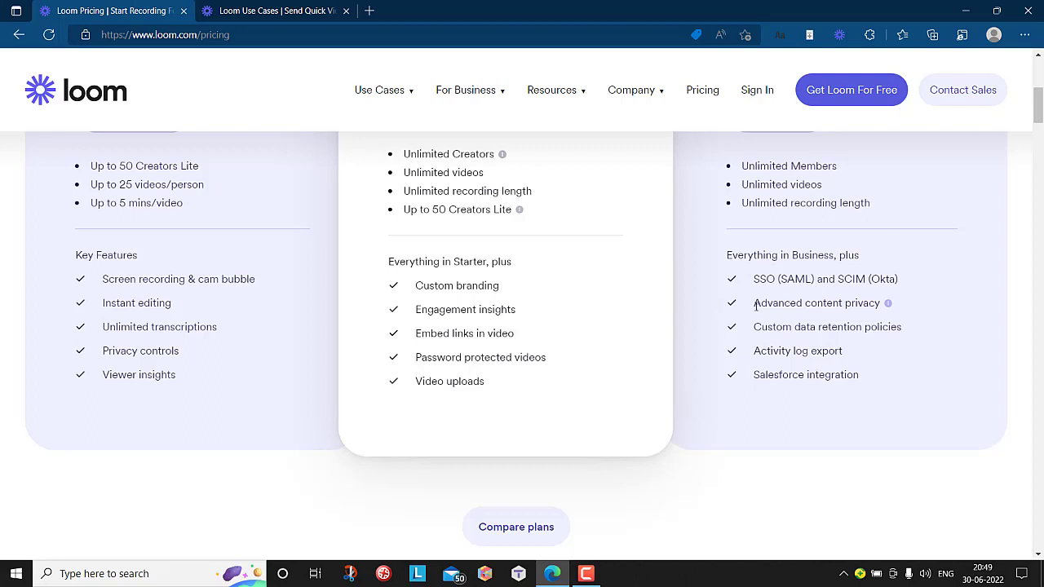
{"action": "left_click_drag", "start_coordinate": [754, 303], "coordinate": [869, 326]}
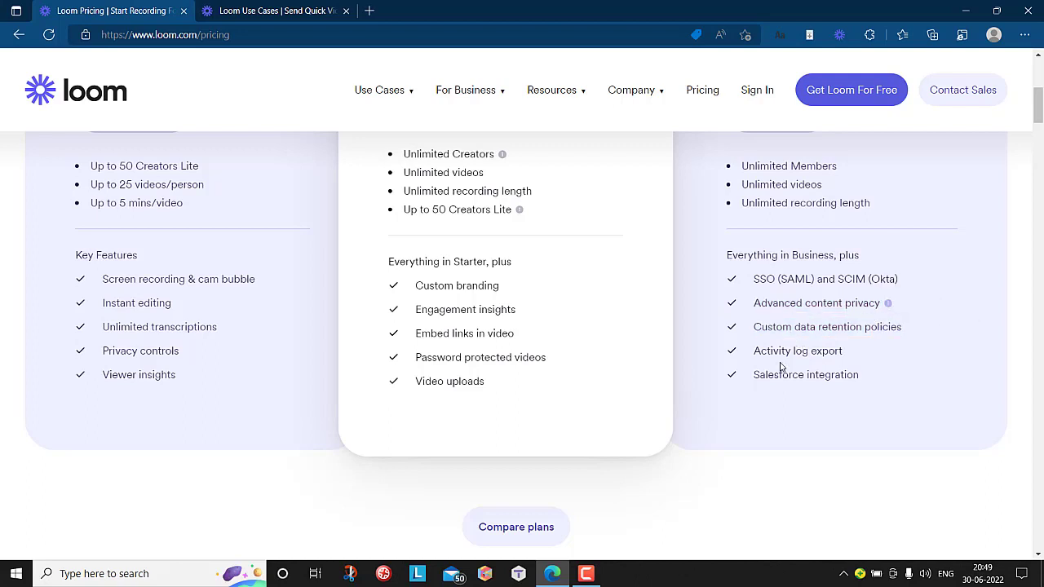
{"action": "double_click", "coordinate": [797, 351]}
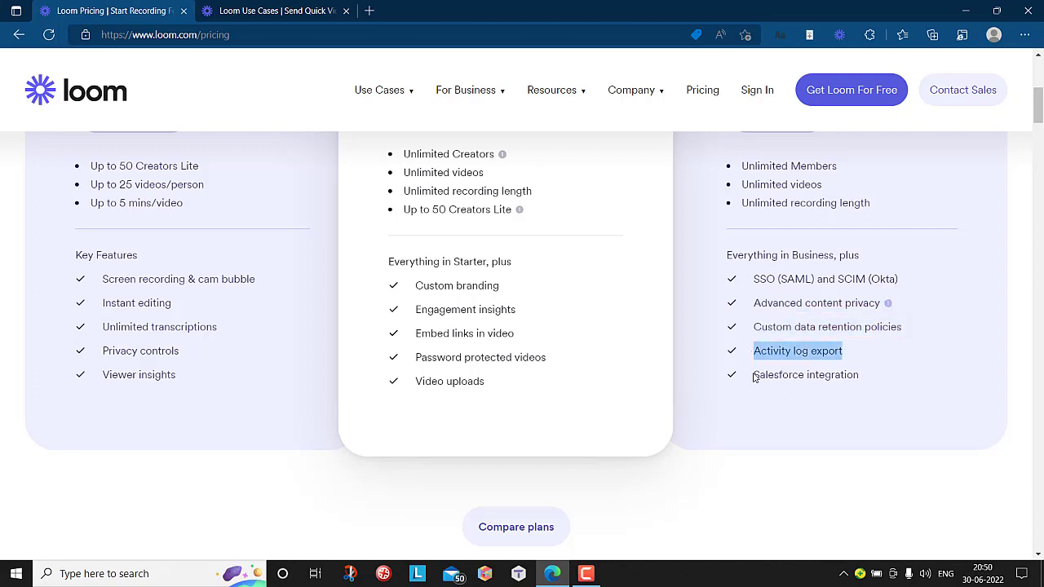
{"action": "scroll", "scroll_direction": "down", "scroll_amount": 3}
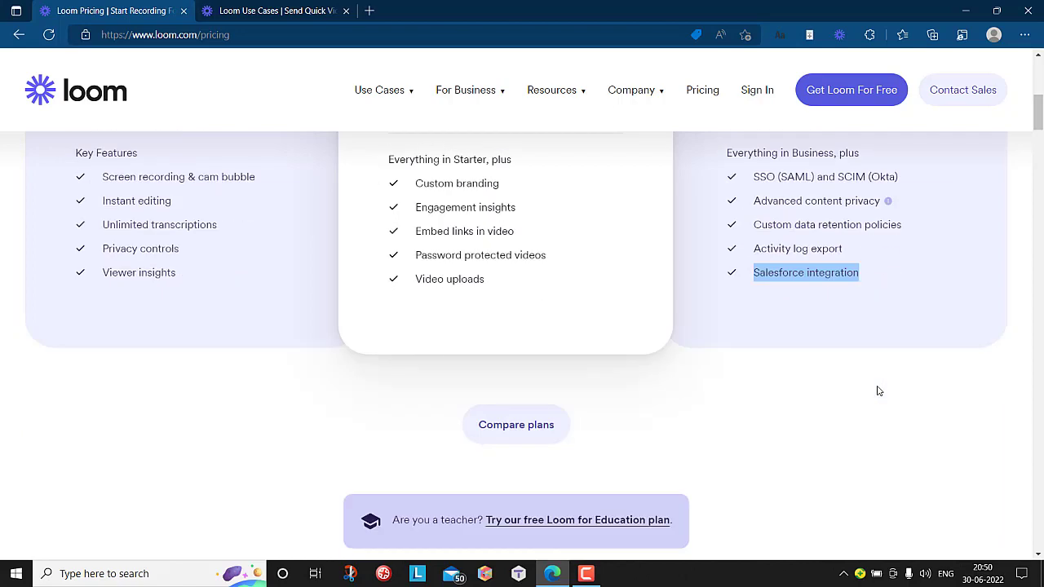
{"action": "scroll", "scroll_direction": "up", "scroll_amount": 3}
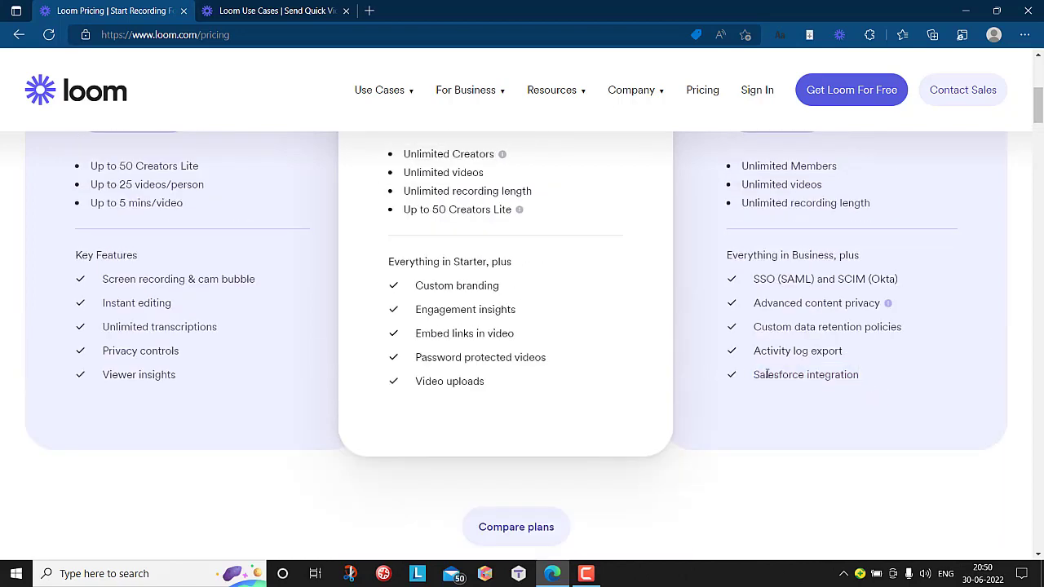
{"action": "double_click", "coordinate": [806, 375]}
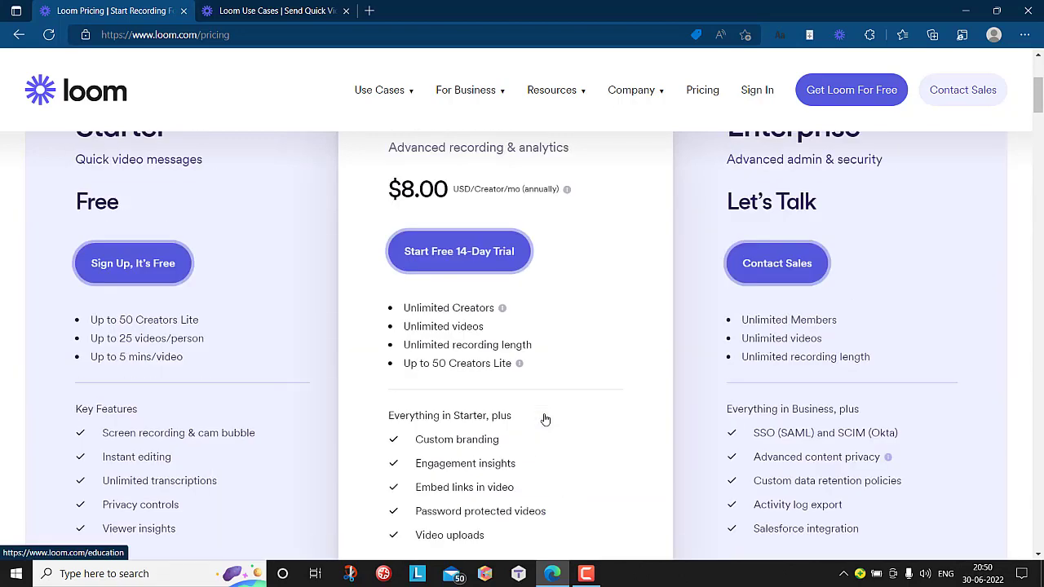
- Browse the Loom for Team Alignment benefits, then return to the Use Cases tab
{"action": "left_click", "coordinate": [273, 10]}
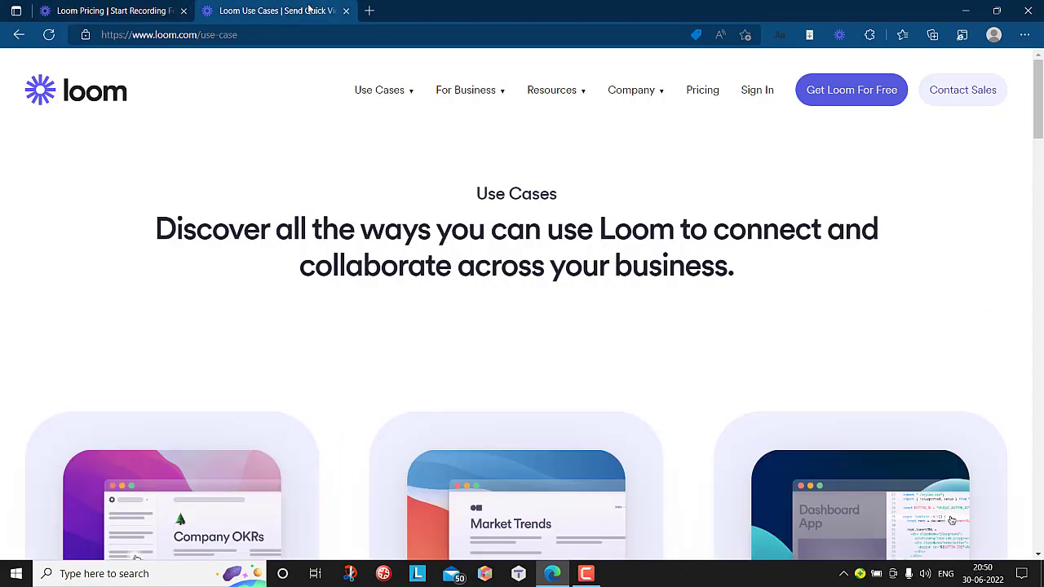
{"action": "mouse_move", "coordinate": [186, 116]}
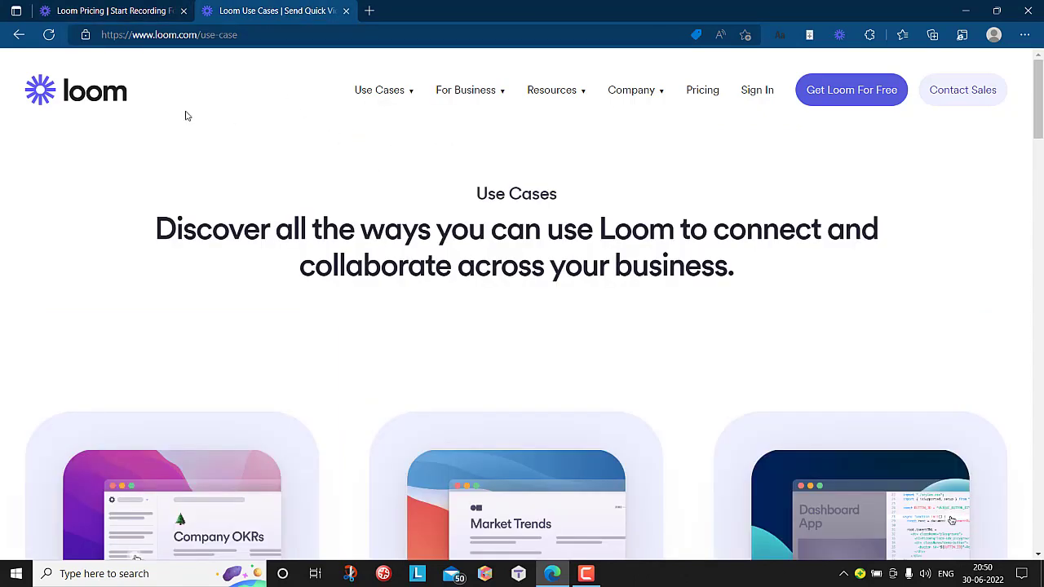
{"action": "scroll", "scroll_direction": "down", "scroll_amount": 3}
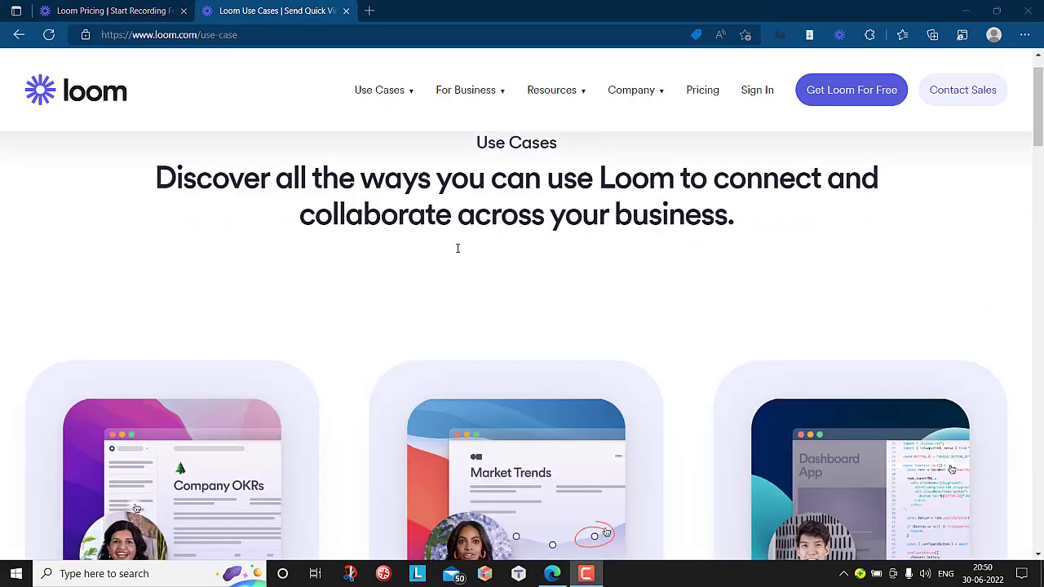
{"action": "scroll", "scroll_direction": "down", "scroll_amount": 3}
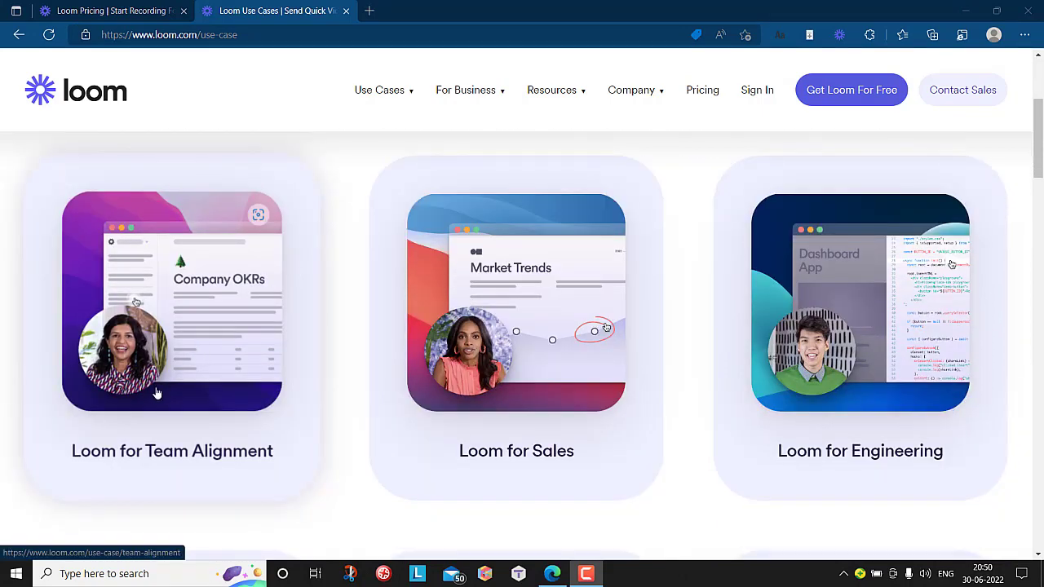
{"action": "mouse_move", "coordinate": [170, 390]}
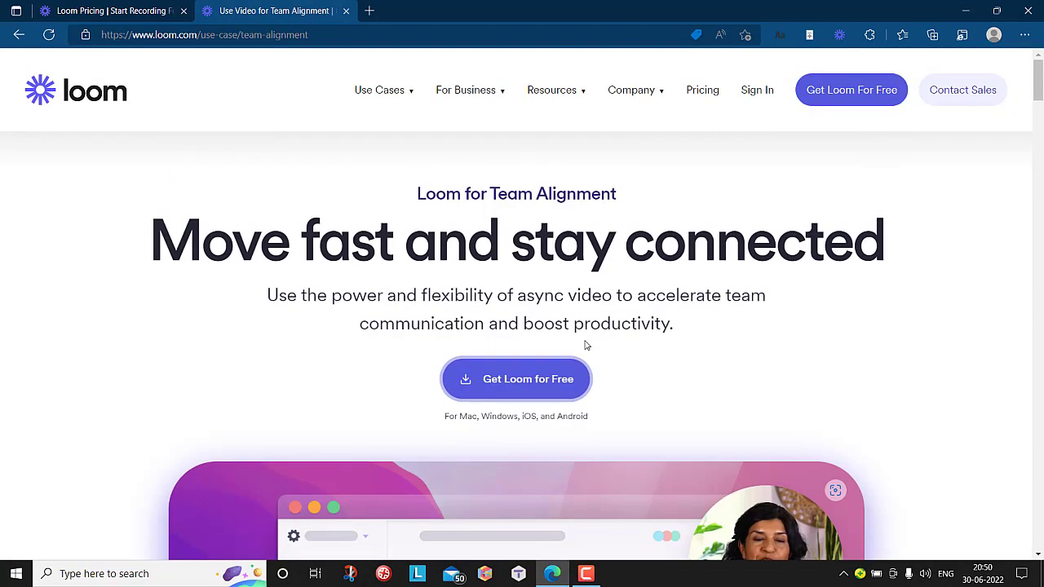
{"action": "scroll", "scroll_direction": "down", "scroll_amount": 3}
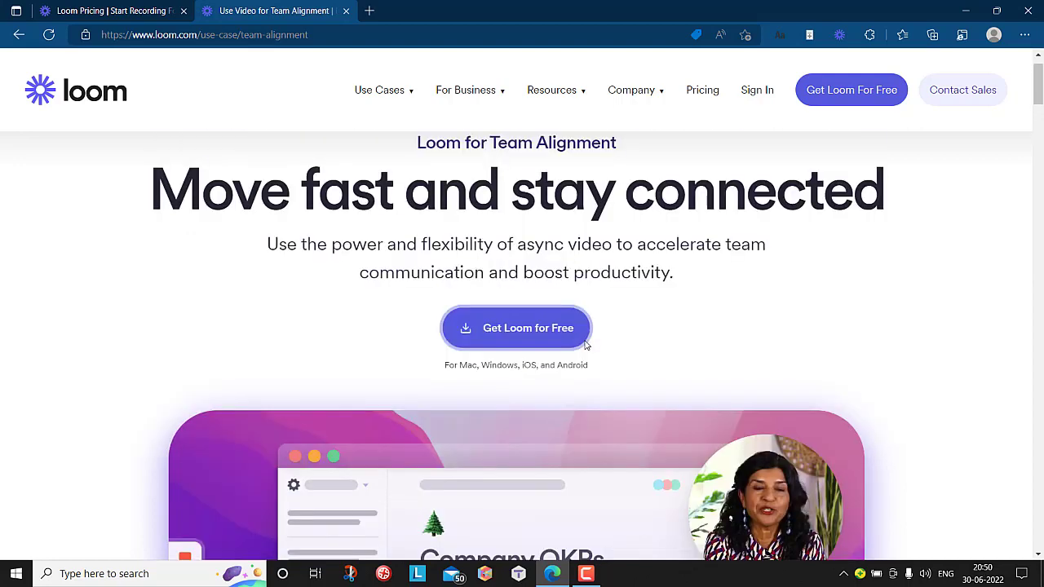
{"action": "scroll", "scroll_direction": "down", "scroll_amount": 3}
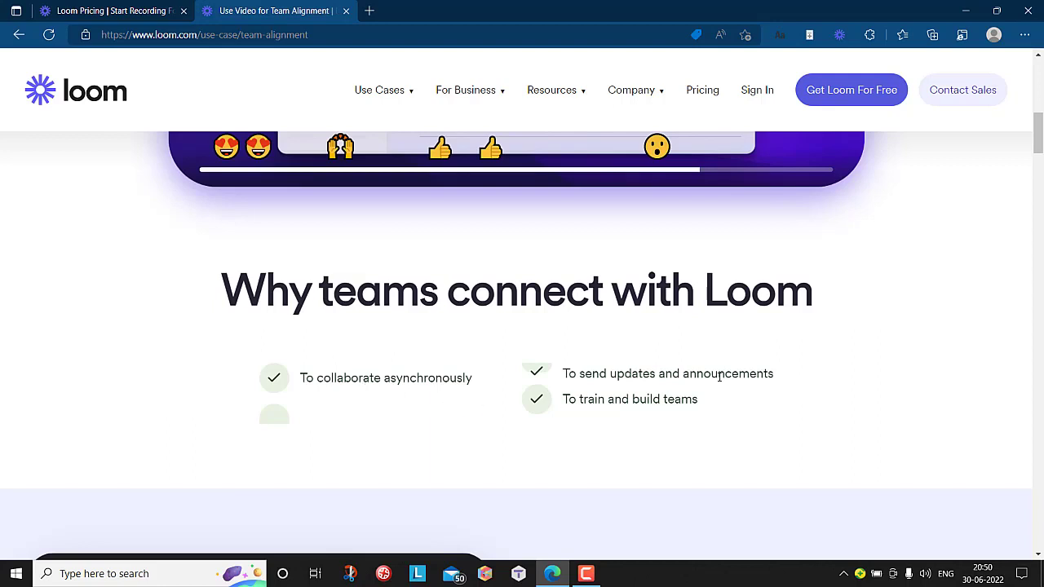
{"action": "mouse_move", "coordinate": [587, 392]}
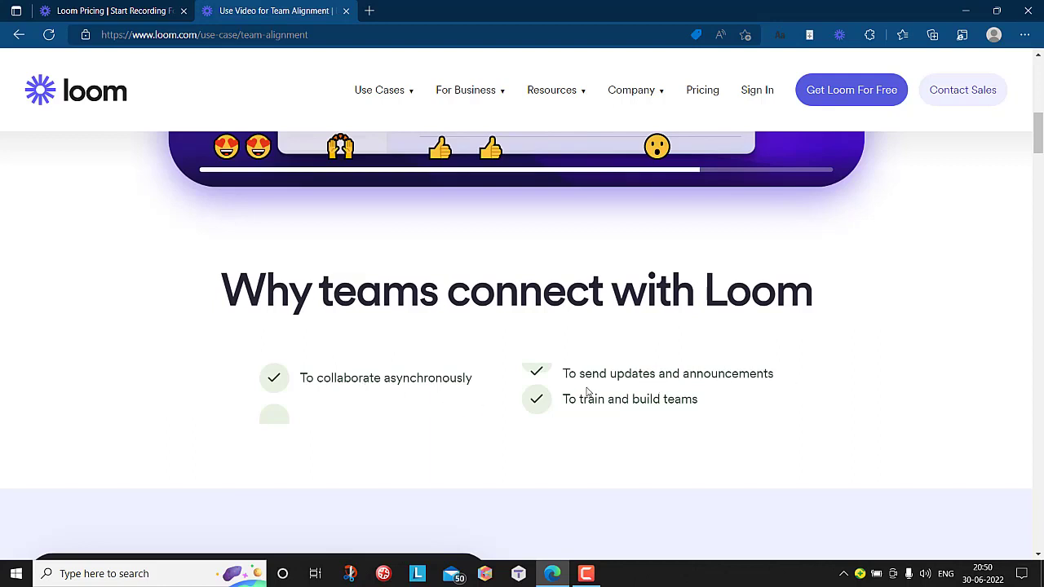
{"action": "left_click", "coordinate": [106, 11]}
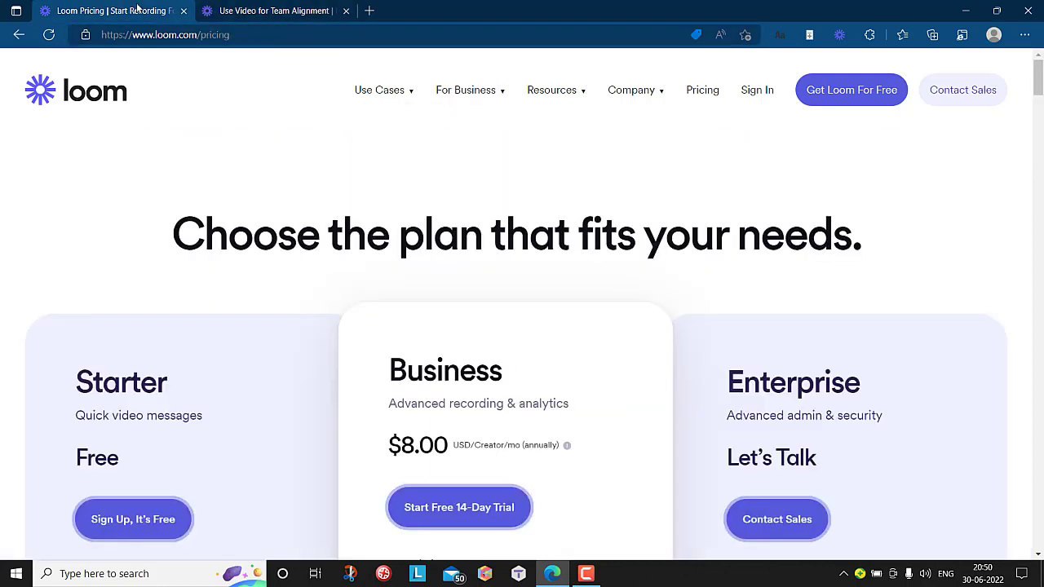
{"action": "left_click", "coordinate": [273, 11]}
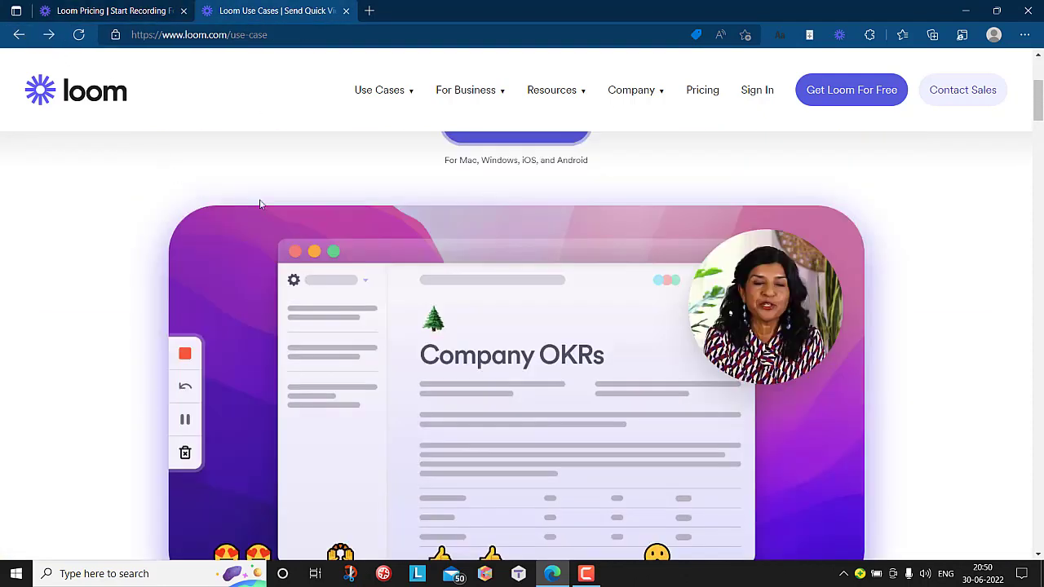
- Scroll the Use Cases page and open the Loom for Sales card
{"action": "scroll", "scroll_direction": "down", "scroll_amount": 3}
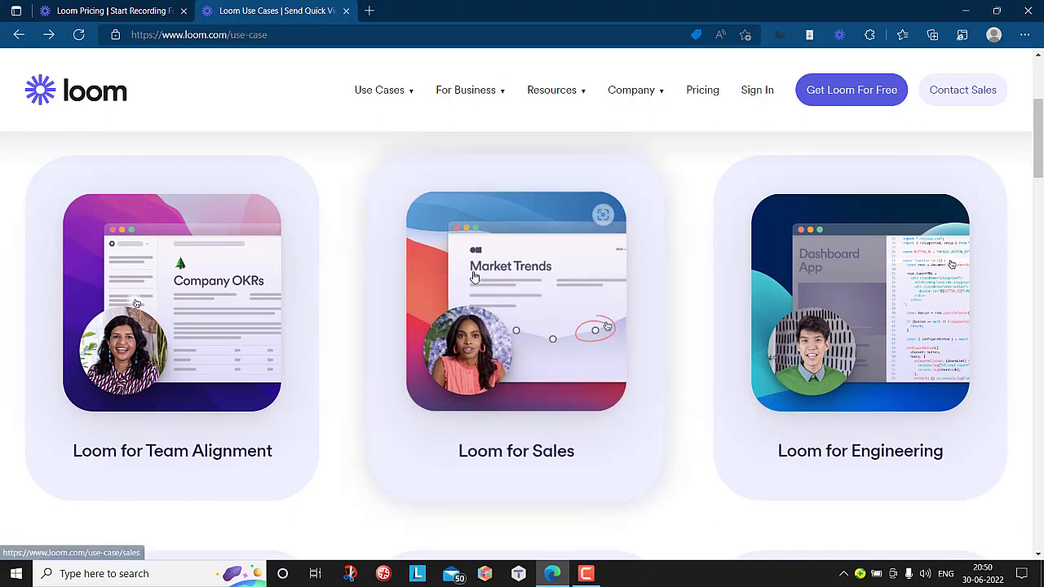
{"action": "left_click", "coordinate": [516, 302]}
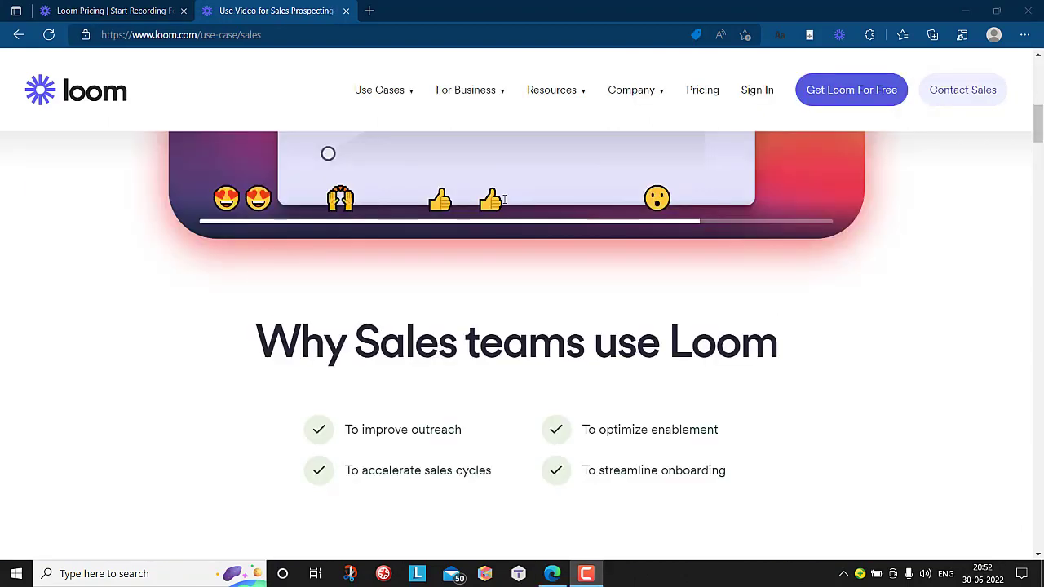
{"action": "mouse_move", "coordinate": [423, 455]}
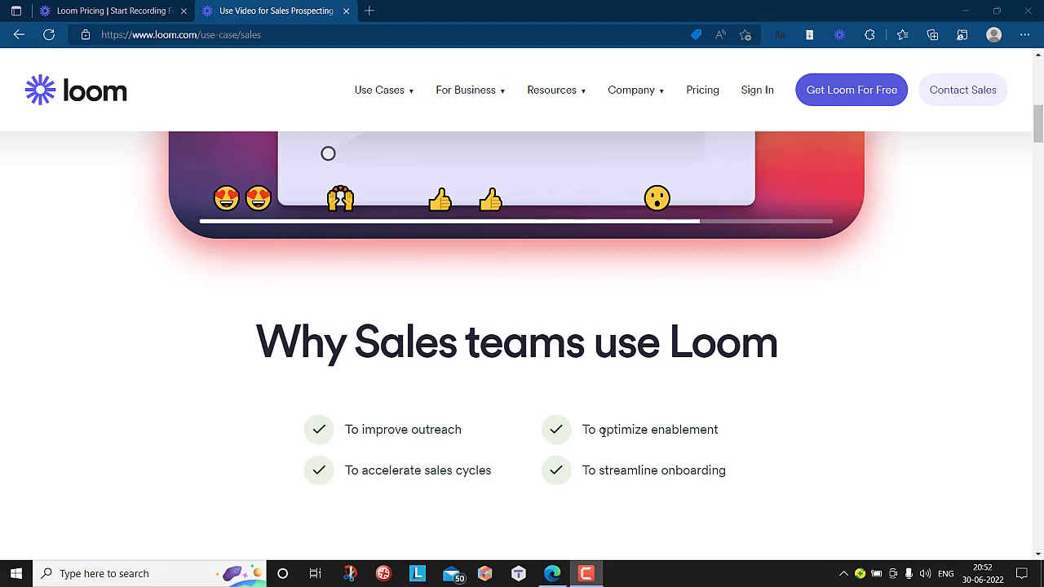
{"action": "mouse_move", "coordinate": [604, 498]}
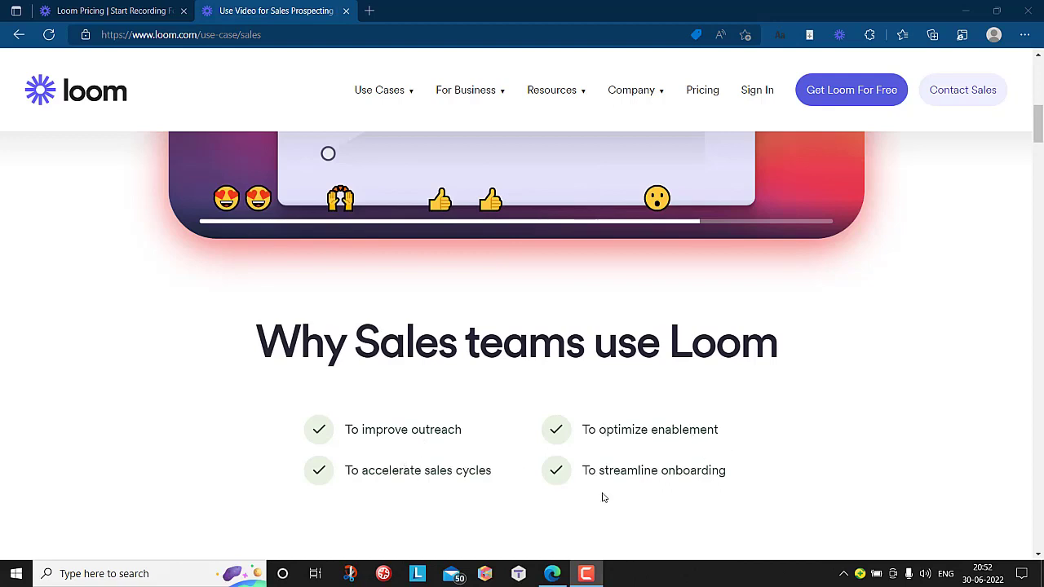
{"action": "mouse_move", "coordinate": [773, 464]}
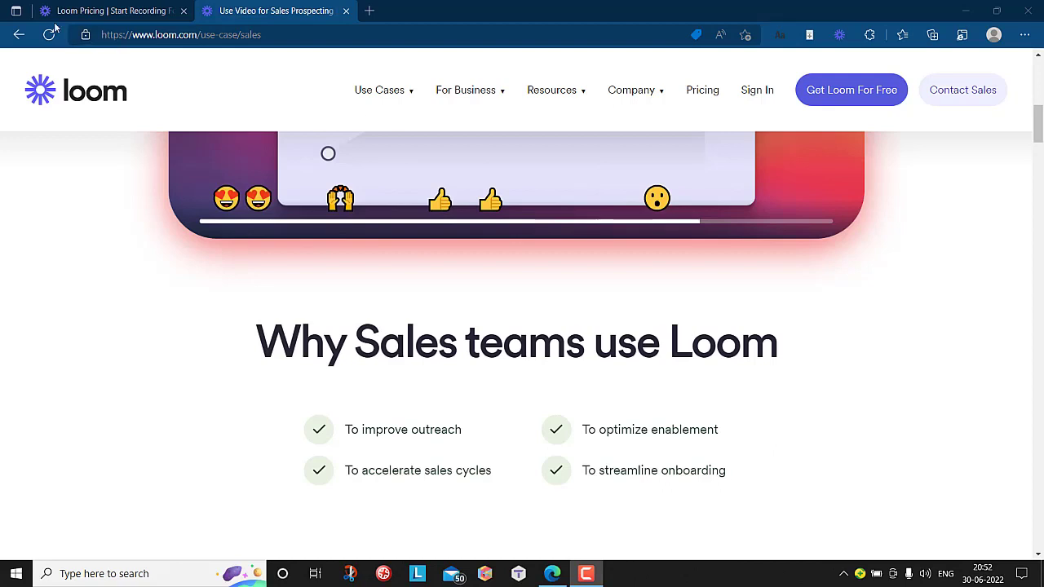
{"action": "mouse_move", "coordinate": [19, 34]}
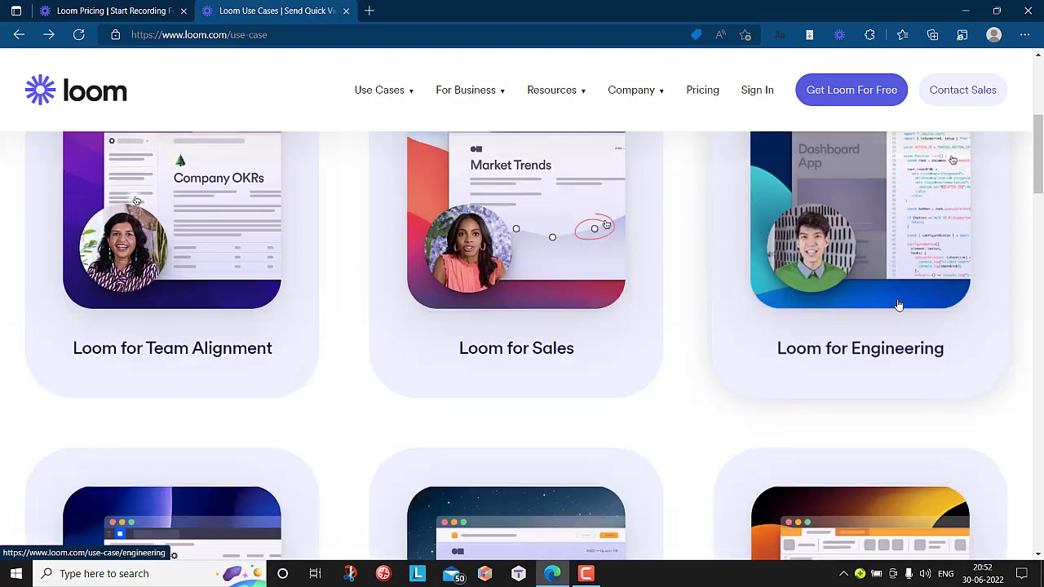
- Open the Loom for Engineering card and scroll through the engineering page
{"action": "left_click", "coordinate": [860, 221]}
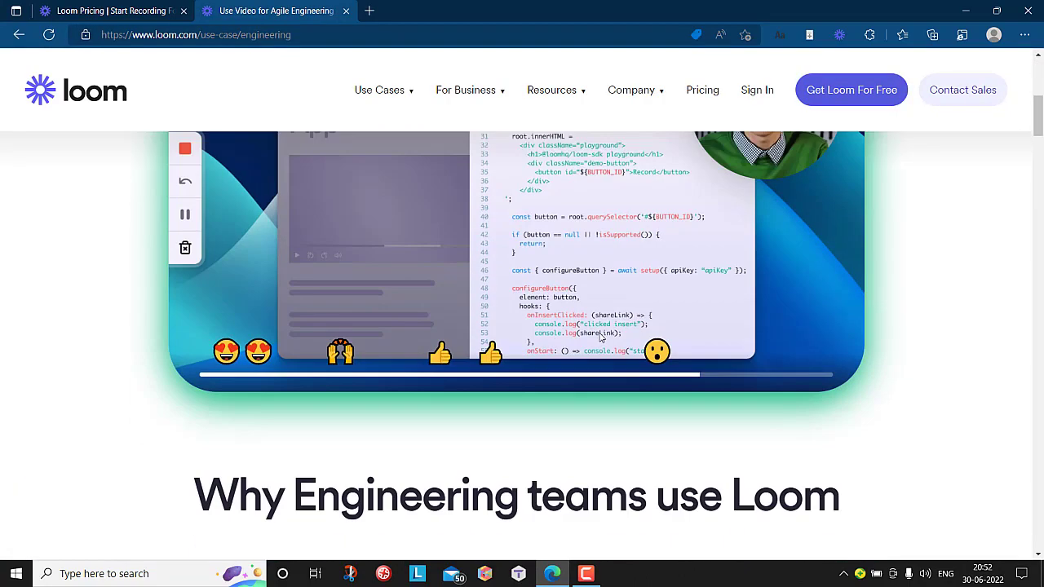
{"action": "scroll", "scroll_direction": "down", "scroll_amount": 3}
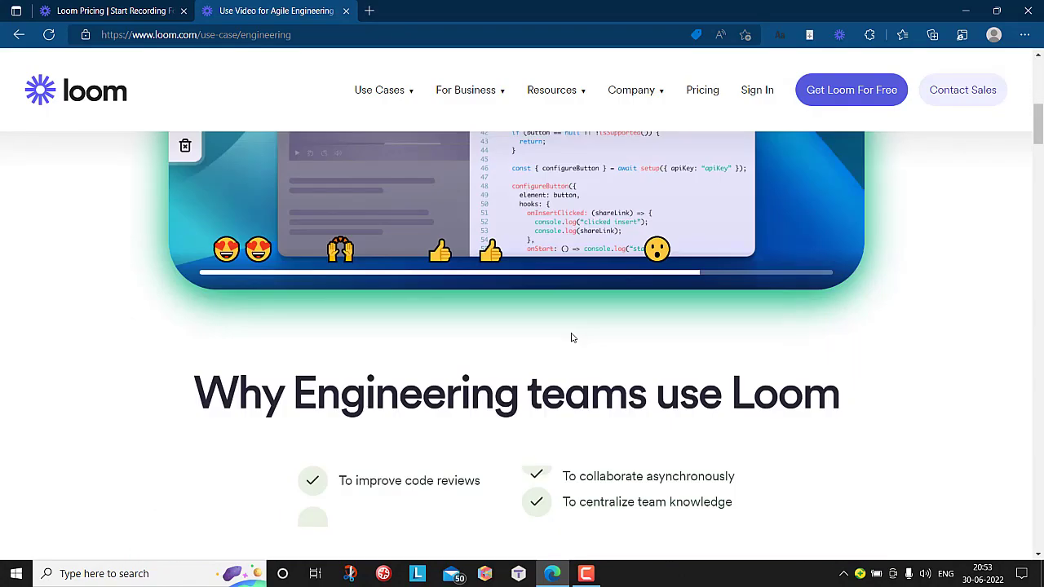
{"action": "scroll", "scroll_direction": "up", "scroll_amount": 3}
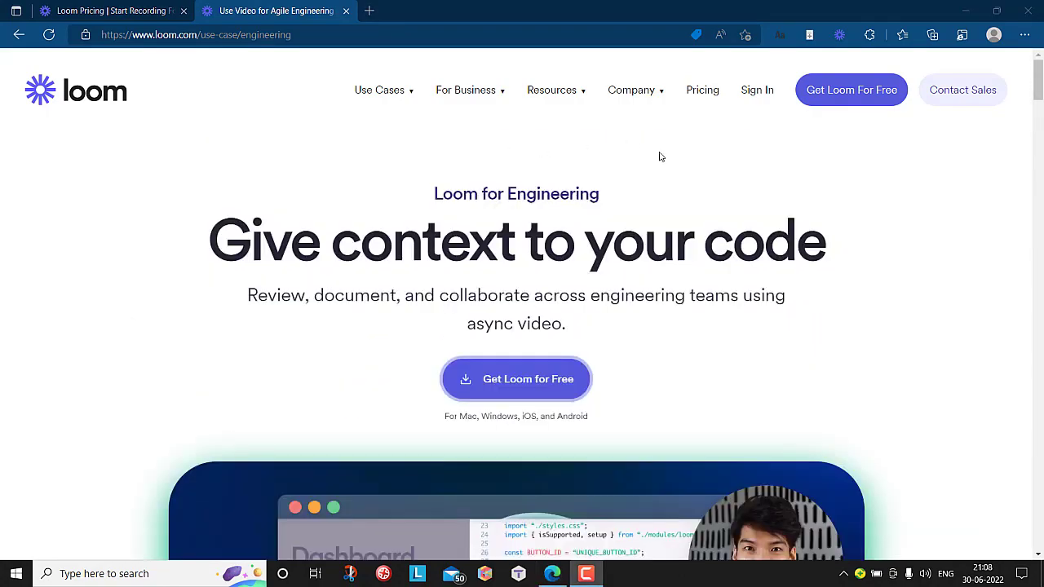
{"action": "scroll", "scroll_direction": "down", "scroll_amount": 3}
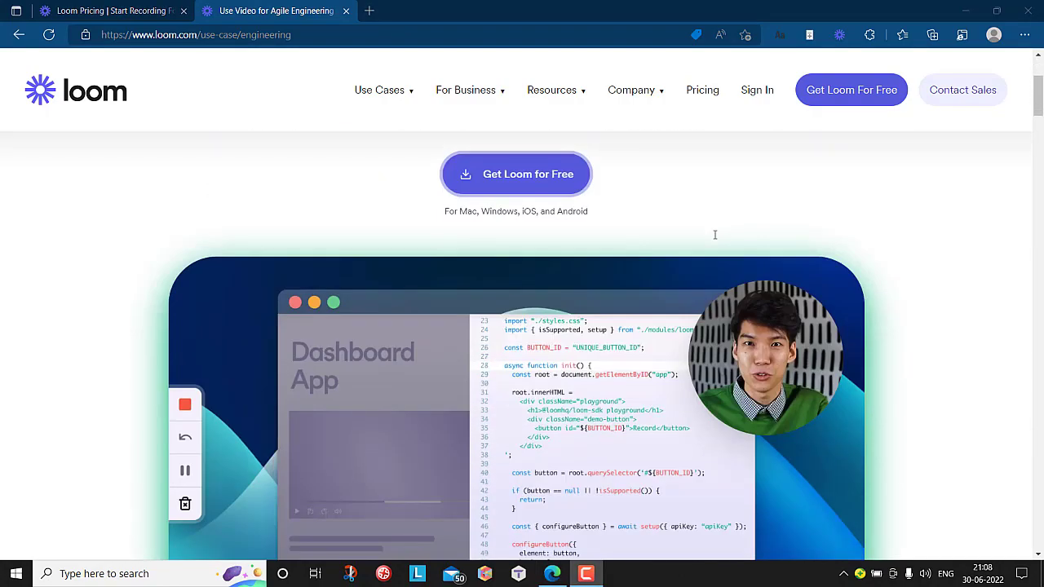
{"action": "scroll", "scroll_direction": "down", "scroll_amount": 3}
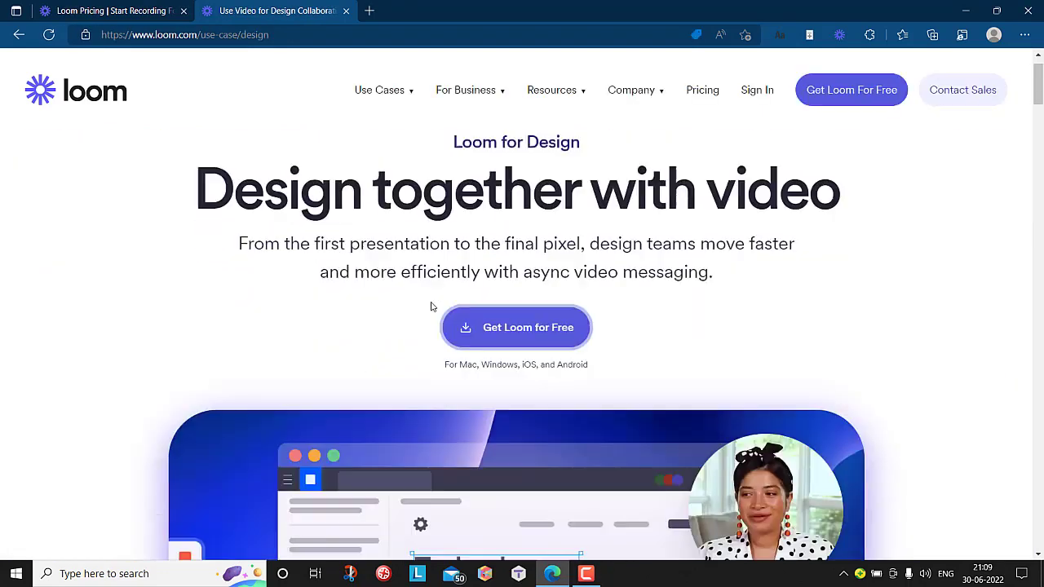
- Scroll to design reasons: presentations, faster feedback, smooth hand-offs, knowledge sharing
{"action": "scroll", "scroll_direction": "down", "scroll_amount": 3}
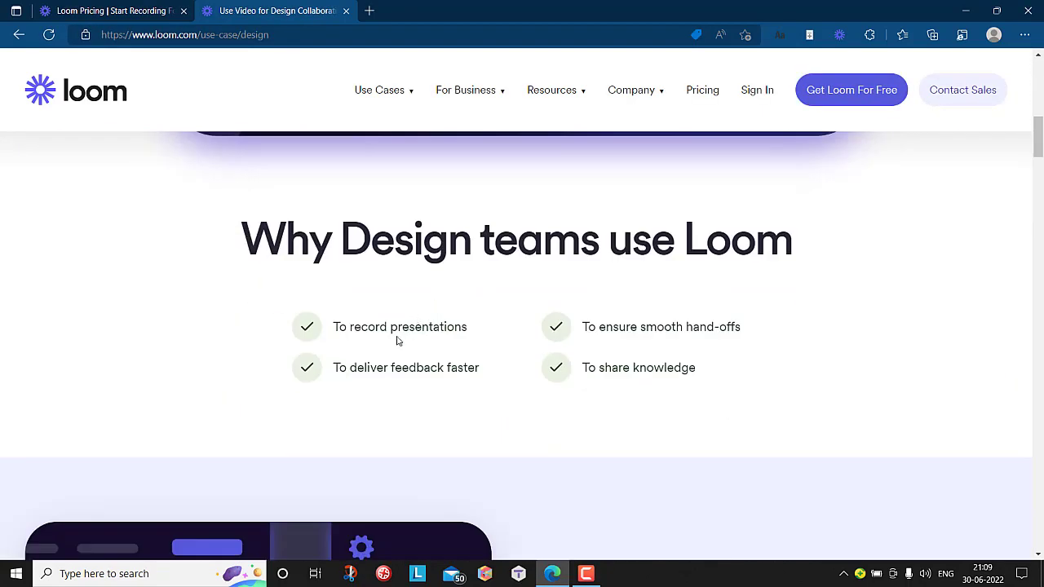
{"action": "mouse_move", "coordinate": [385, 341]}
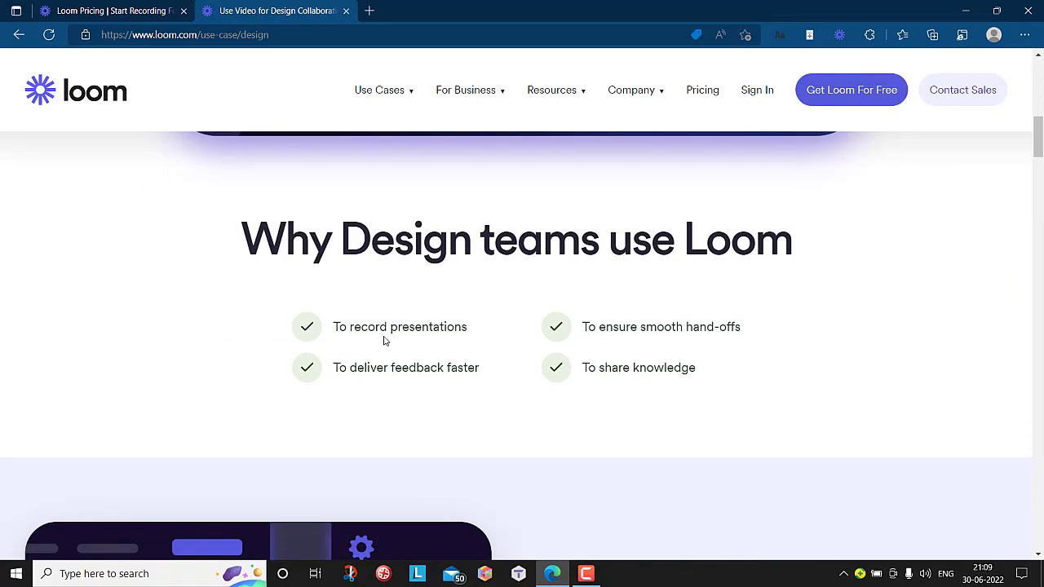
{"action": "mouse_move", "coordinate": [371, 391]}
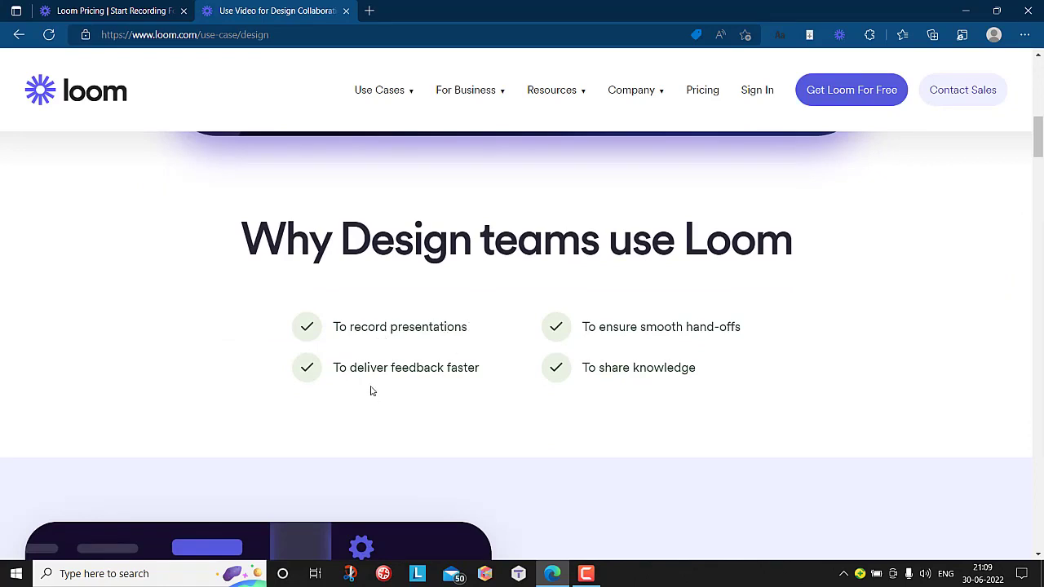
{"action": "mouse_move", "coordinate": [694, 343]}
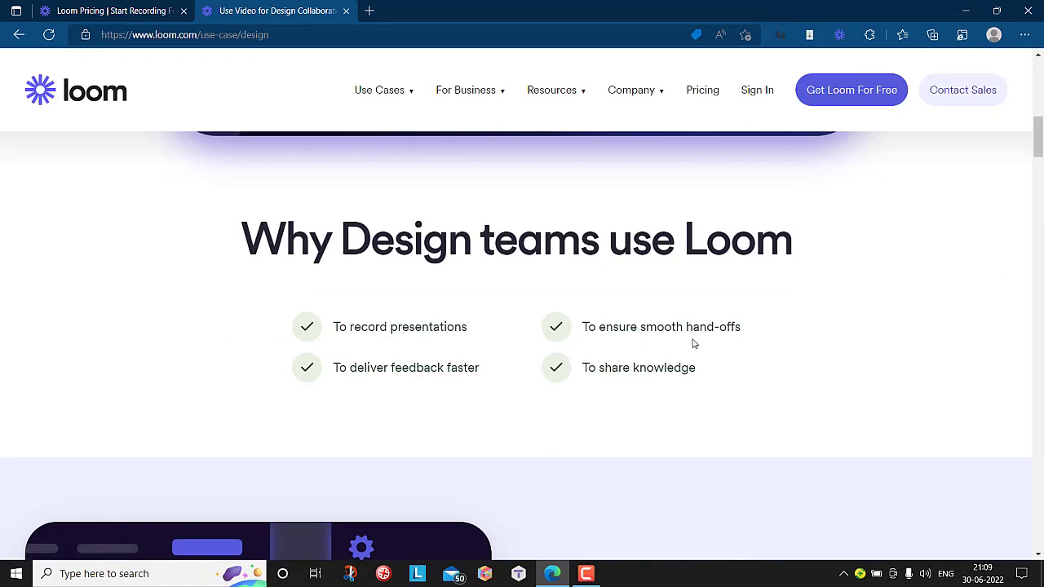
{"action": "mouse_move", "coordinate": [711, 347]}
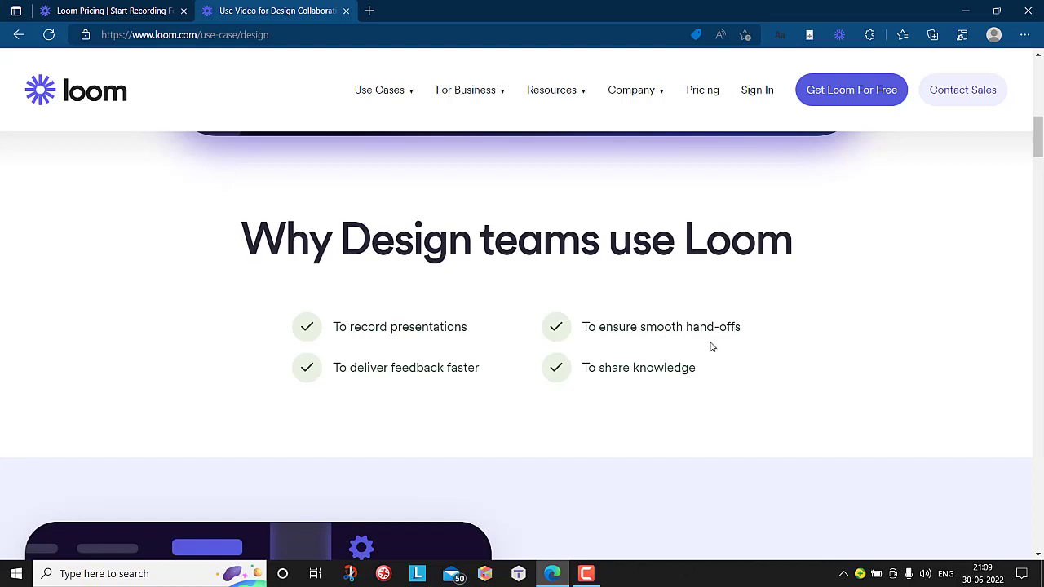
{"action": "mouse_move", "coordinate": [110, 153]}
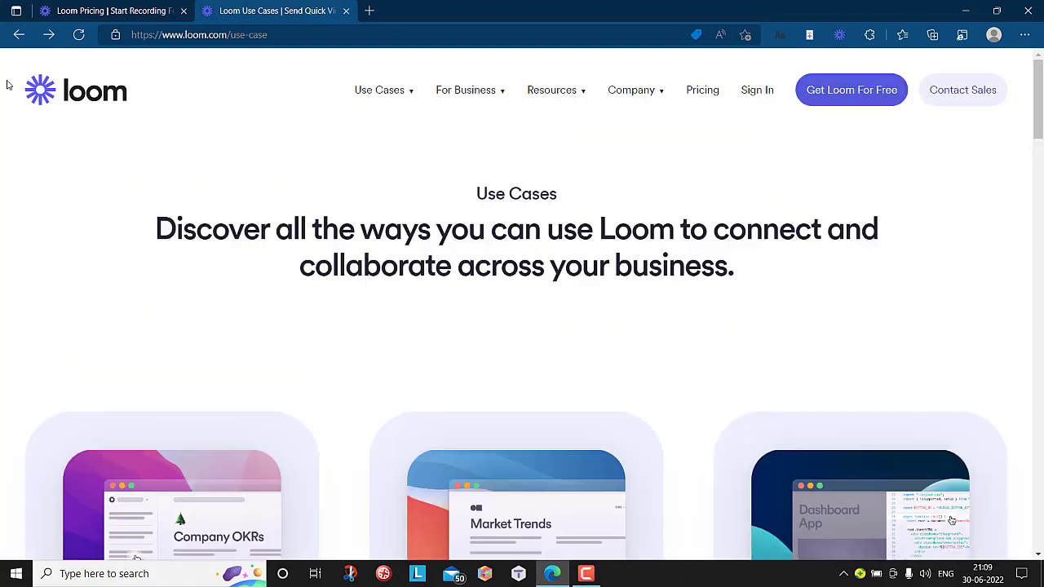
- Scroll to marketing reasons like driving product marketing, scaling content, streamlining collaboration
{"action": "scroll", "scroll_direction": "down", "scroll_amount": 3}
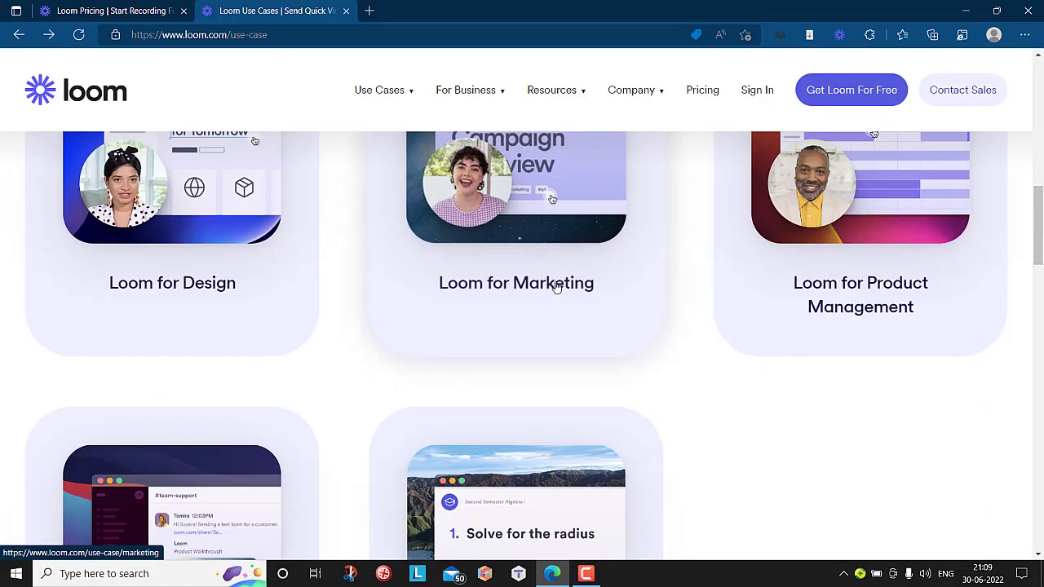
{"action": "mouse_move", "coordinate": [603, 272]}
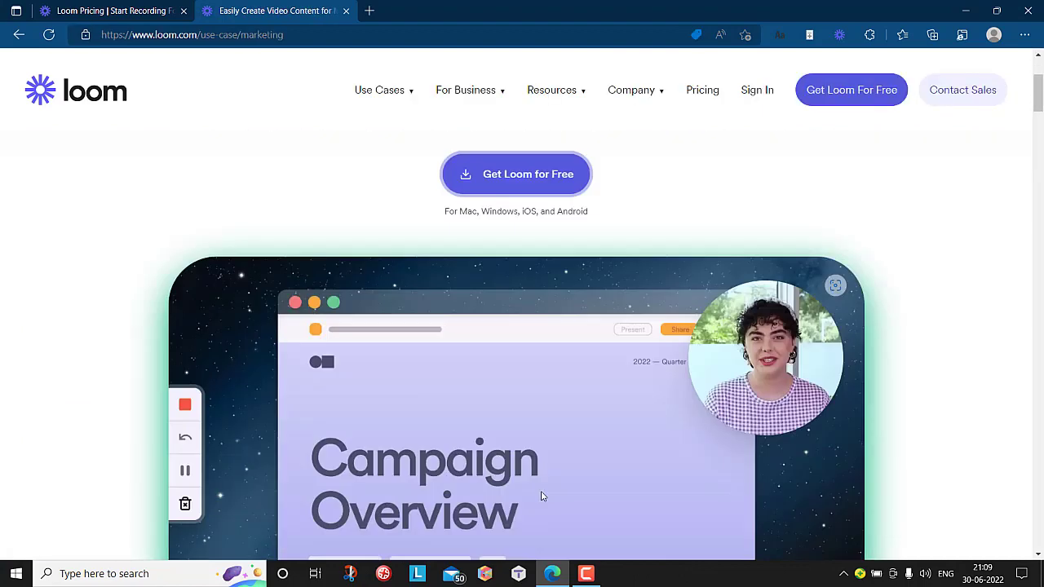
{"action": "scroll", "scroll_direction": "down", "scroll_amount": 3}
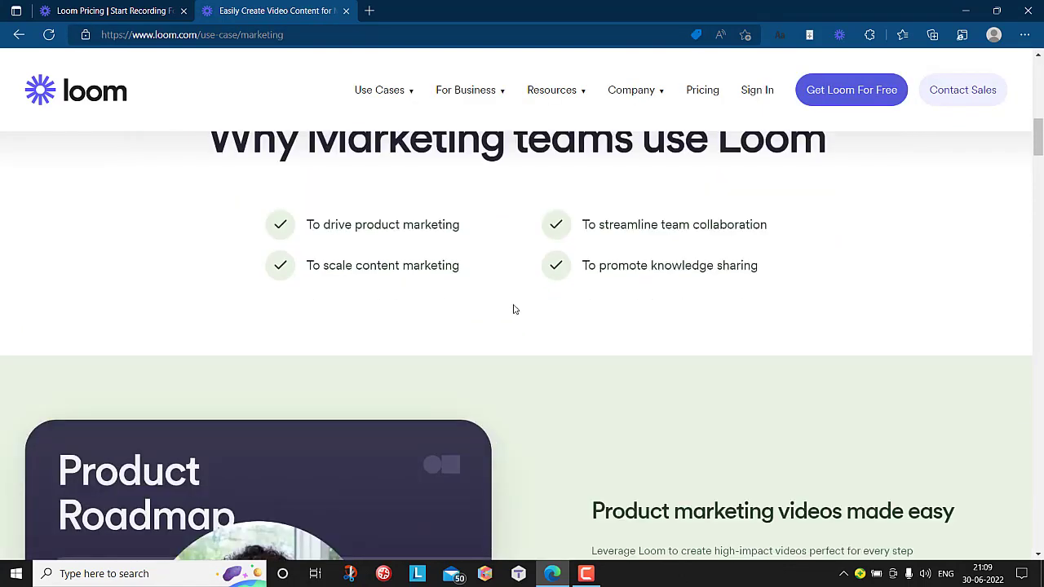
{"action": "mouse_move", "coordinate": [413, 237]}
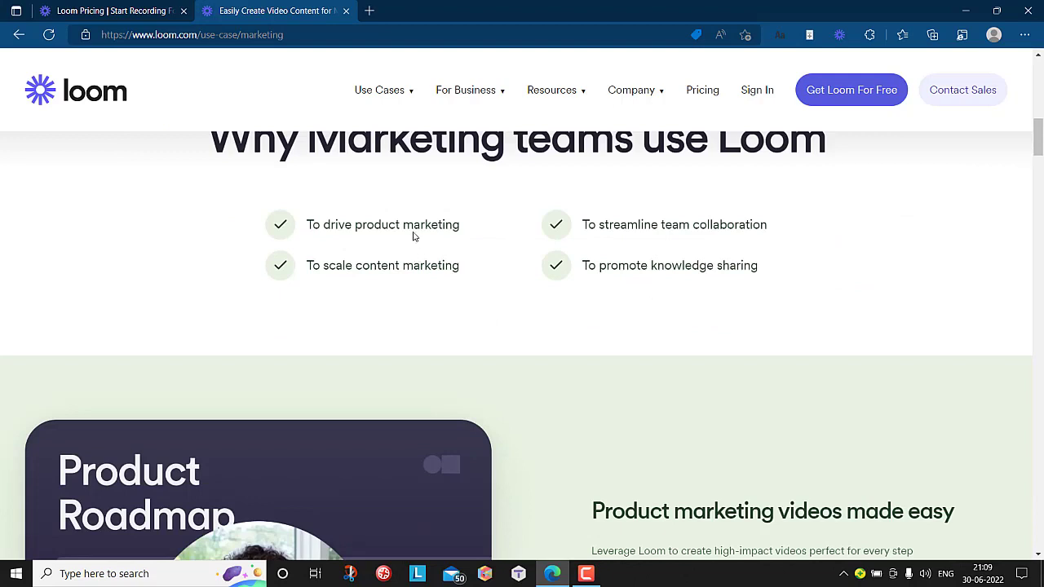
{"action": "mouse_move", "coordinate": [406, 270]}
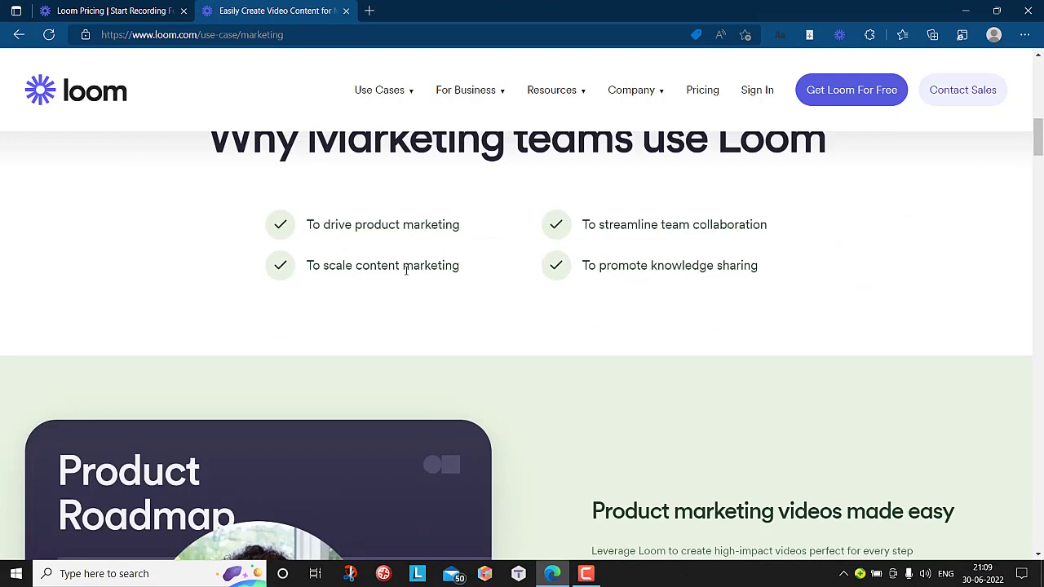
{"action": "mouse_move", "coordinate": [641, 254]}
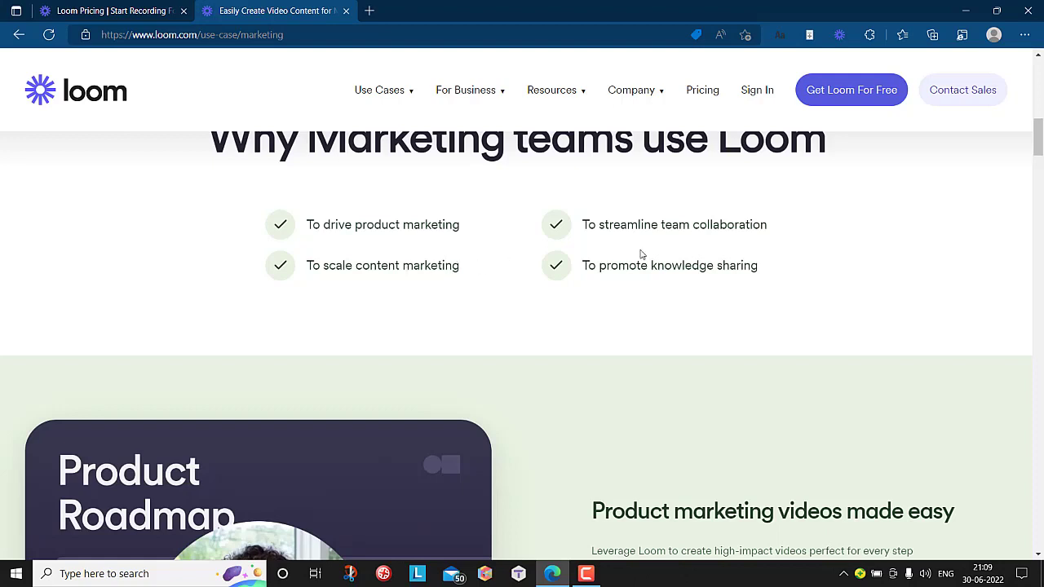
{"action": "mouse_move", "coordinate": [677, 222]}
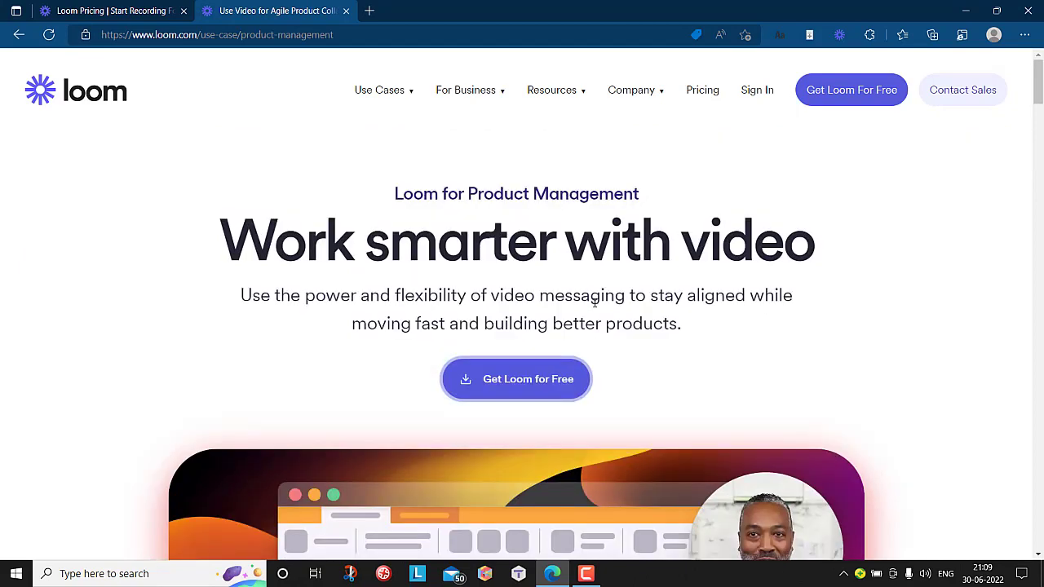
- Scroll to product management reasons: async planning, team communication, launching products
{"action": "scroll", "scroll_direction": "down", "scroll_amount": 3}
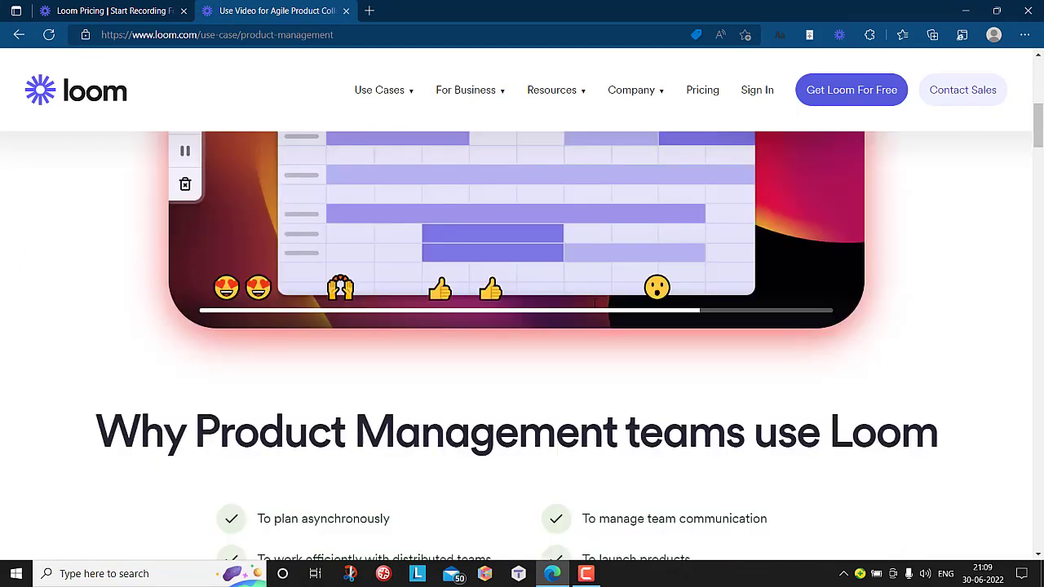
{"action": "scroll", "scroll_direction": "down", "scroll_amount": 3}
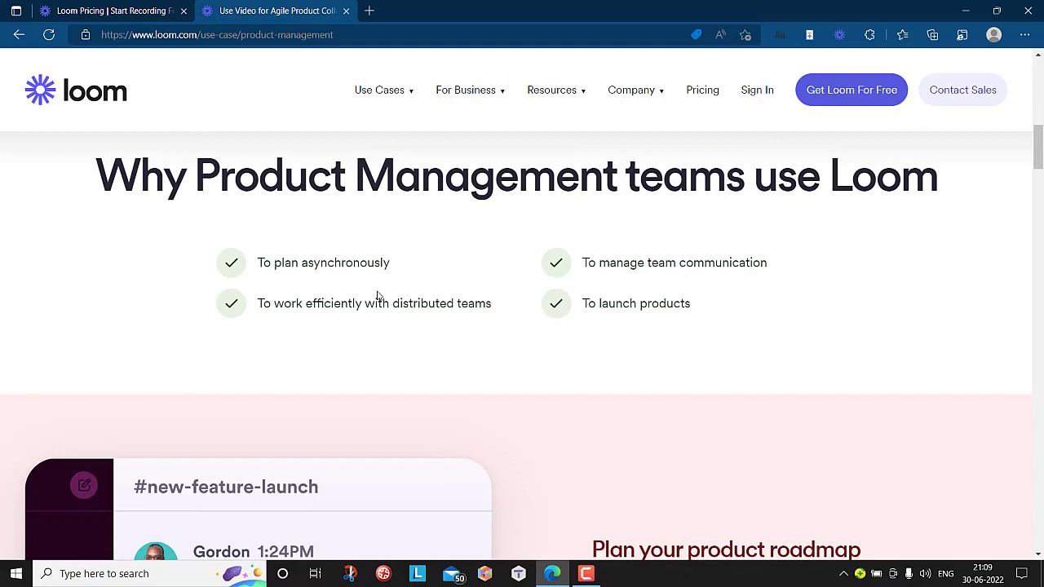
{"action": "mouse_move", "coordinate": [310, 321]}
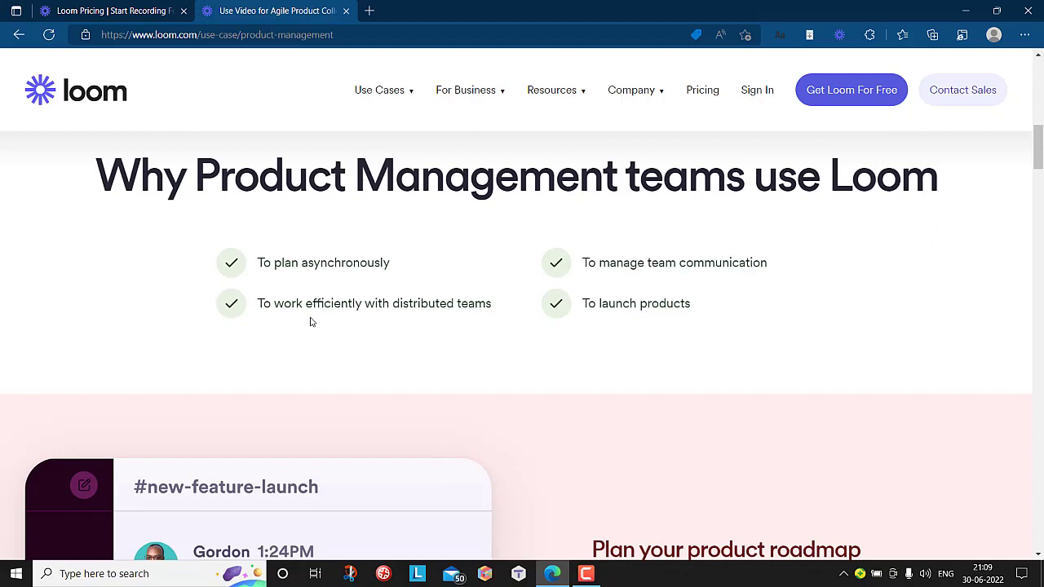
{"action": "mouse_move", "coordinate": [372, 306]}
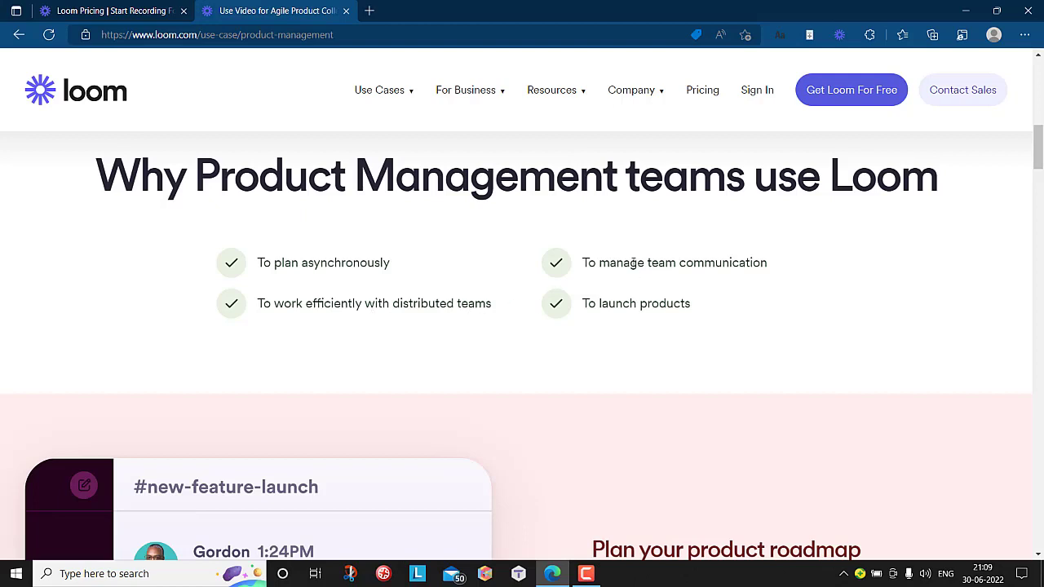
{"action": "mouse_move", "coordinate": [759, 282]}
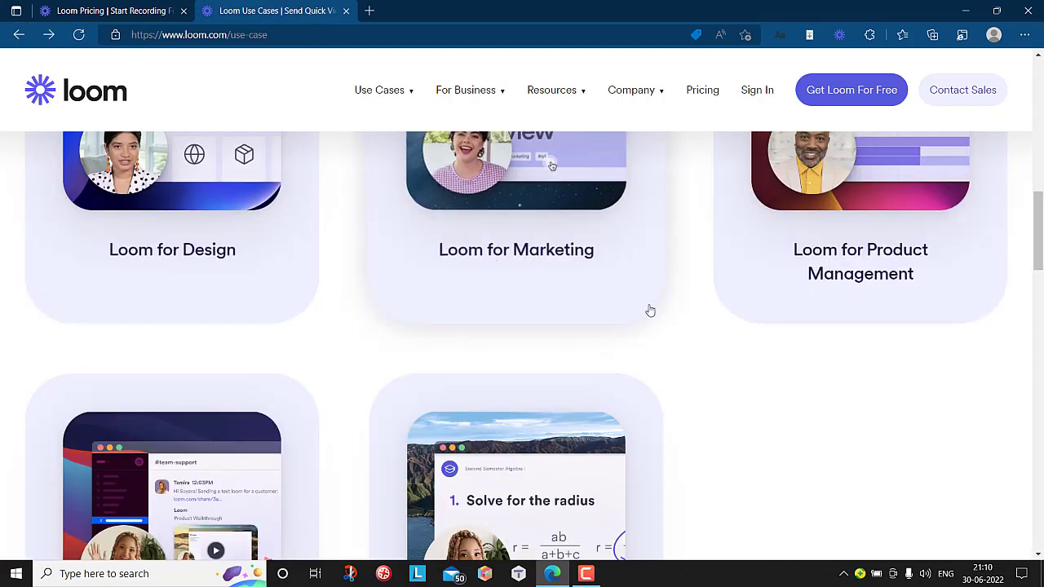
- Scroll to support reasons: visual support, self-serve content, faster team onboarding
{"action": "scroll", "scroll_direction": "down", "scroll_amount": 3}
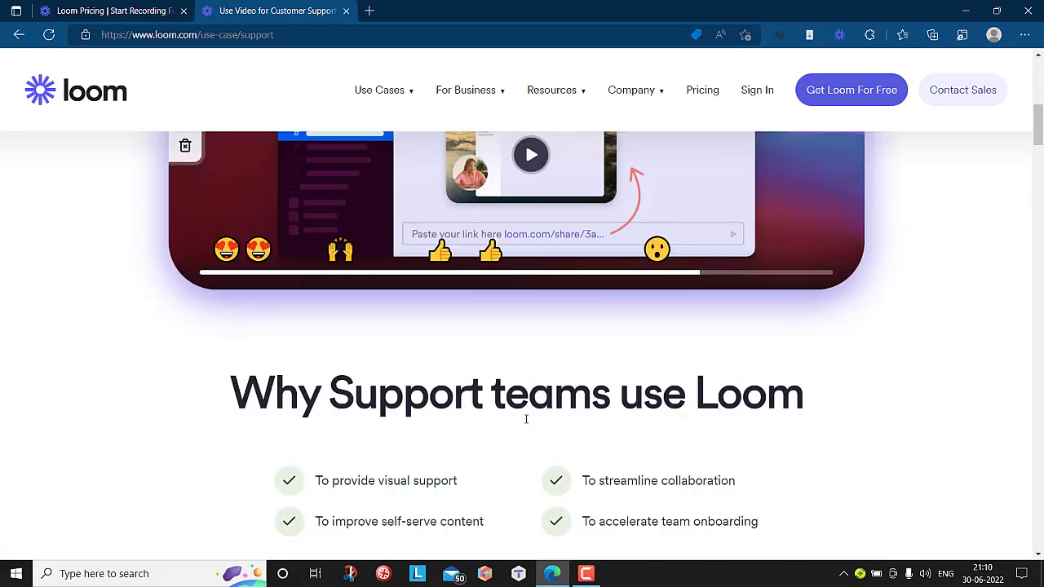
{"action": "scroll", "scroll_direction": "down", "scroll_amount": 3}
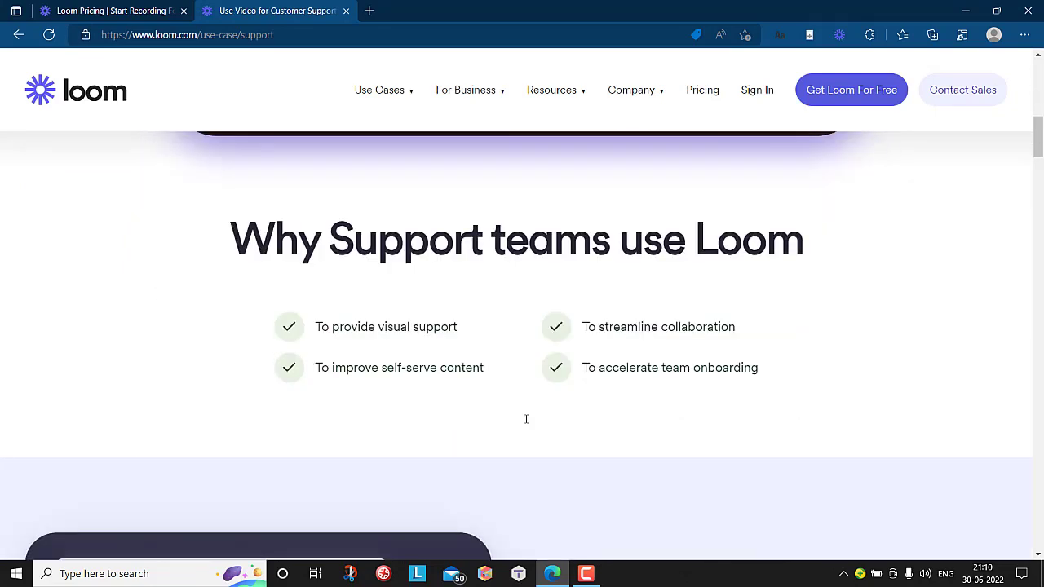
{"action": "mouse_move", "coordinate": [365, 395]}
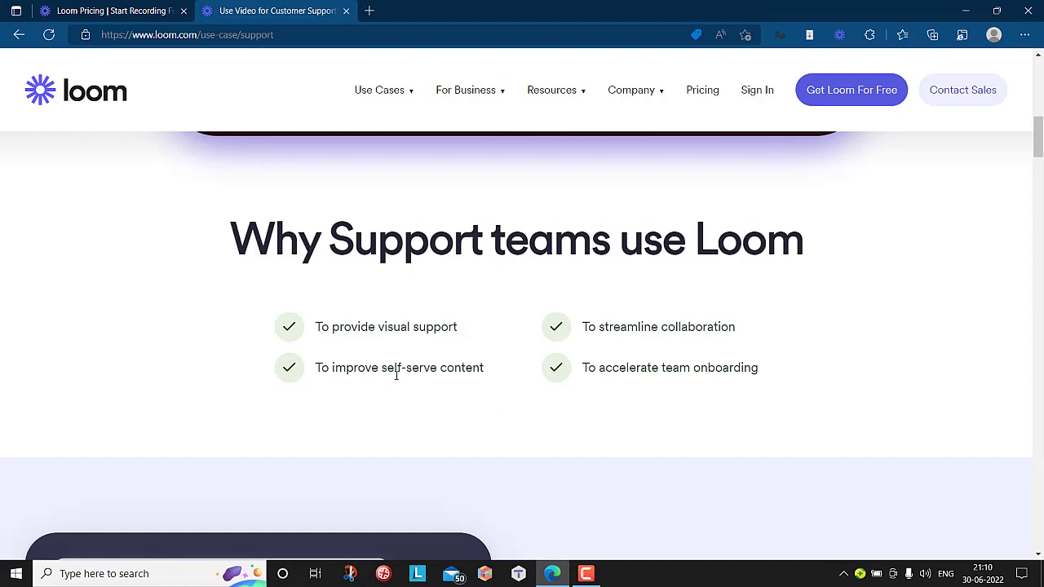
{"action": "mouse_move", "coordinate": [675, 342]}
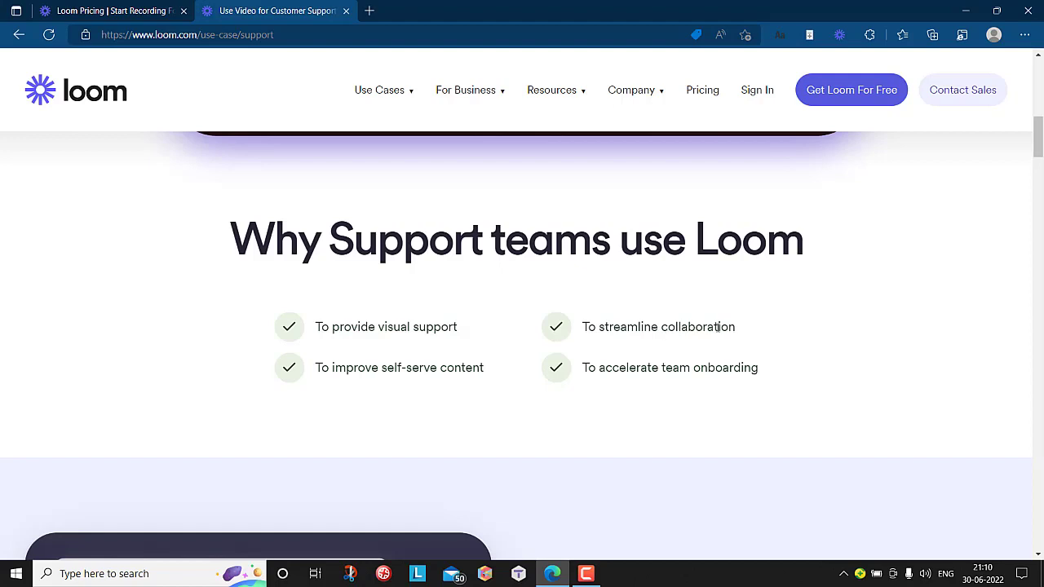
{"action": "mouse_move", "coordinate": [708, 388]}
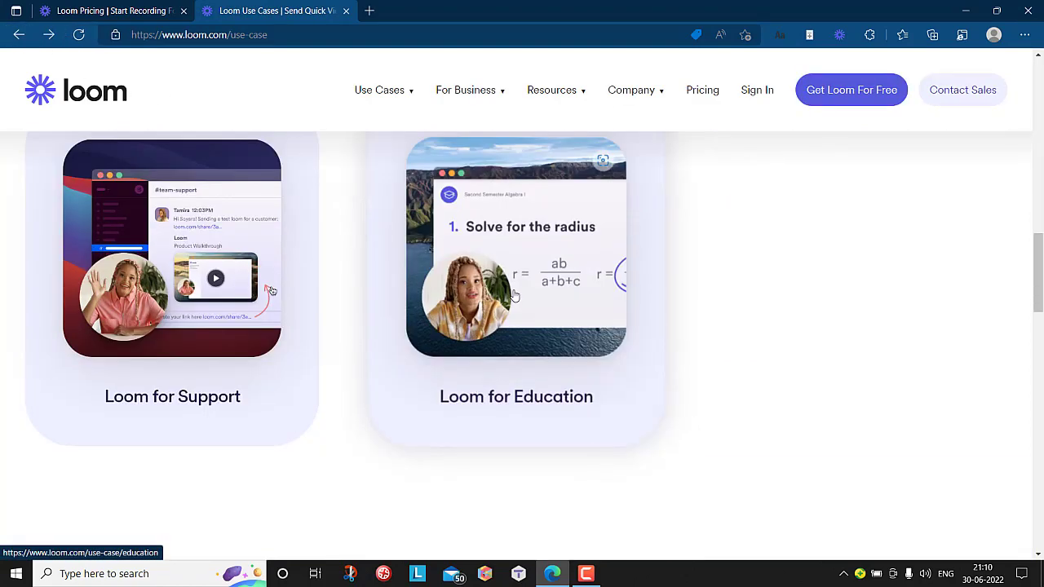
- Open the Loom for Education card and scroll through individualized learning and assignment context
{"action": "left_click", "coordinate": [516, 247]}
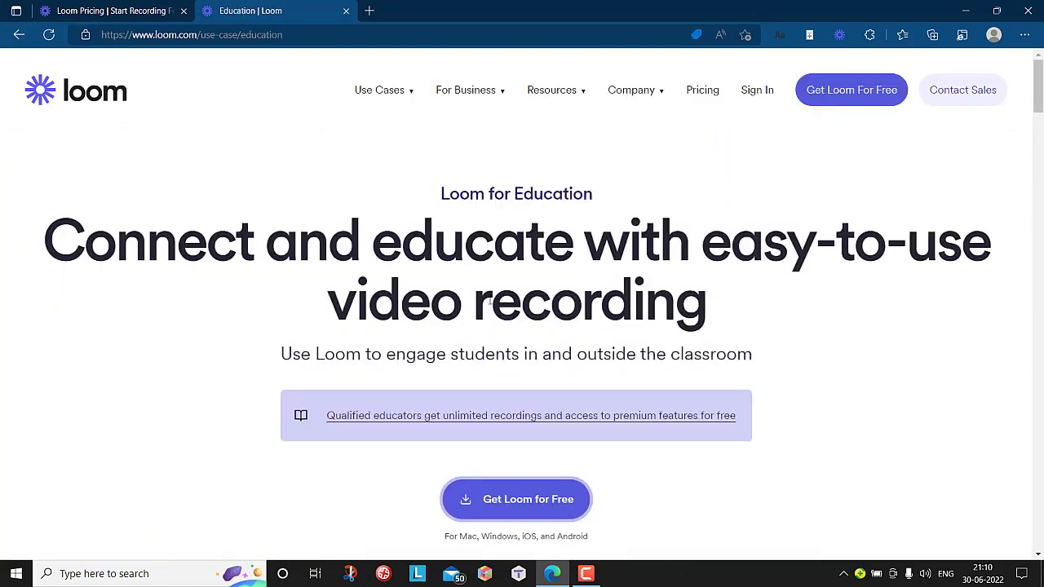
{"action": "scroll", "scroll_direction": "down", "scroll_amount": 3}
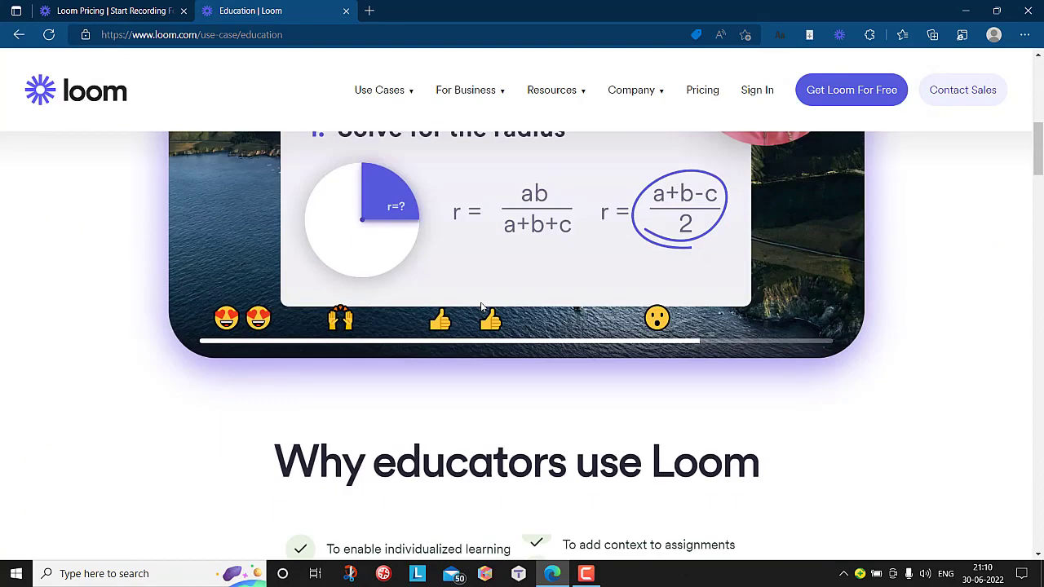
{"action": "scroll", "scroll_direction": "down", "scroll_amount": 3}
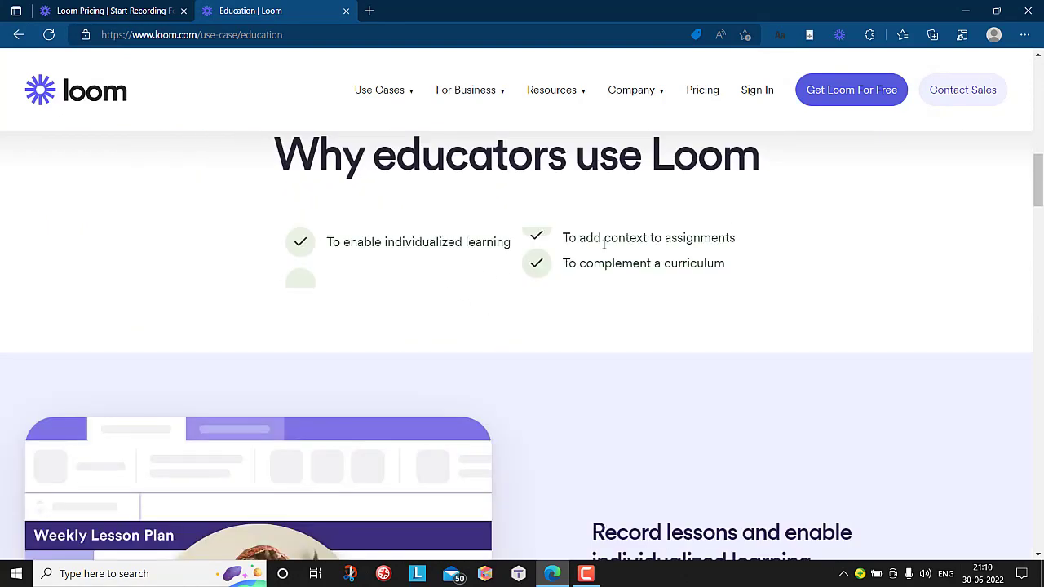
{"action": "mouse_move", "coordinate": [722, 247]}
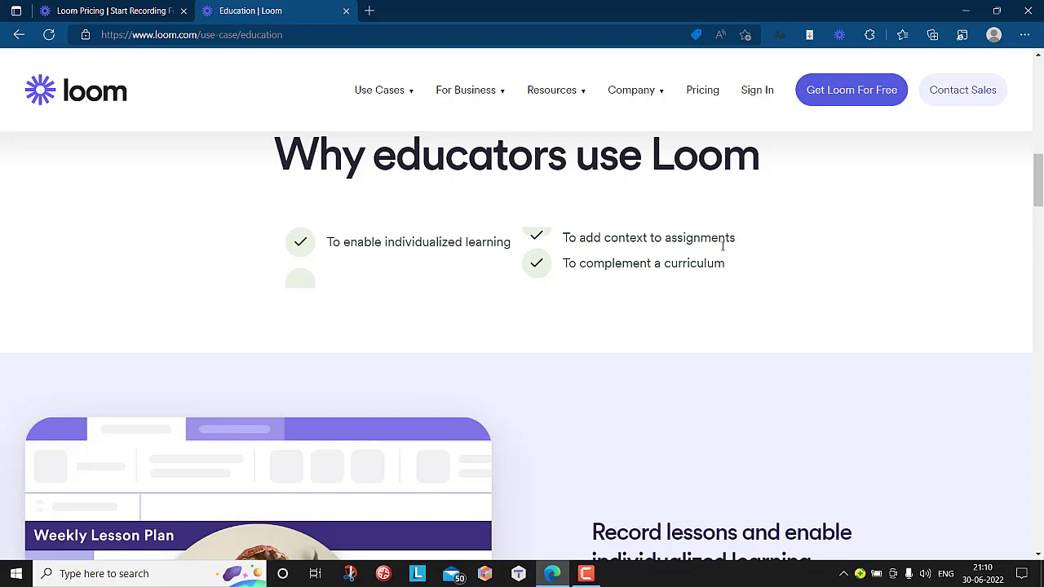
{"action": "mouse_move", "coordinate": [706, 270]}
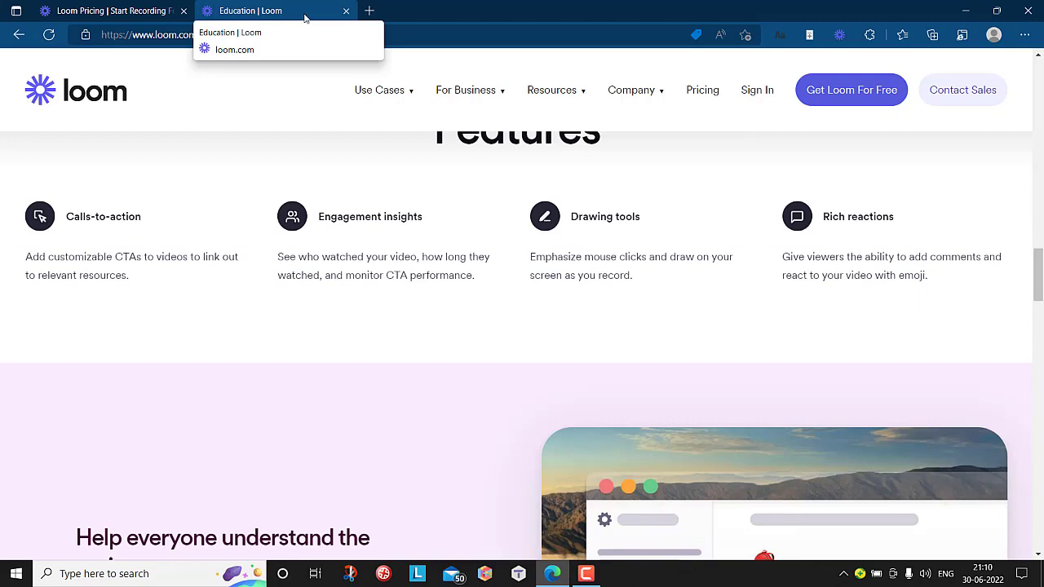
{"action": "mouse_move", "coordinate": [332, 16]}
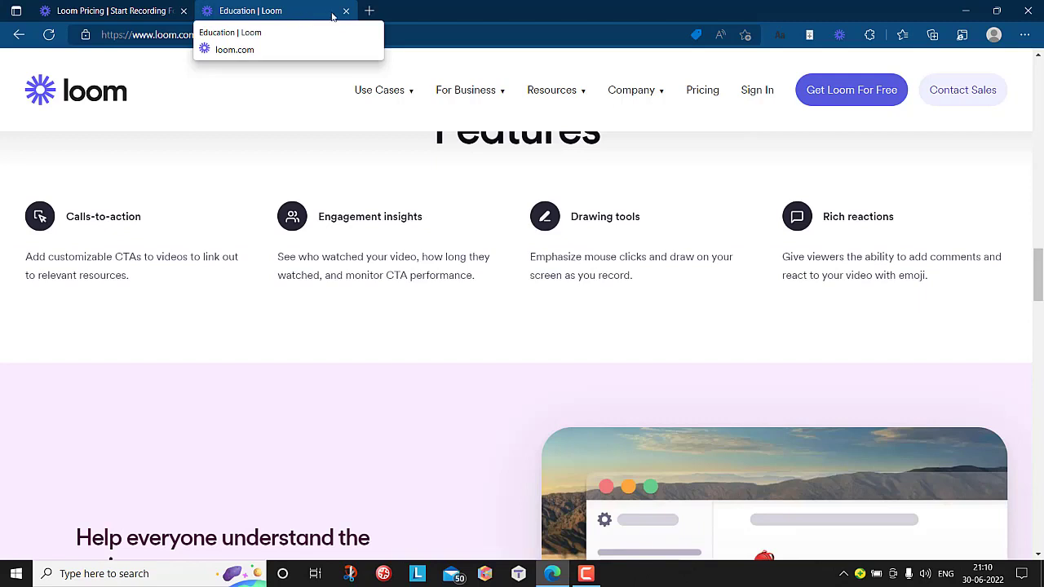